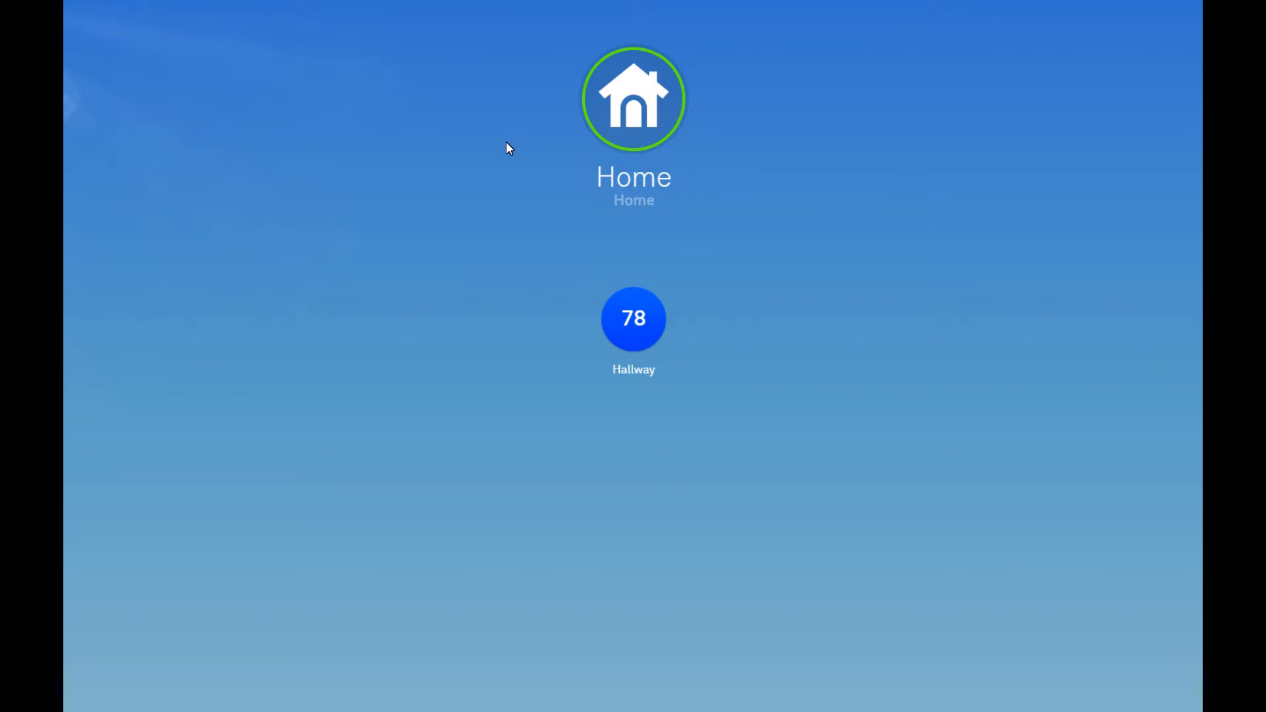
mouse_move(652, 178)
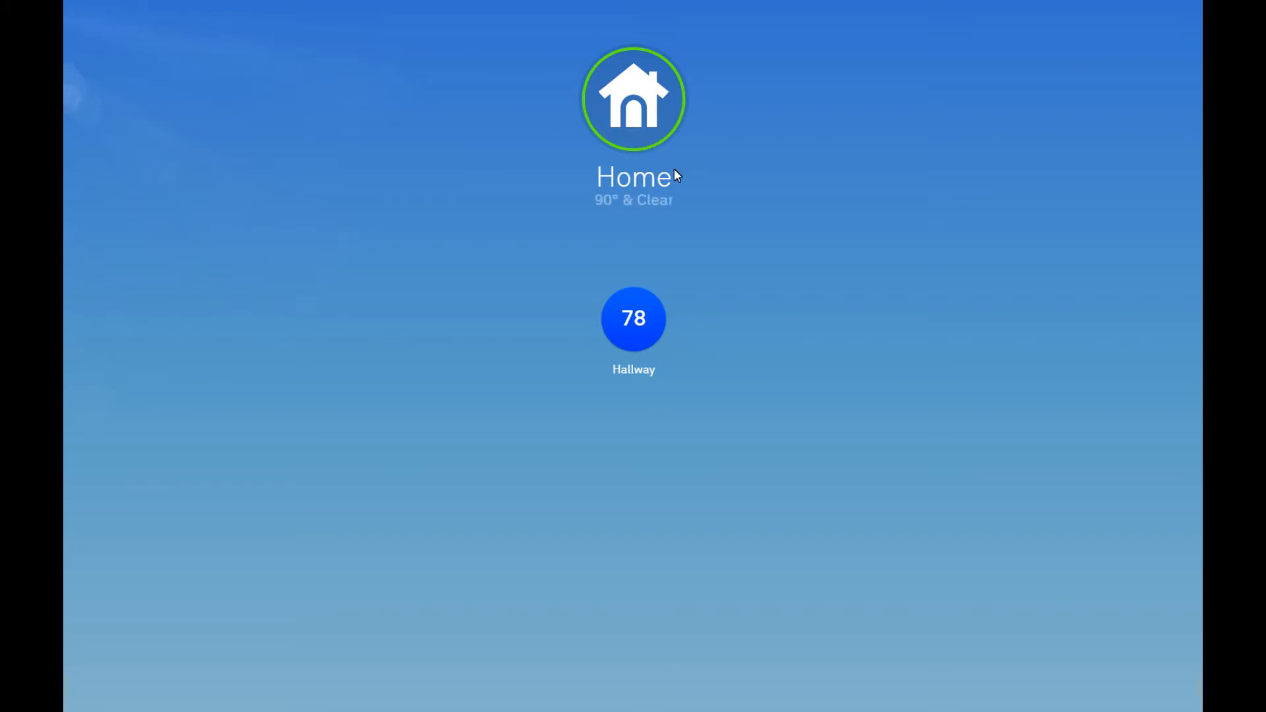
mouse_move(667, 151)
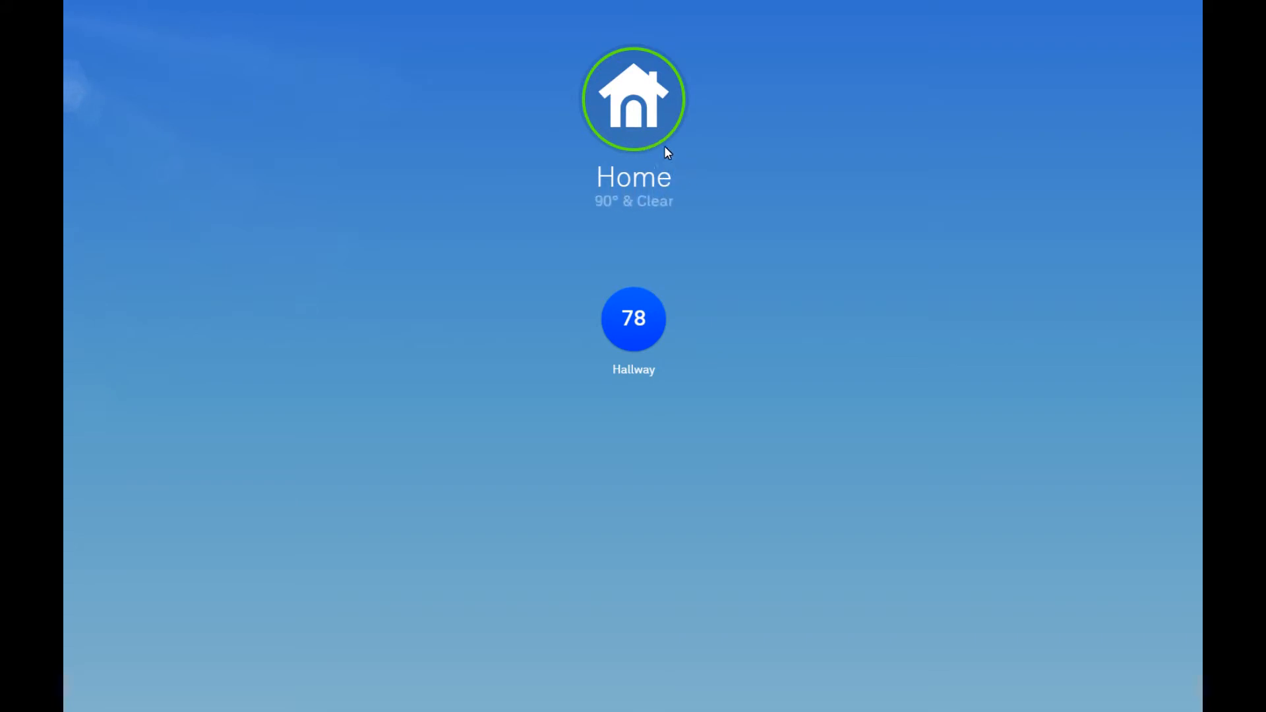
mouse_move(622, 227)
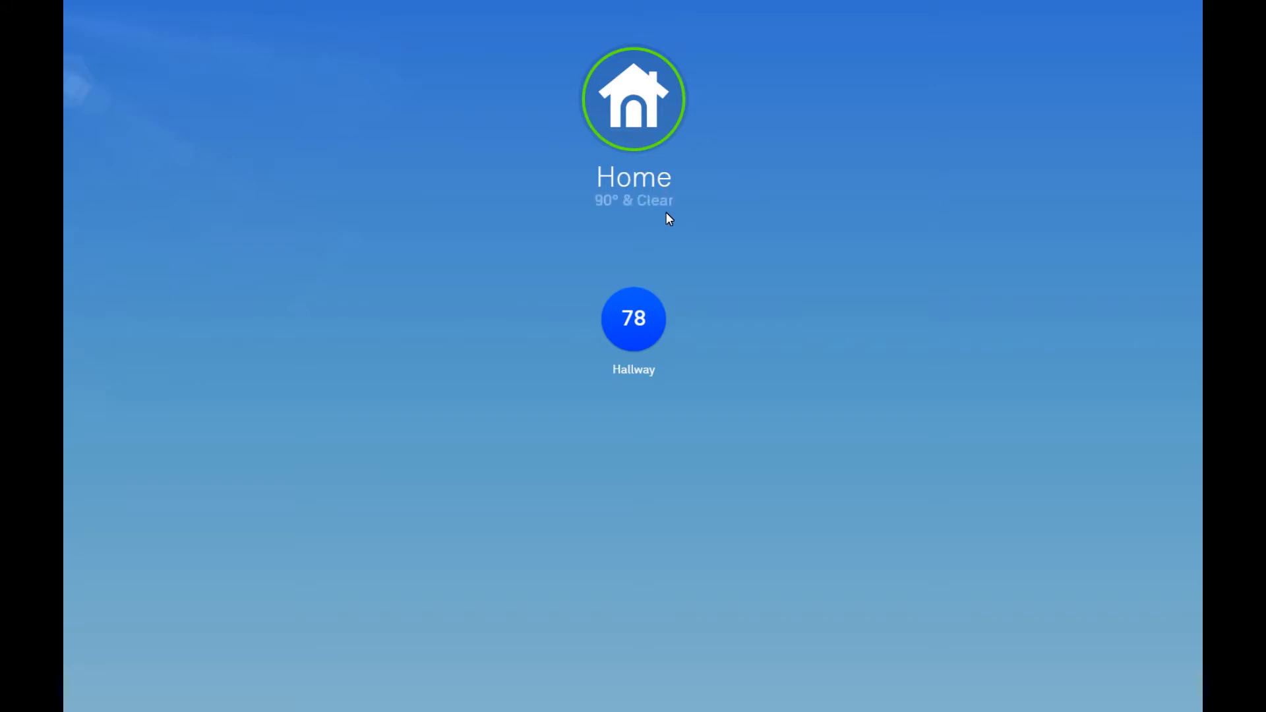
mouse_move(664, 222)
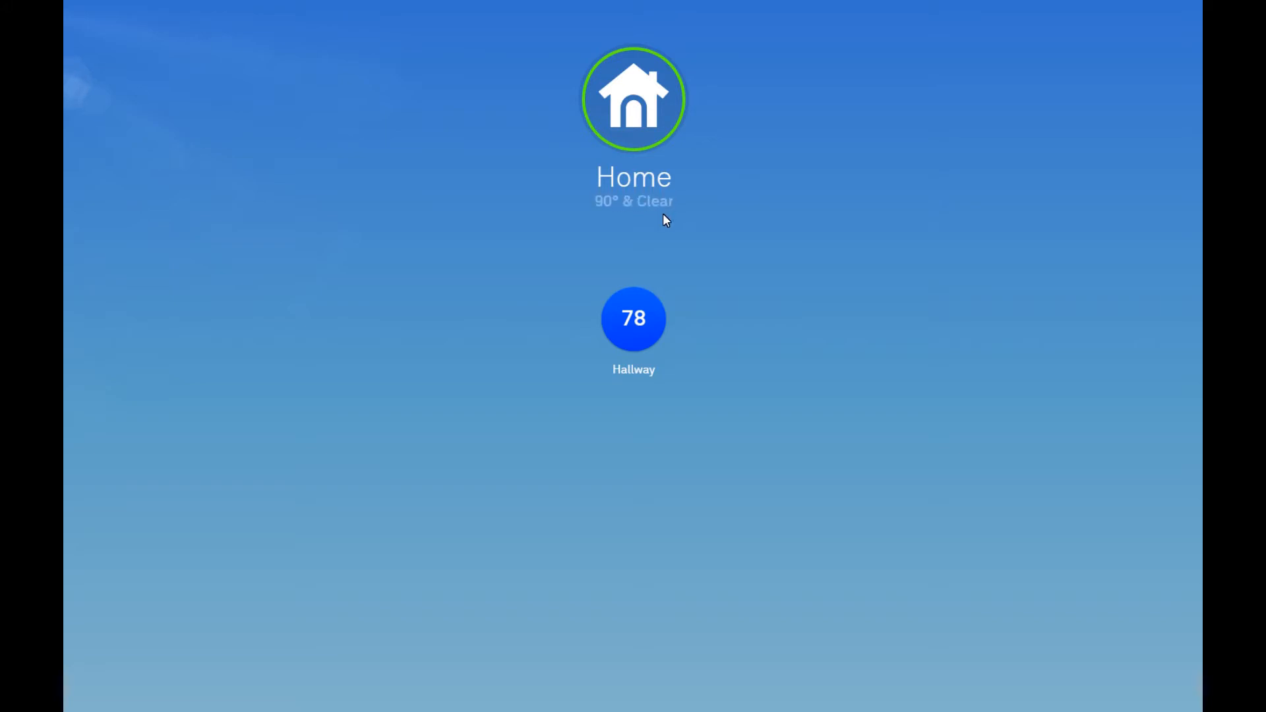
mouse_move(661, 230)
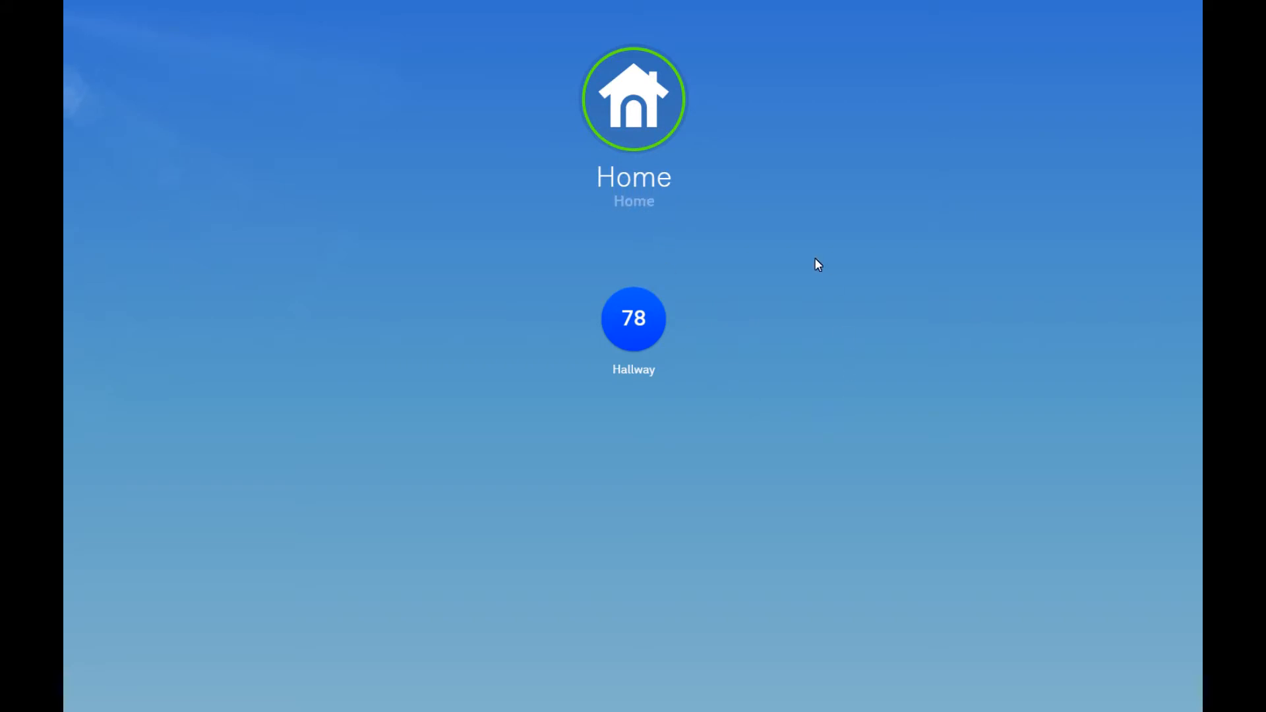
mouse_move(1001, 569)
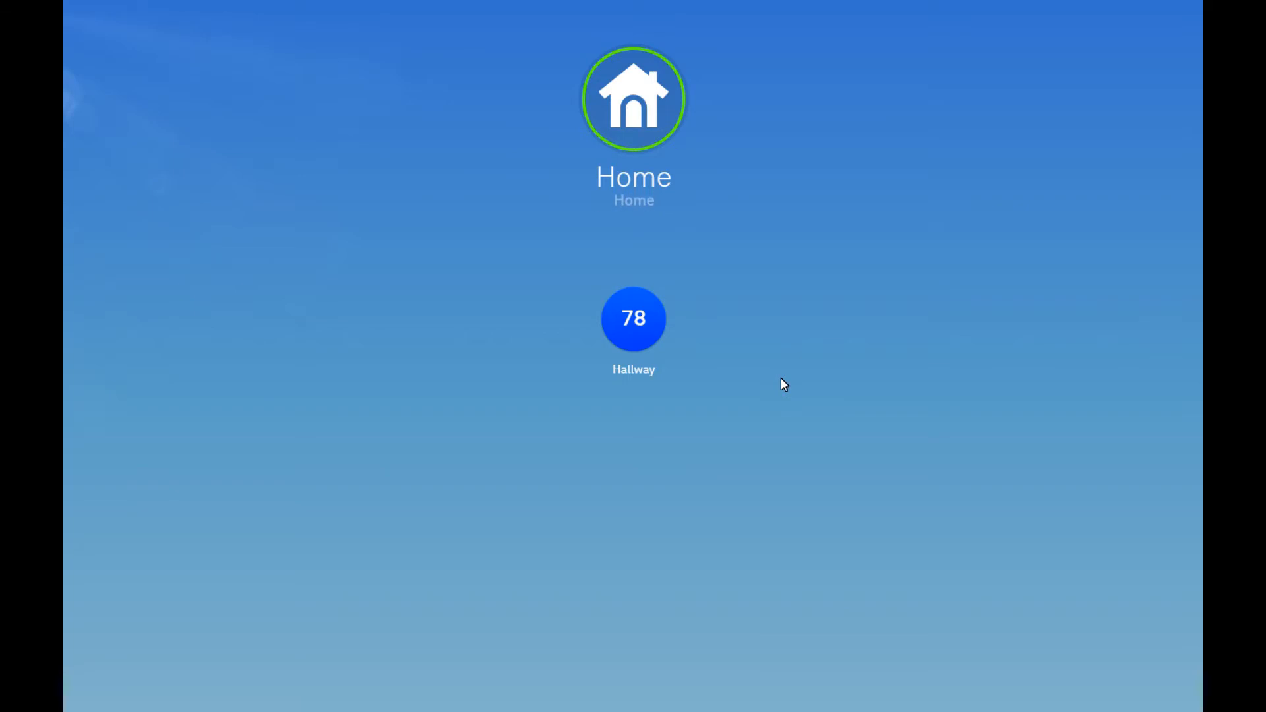
mouse_move(787, 373)
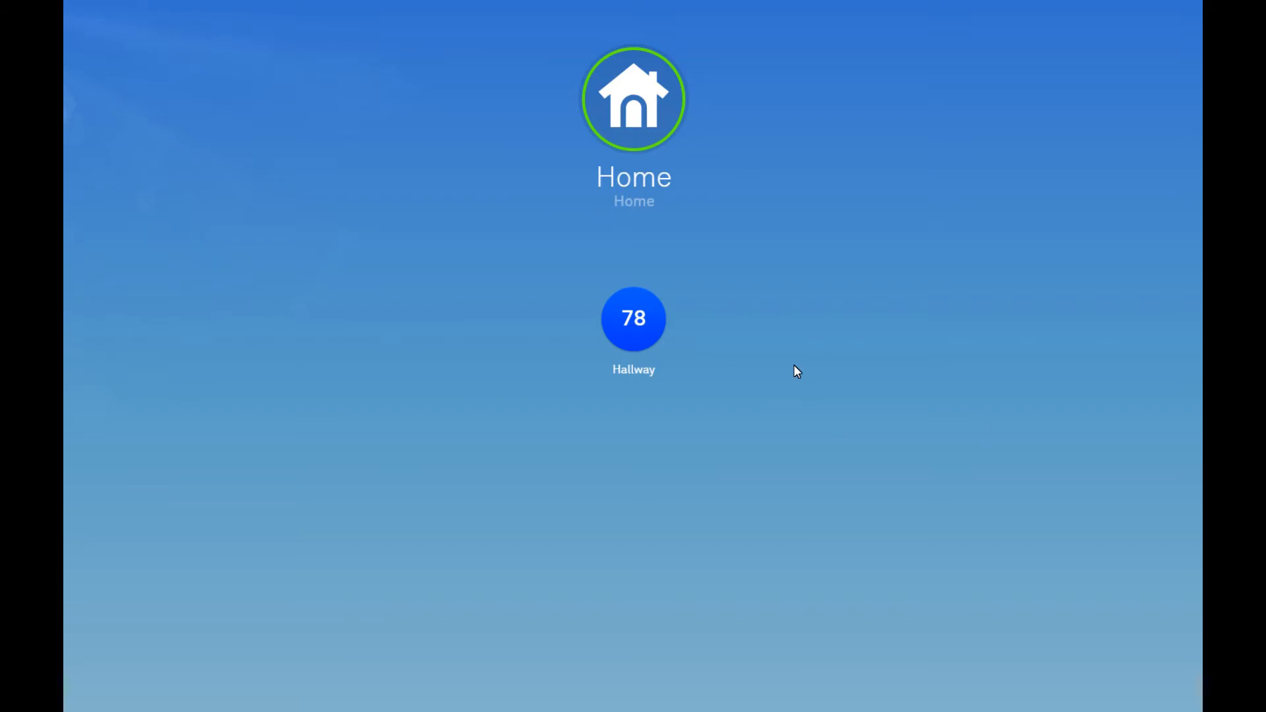
mouse_move(794, 379)
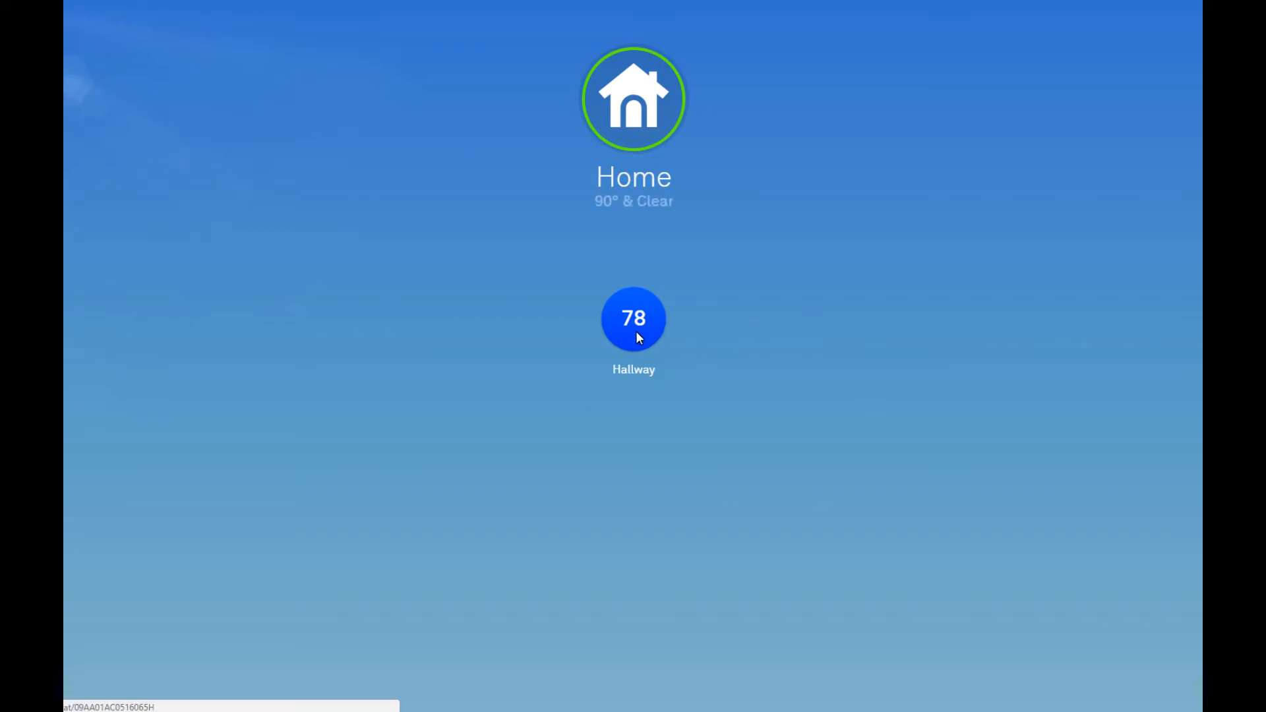
Open the Hallway thermostat's control panel, showing cooling at 78 with a 79 target.
click(633, 317)
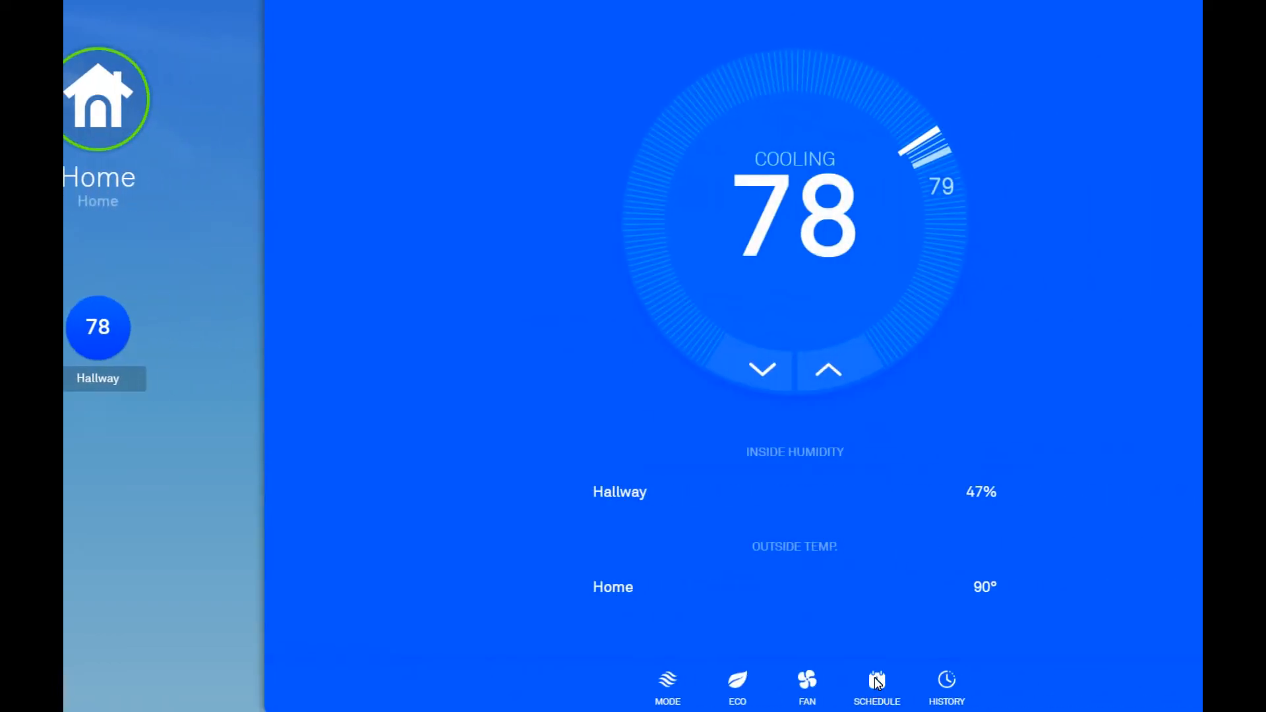
Open the weekly schedule and inspect Monday's afternoon 78 and morning 76 setpoints.
click(877, 686)
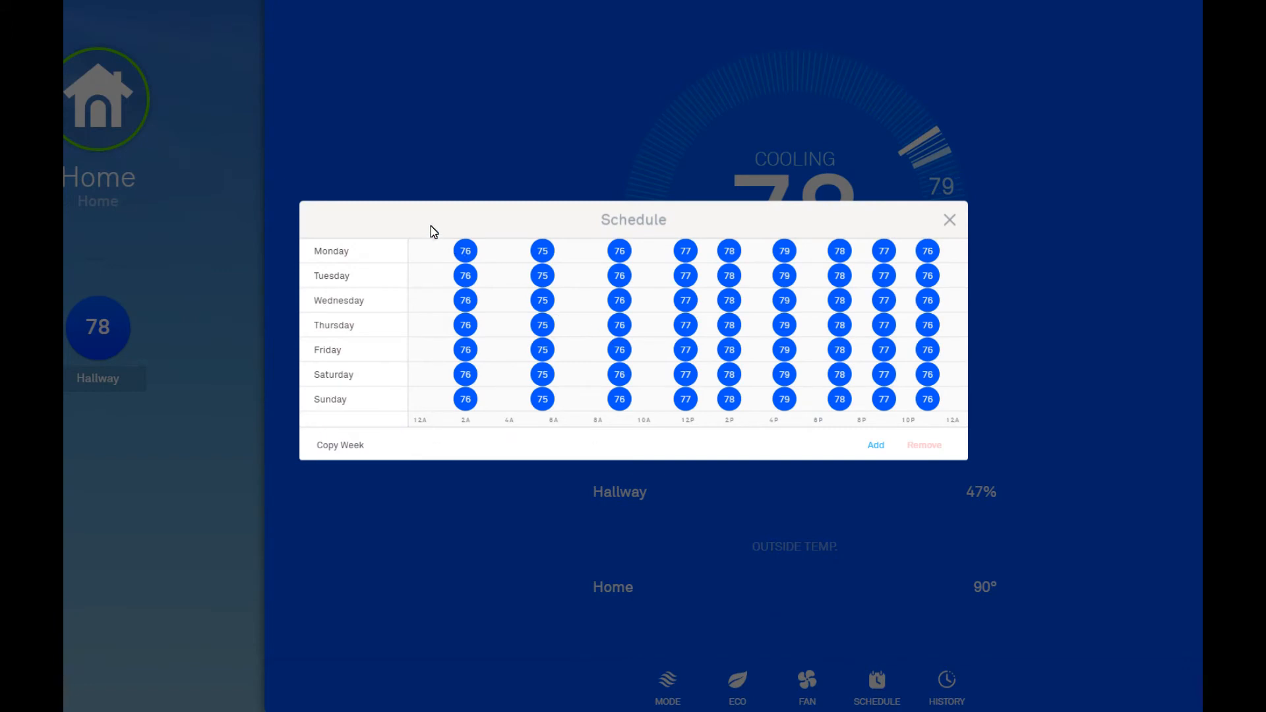
mouse_move(505, 248)
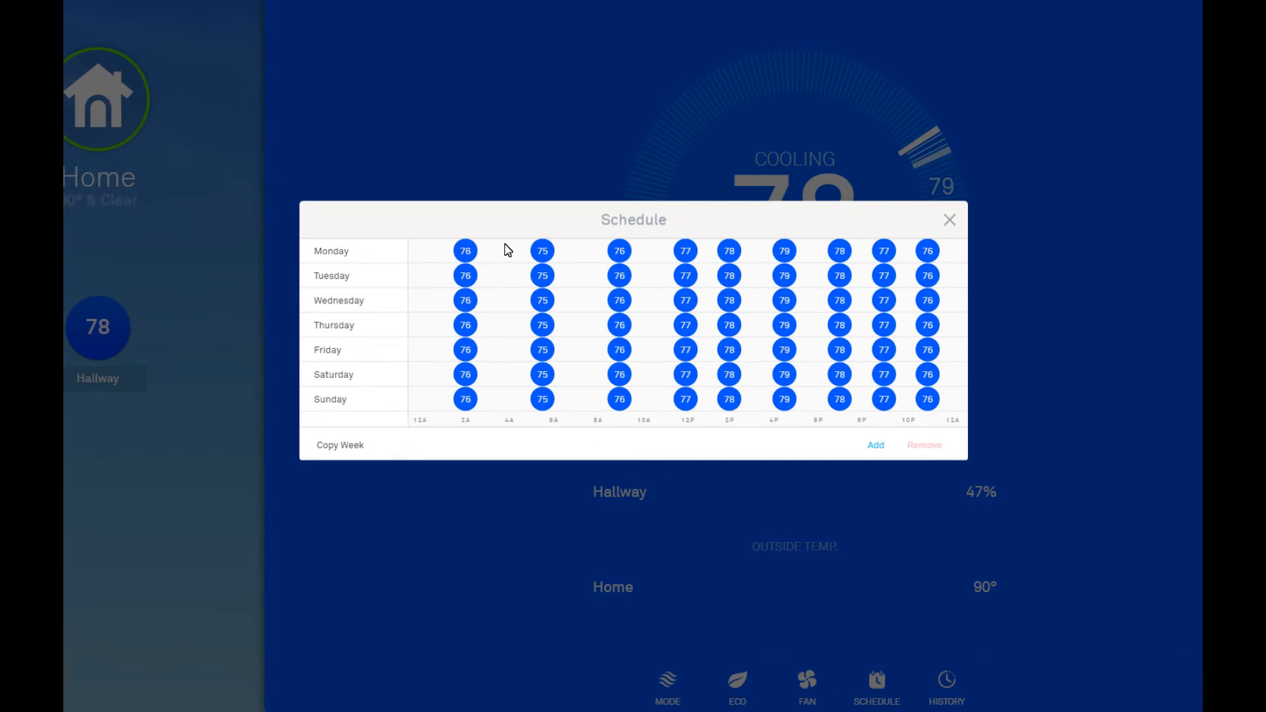
mouse_move(486, 243)
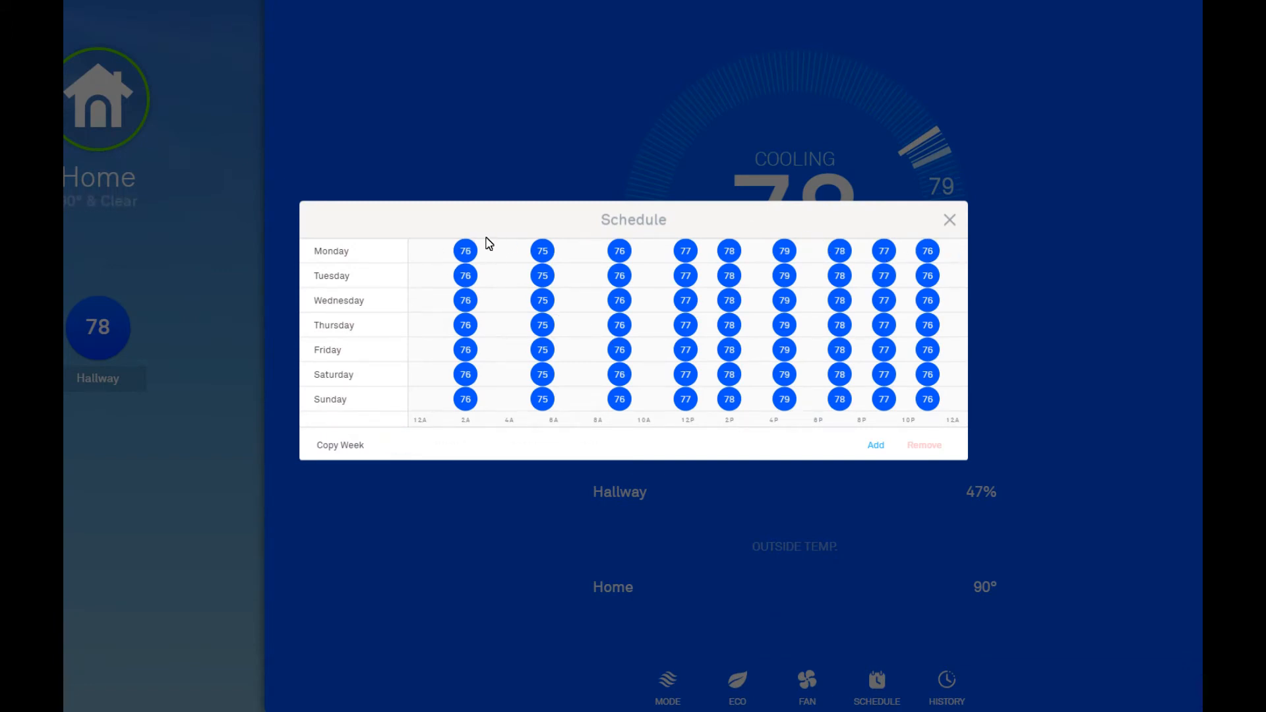
mouse_move(443, 253)
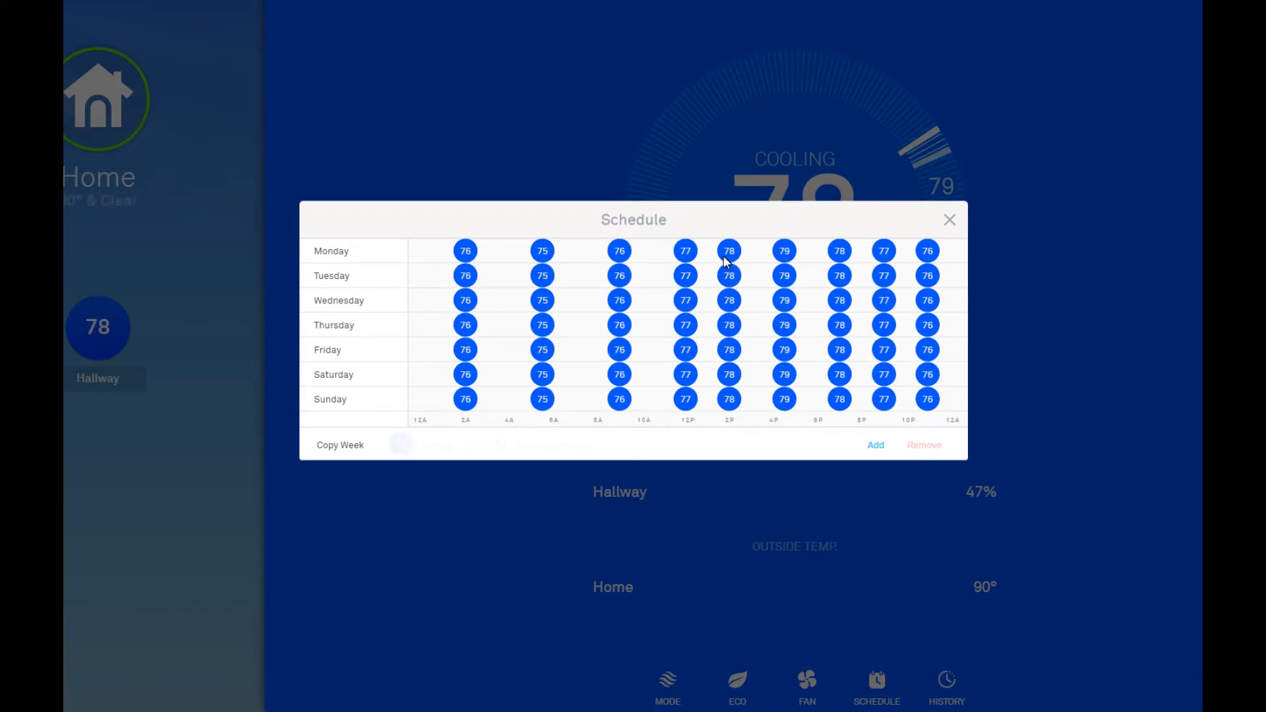
click(465, 251)
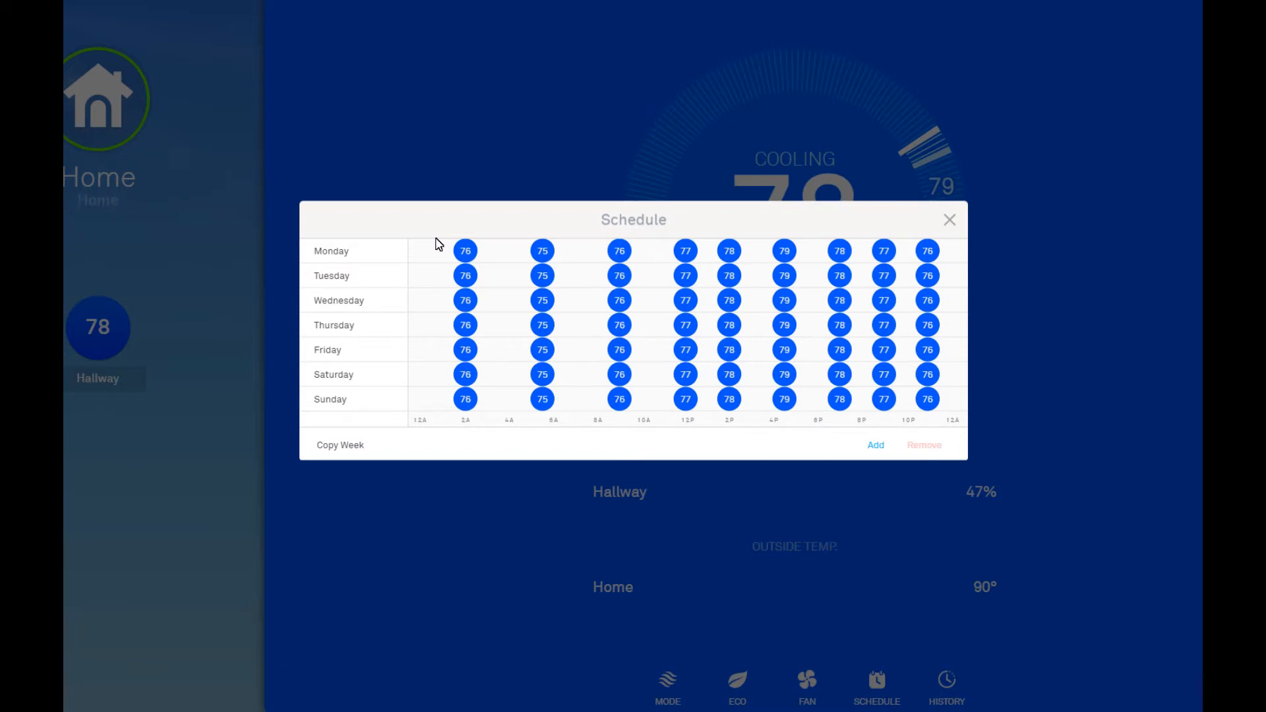
mouse_move(589, 273)
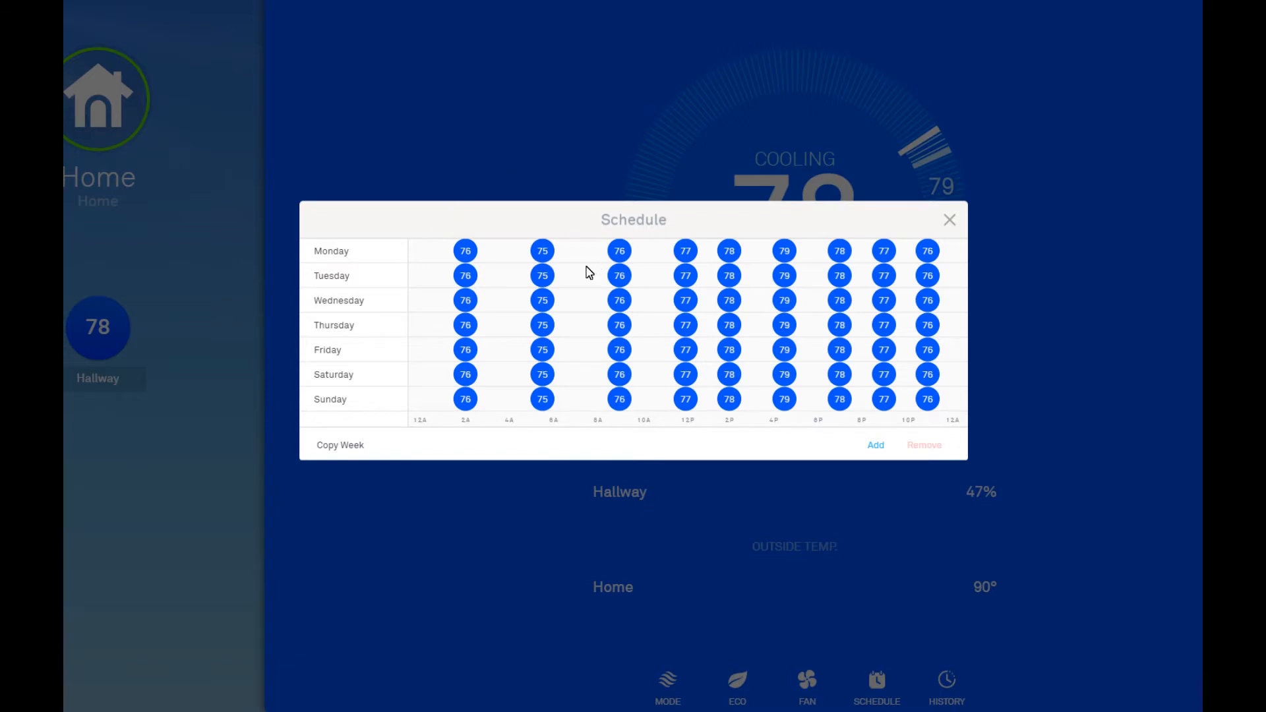
click(542, 251)
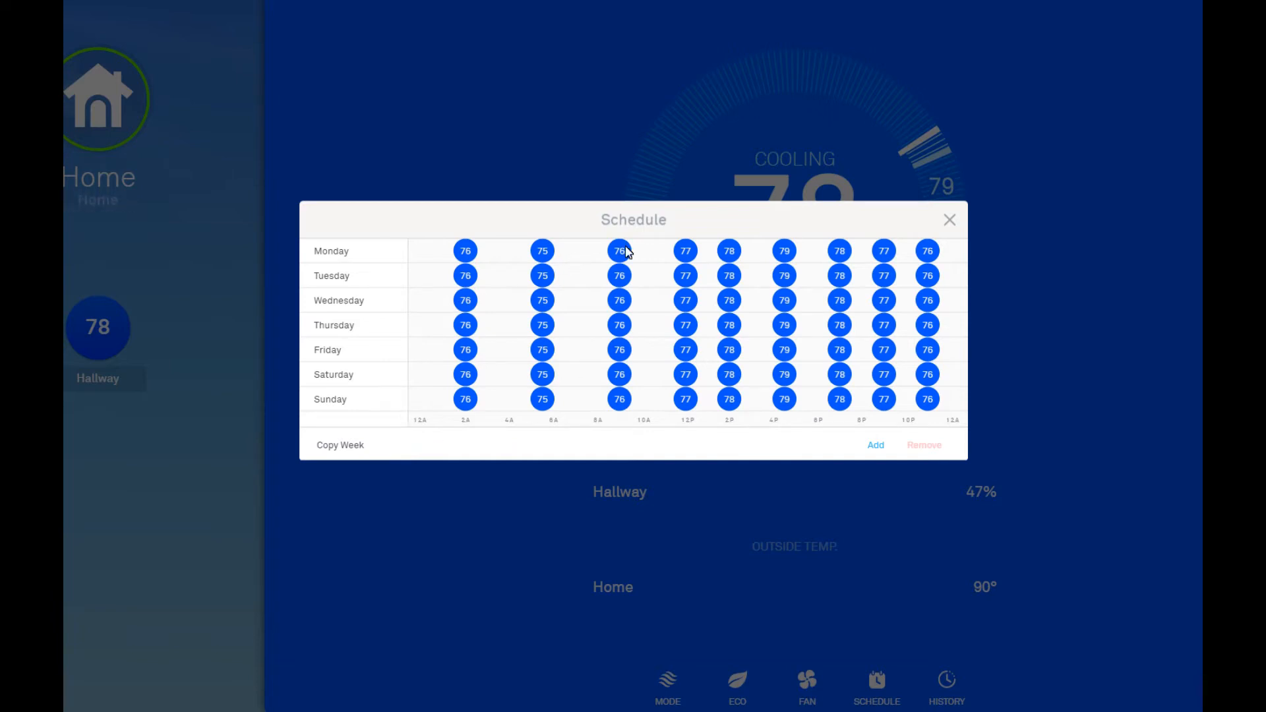
click(619, 251)
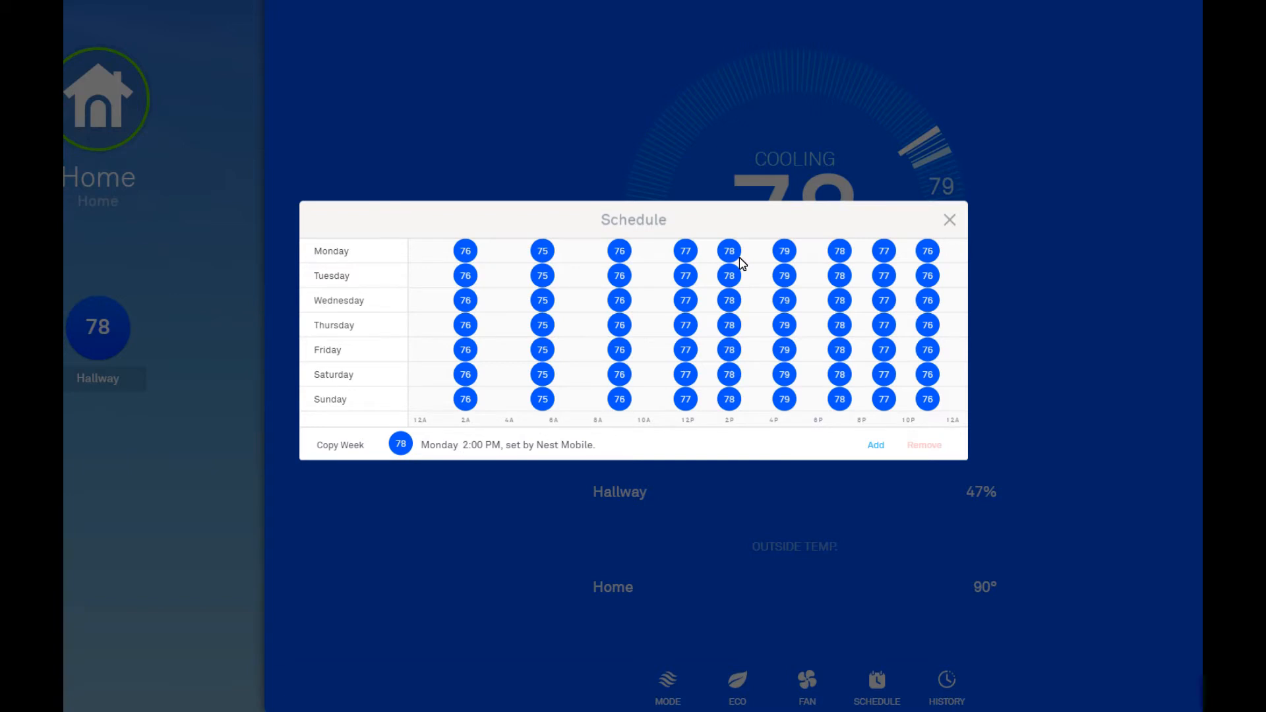
Inspect Monday's 2:00 PM, 4:30 PM, 5:30 AM and 9:00 AM setpoints, then close the schedule.
click(838, 251)
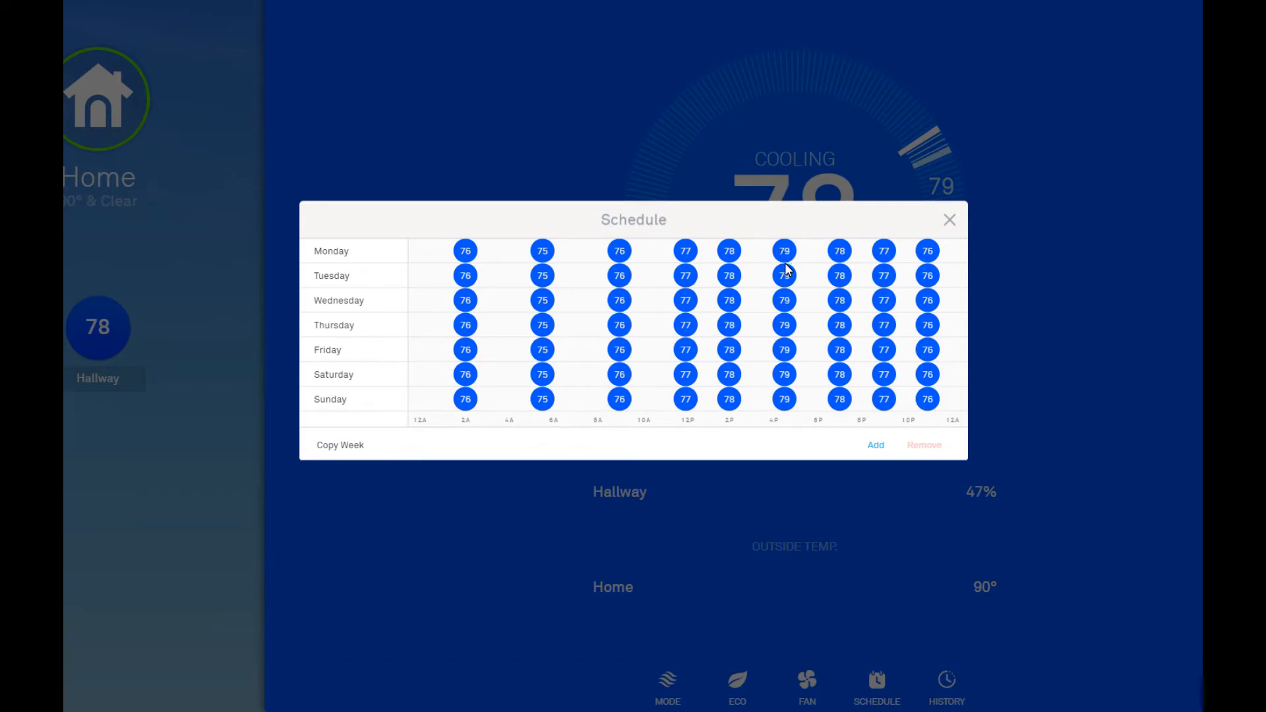
click(685, 251)
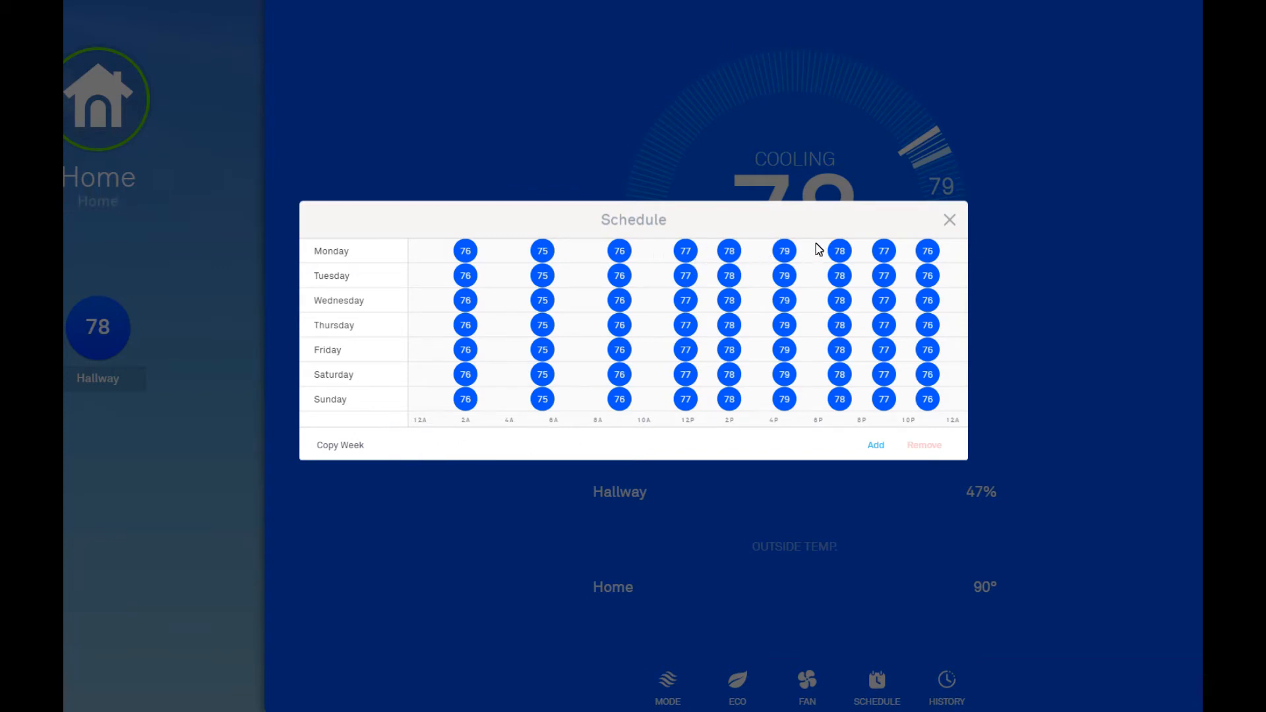
mouse_move(946, 263)
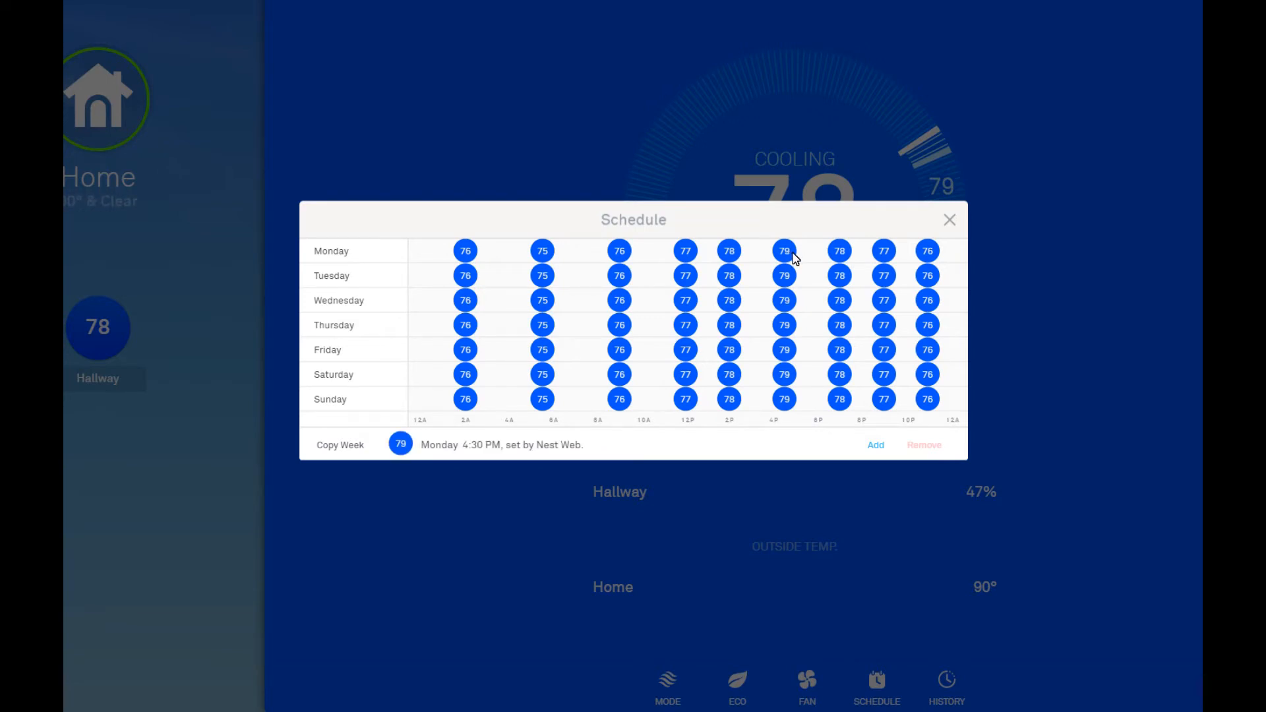
click(542, 250)
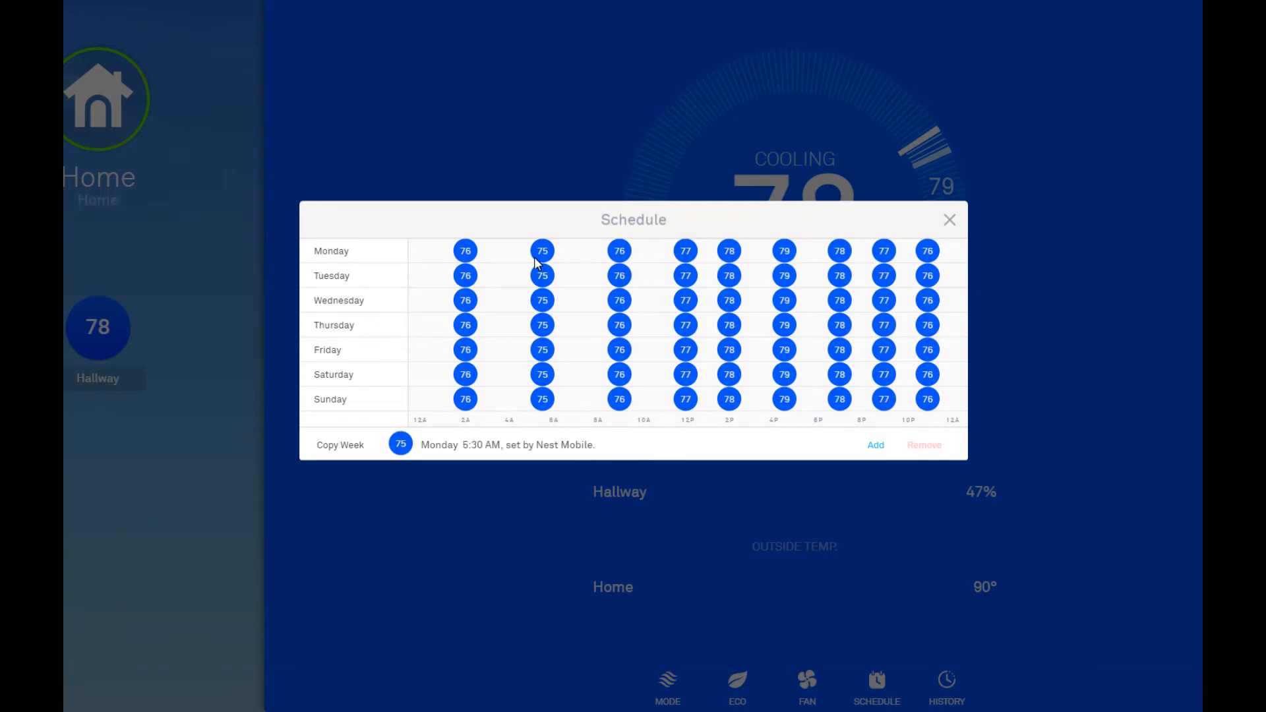
click(783, 250)
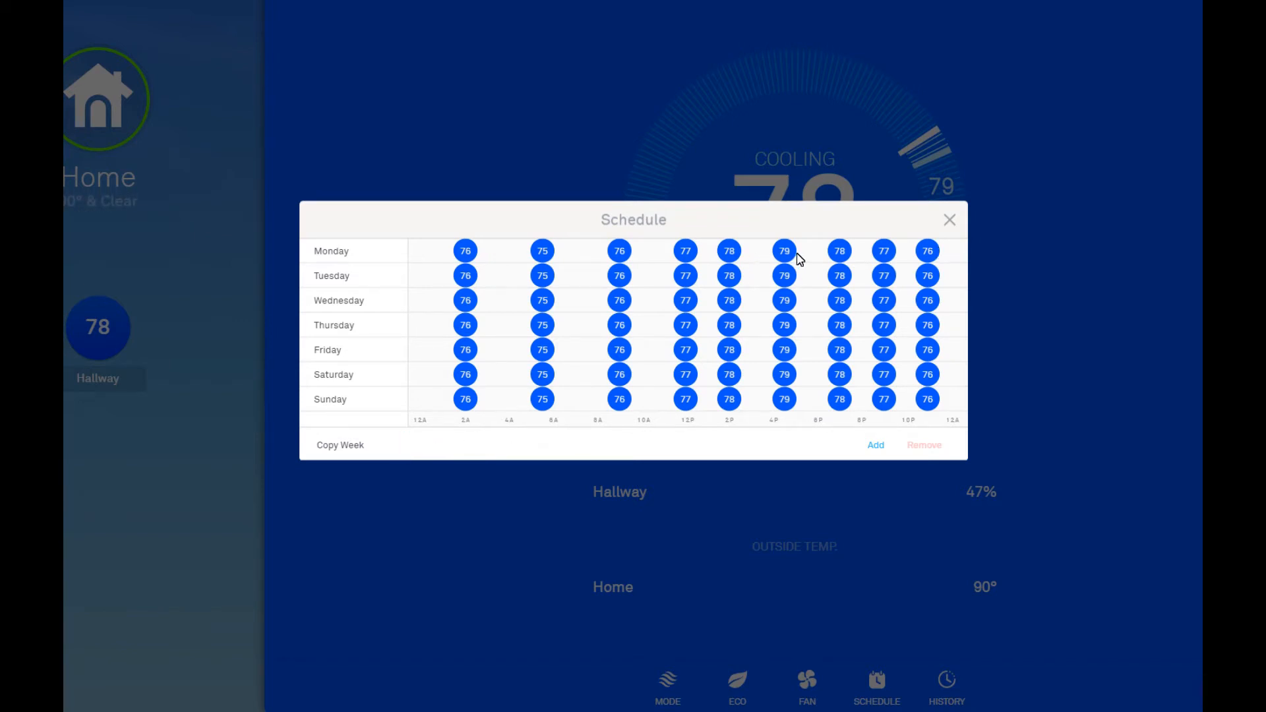
mouse_move(767, 274)
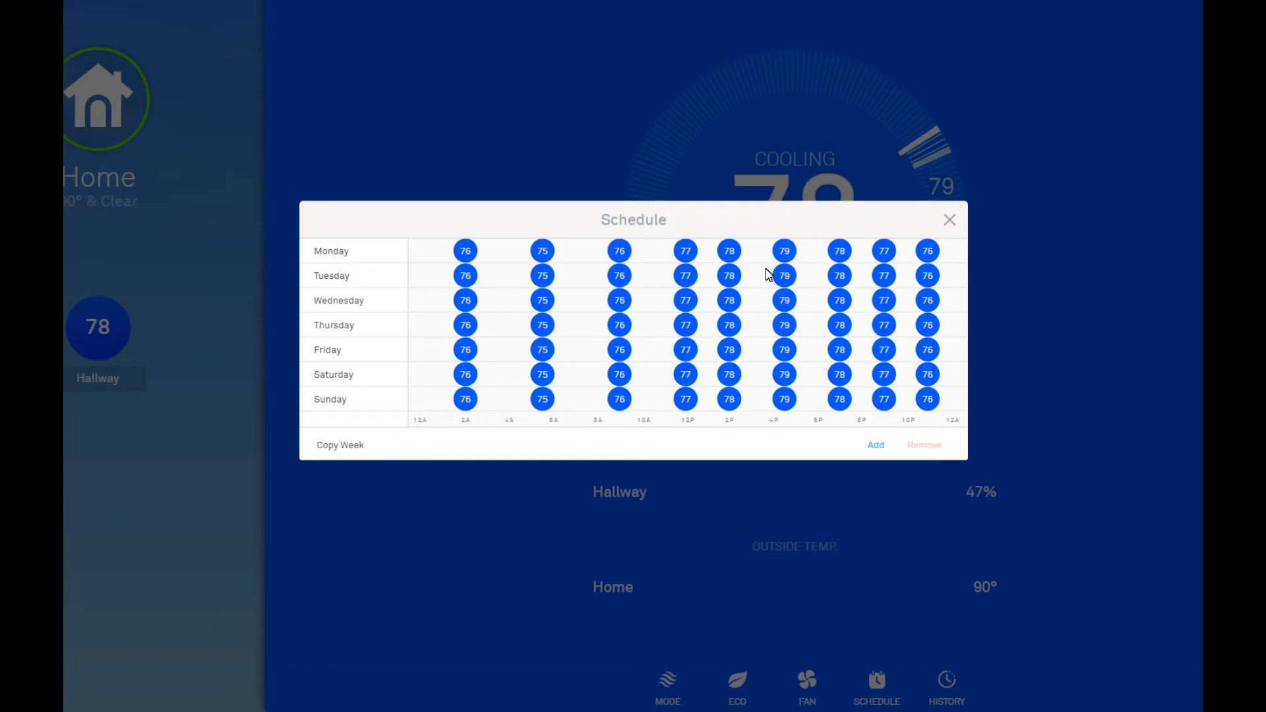
mouse_move(813, 222)
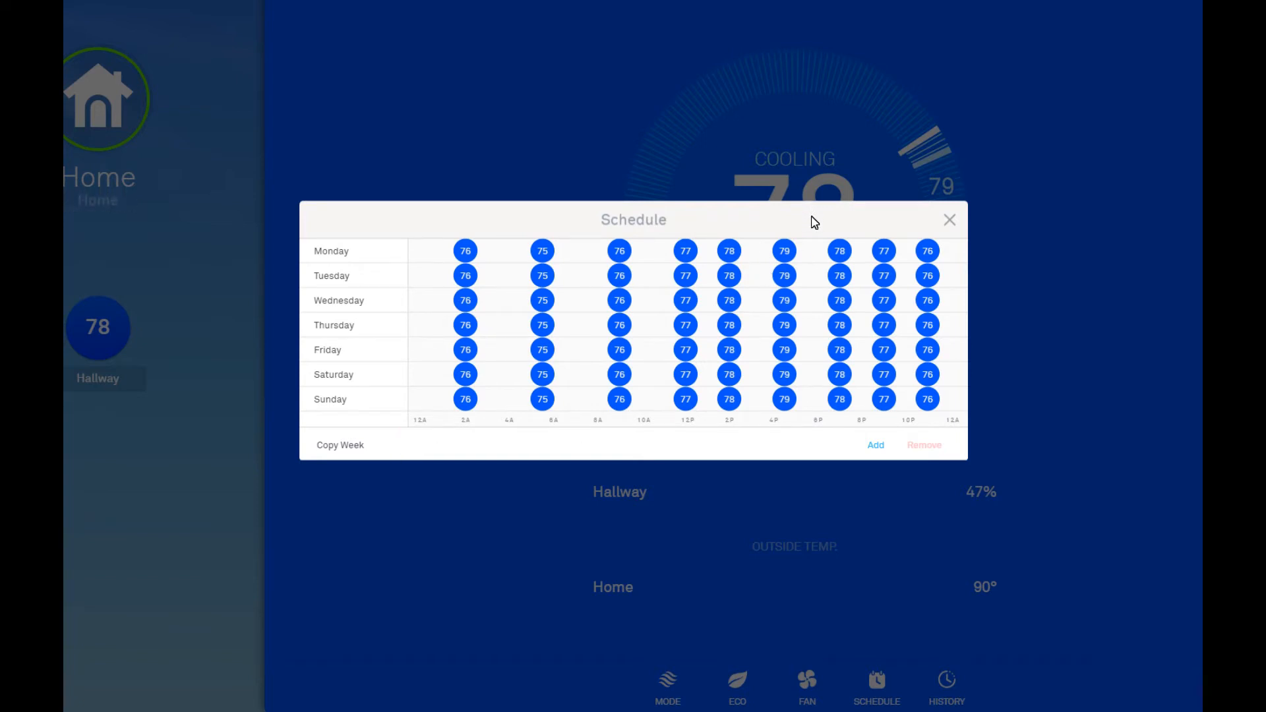
mouse_move(586, 255)
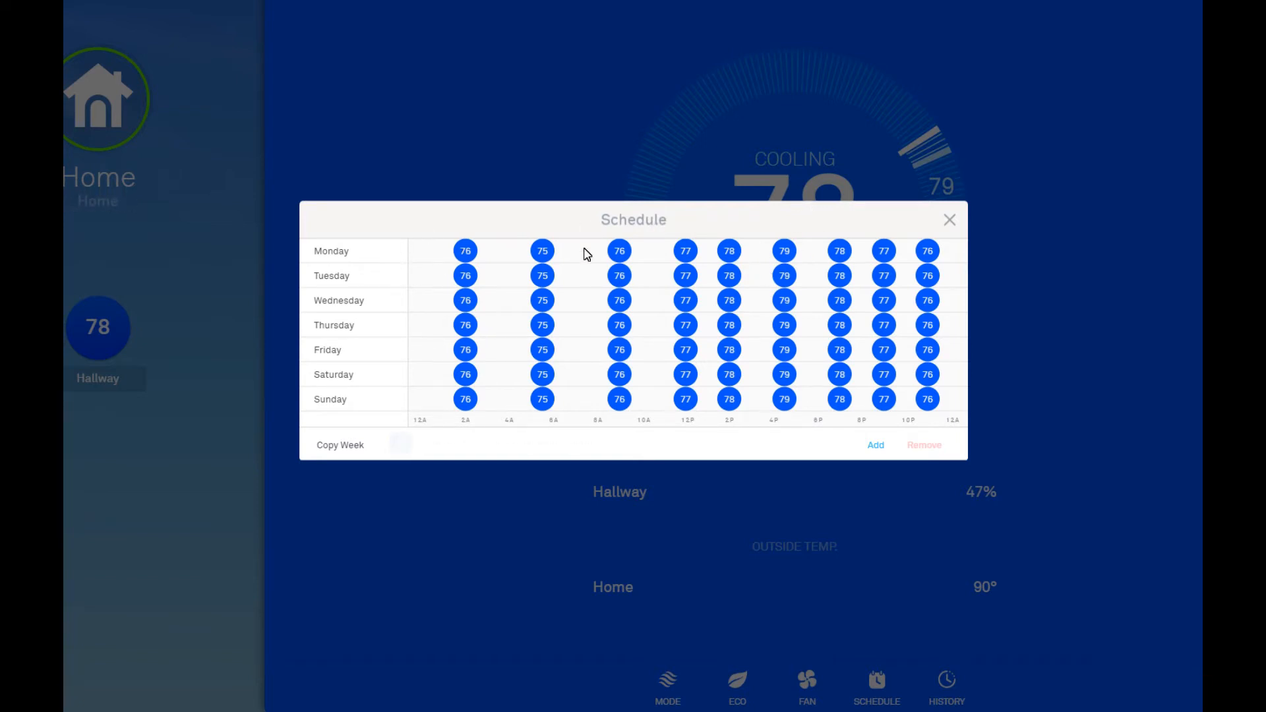
mouse_move(973, 396)
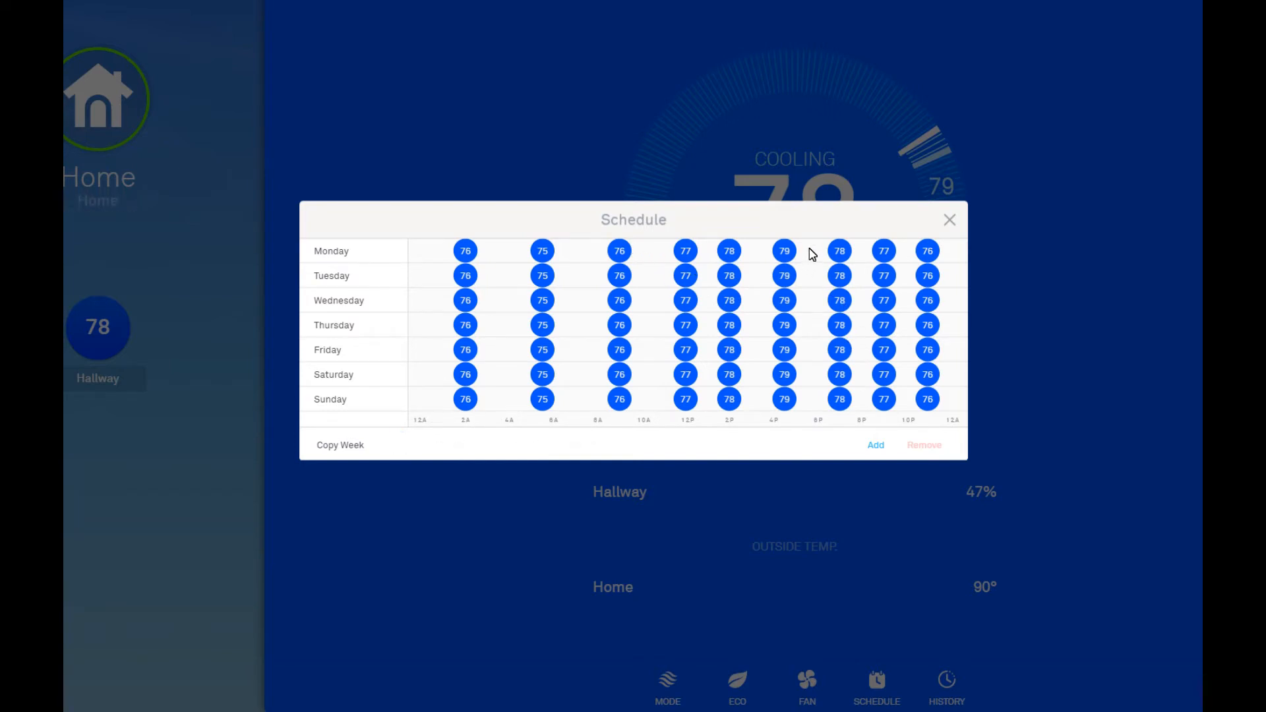
click(783, 250)
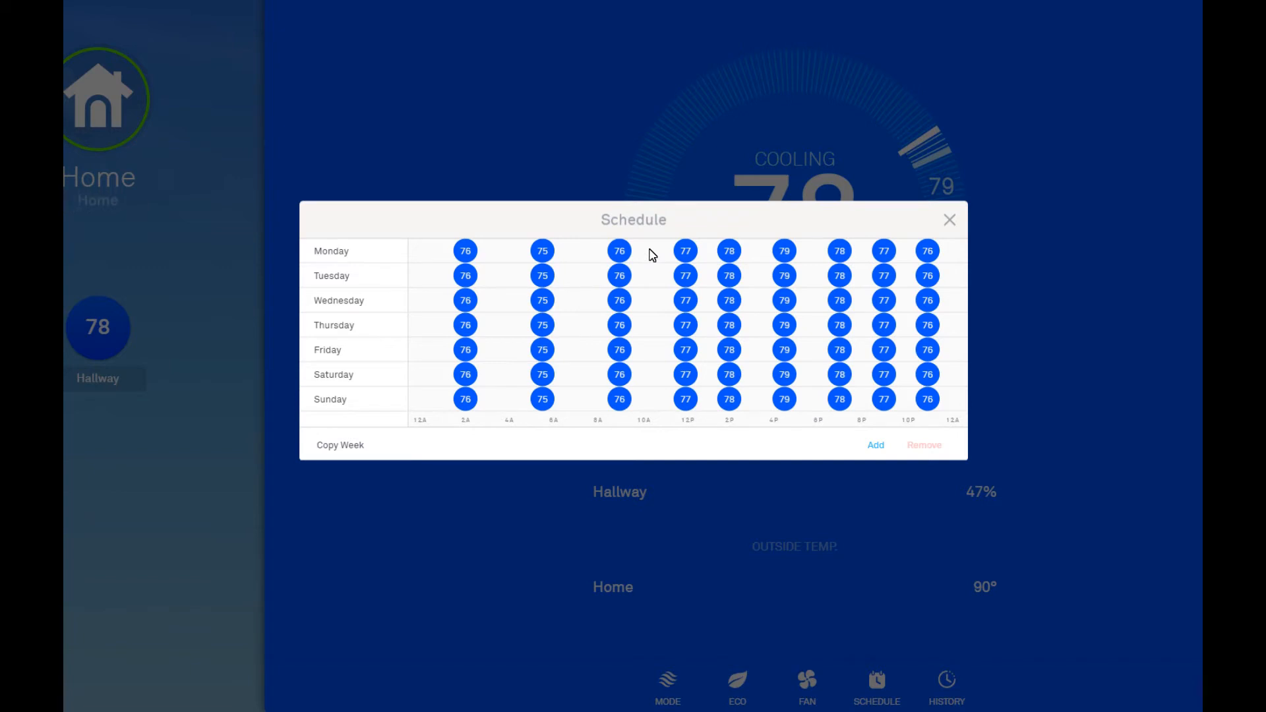
click(619, 250)
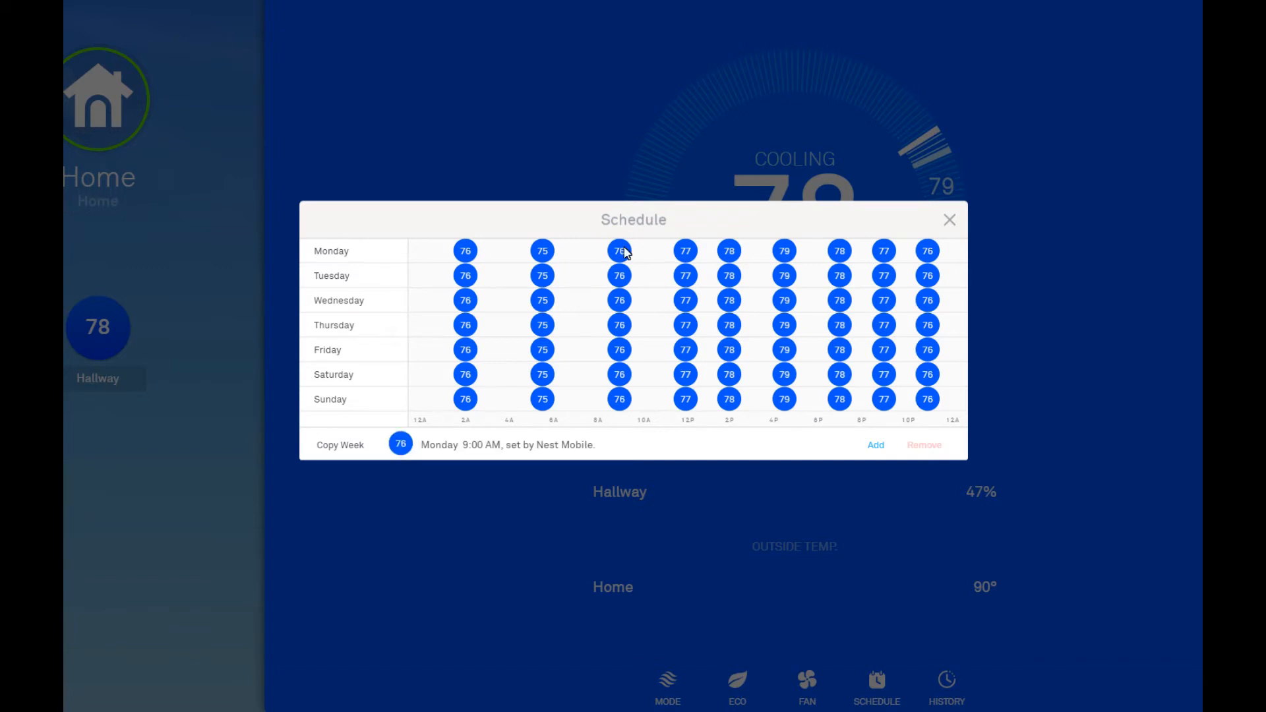
mouse_move(628, 240)
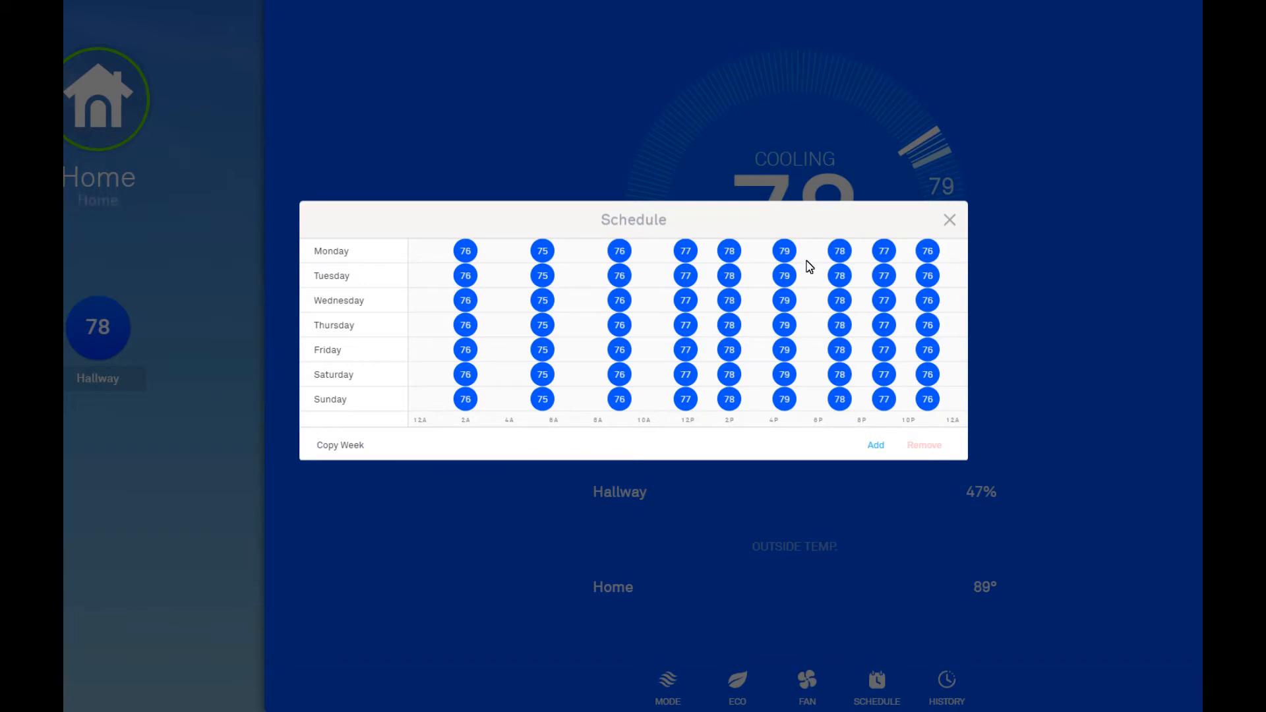
mouse_move(806, 270)
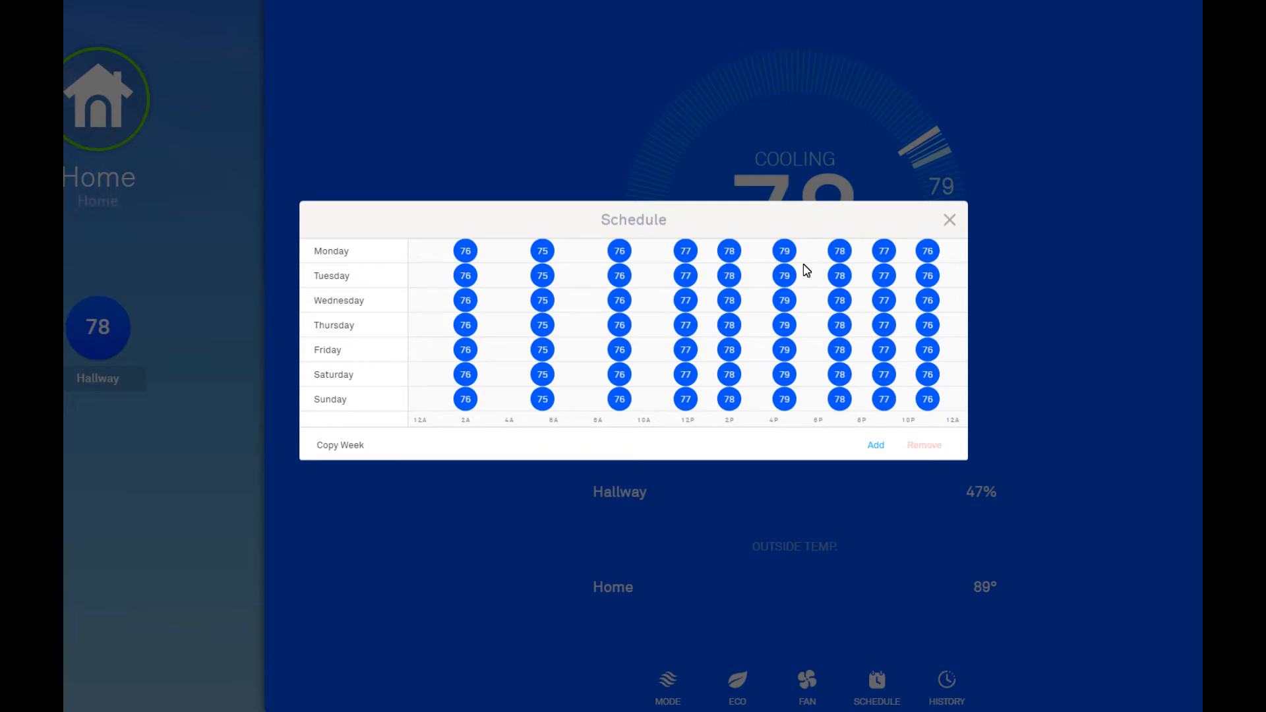
mouse_move(602, 476)
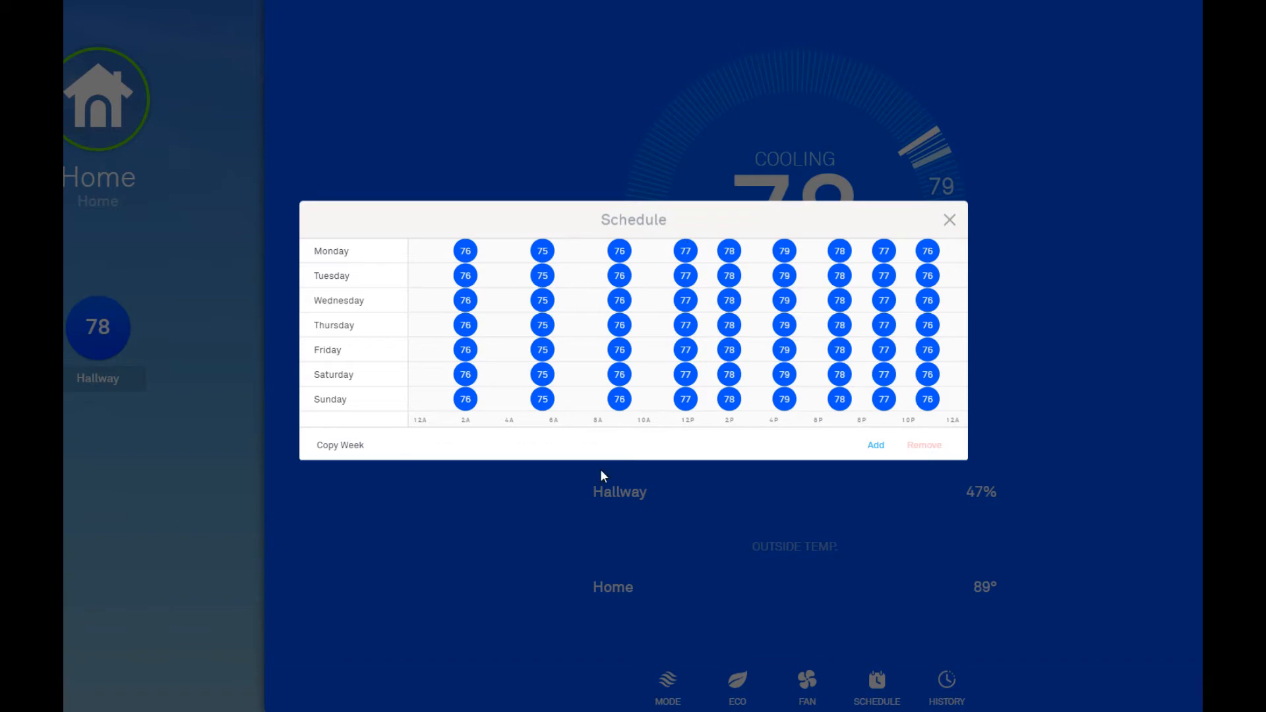
mouse_move(884, 199)
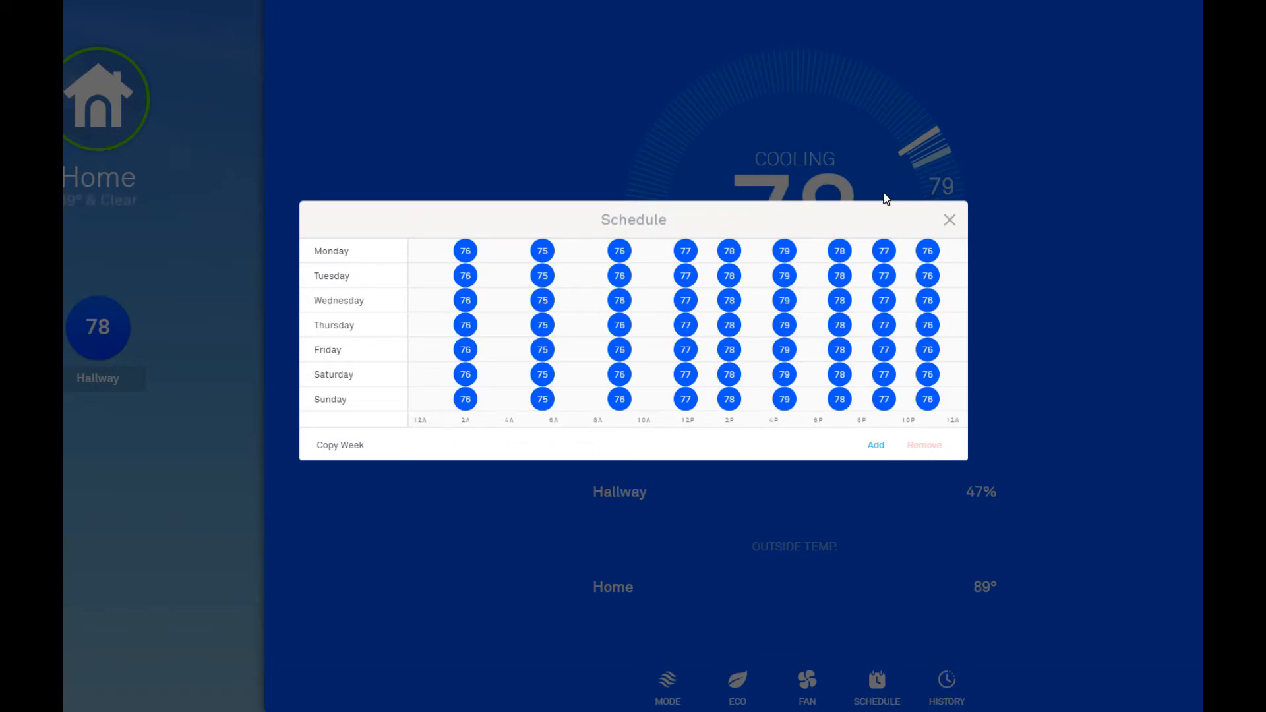
click(949, 218)
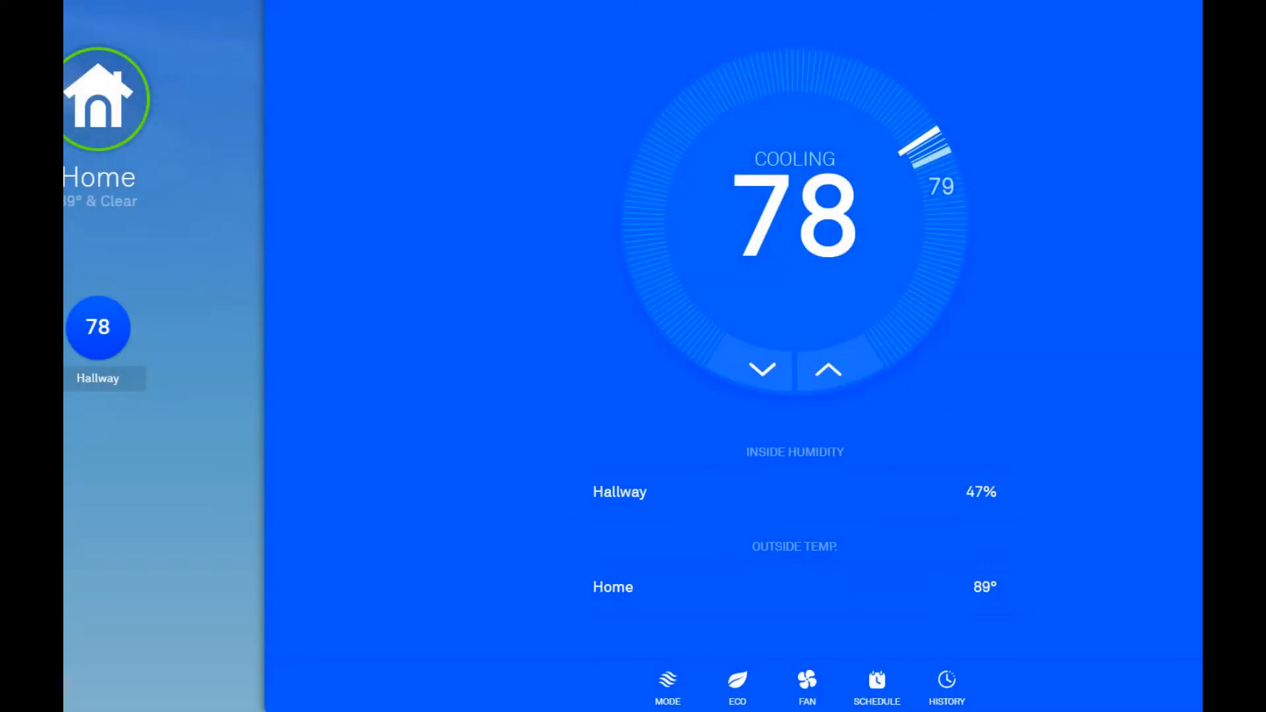
Open Energy History and expand Wednesday June 6's daily setpoint timeline.
click(945, 687)
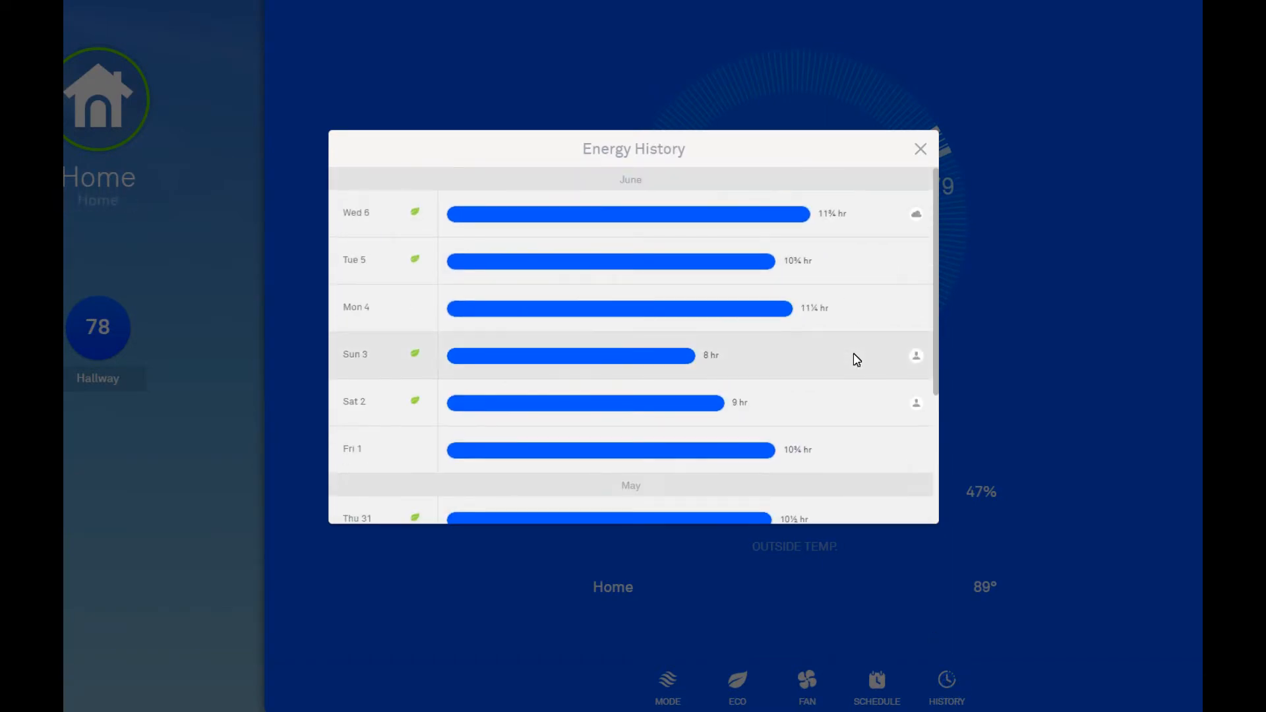
click(627, 212)
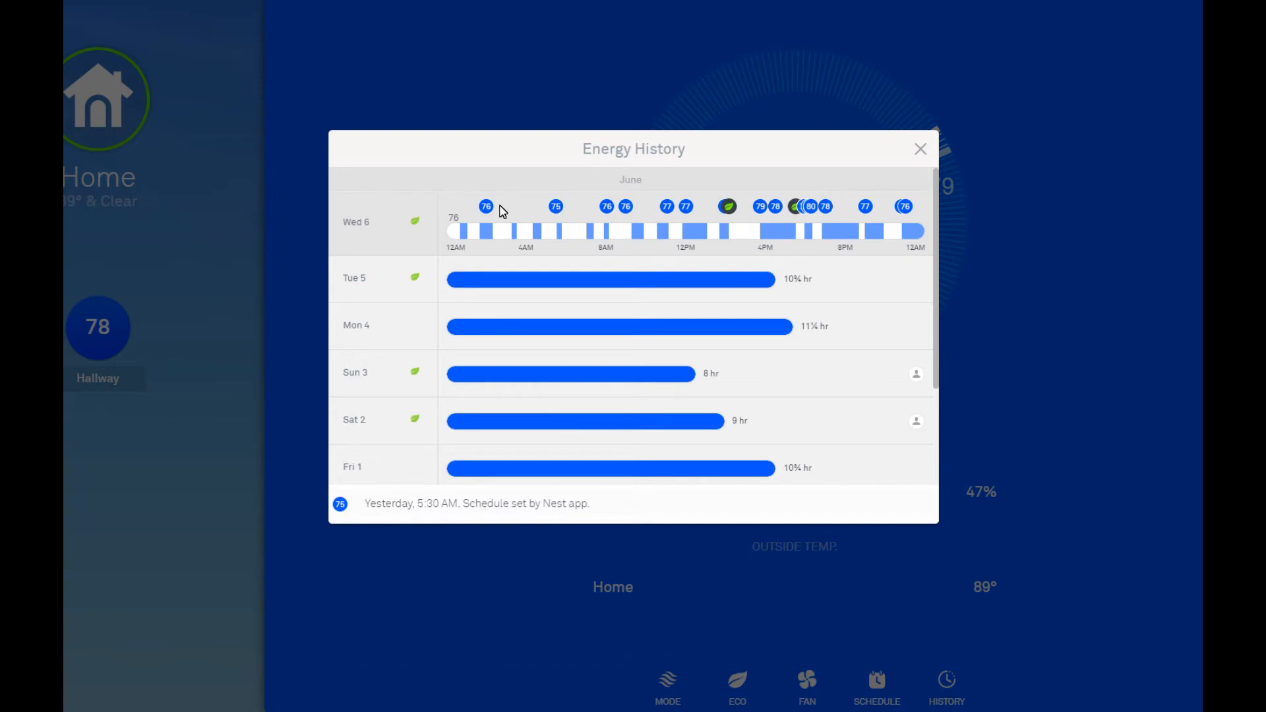
mouse_move(855, 209)
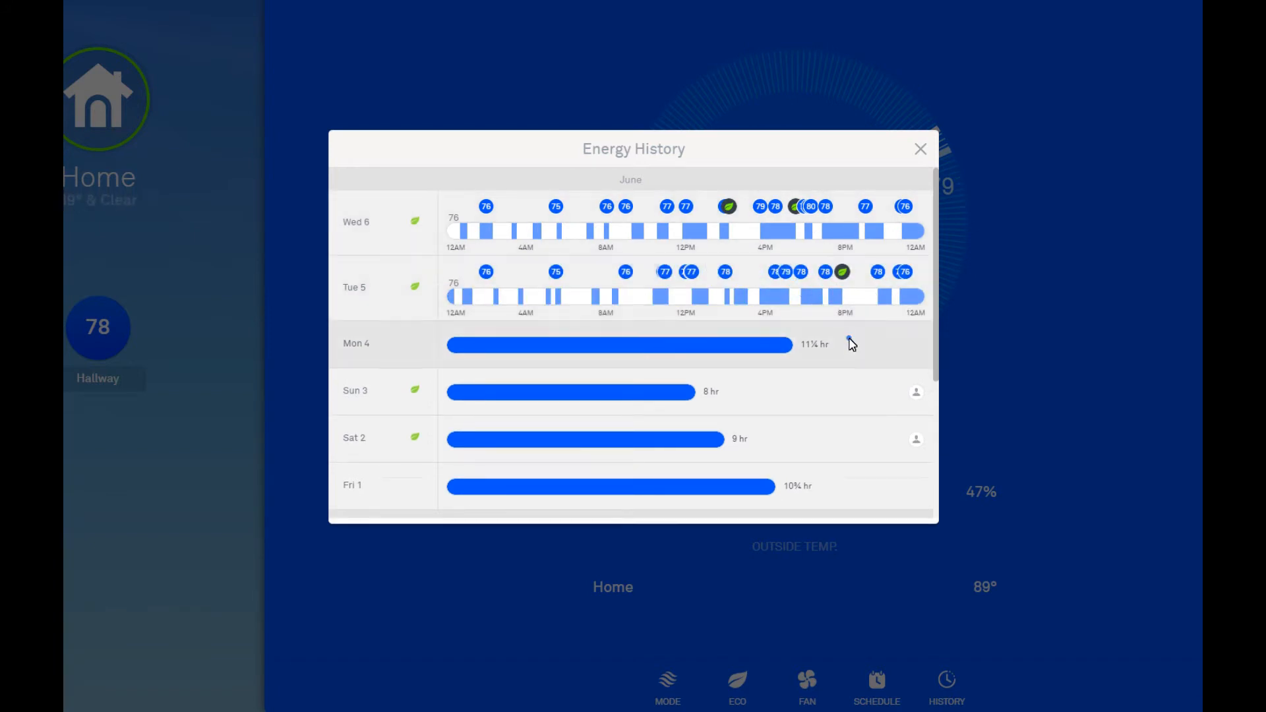
Scroll through the June and May daily timelines, then close Energy History.
scroll(down, 3)
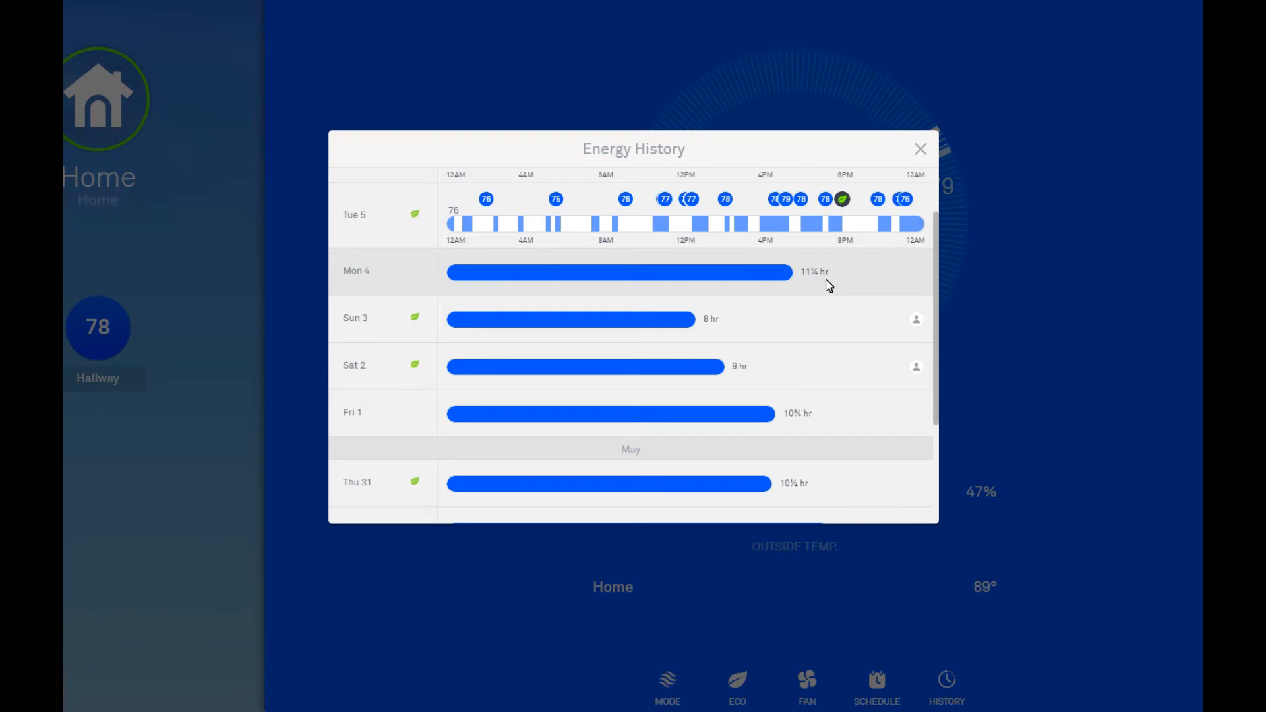
mouse_move(823, 314)
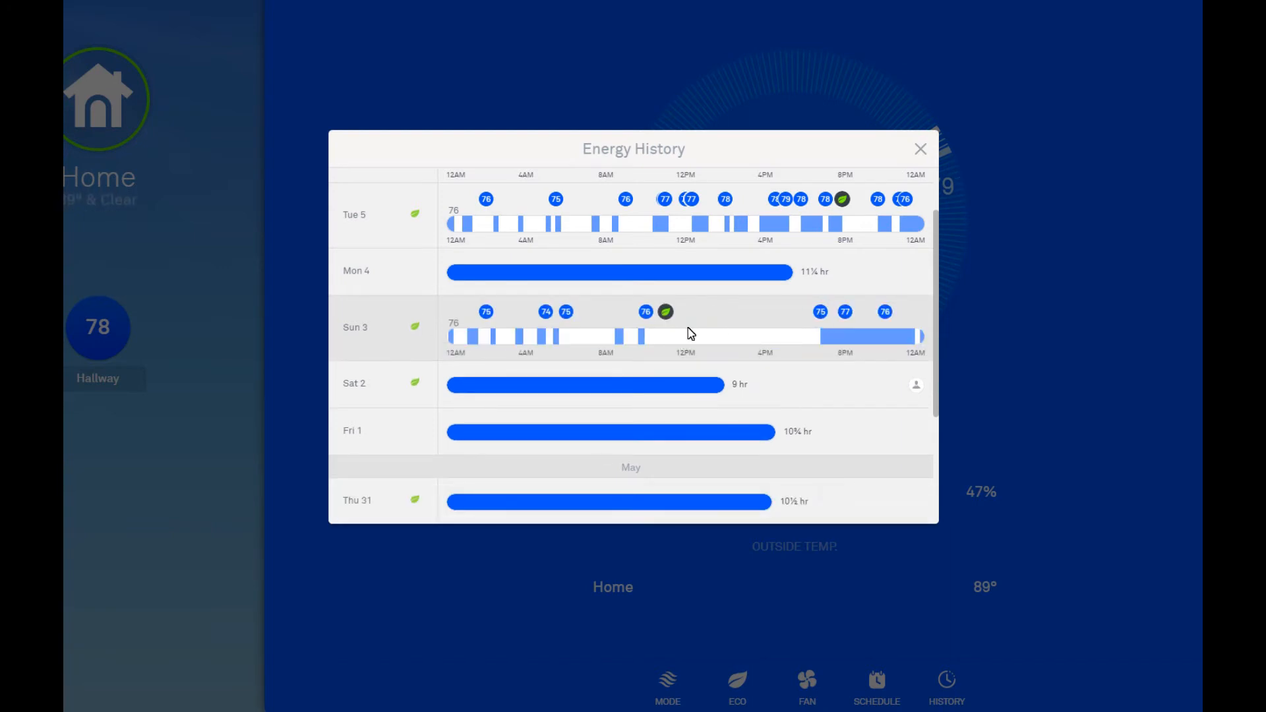
mouse_move(701, 349)
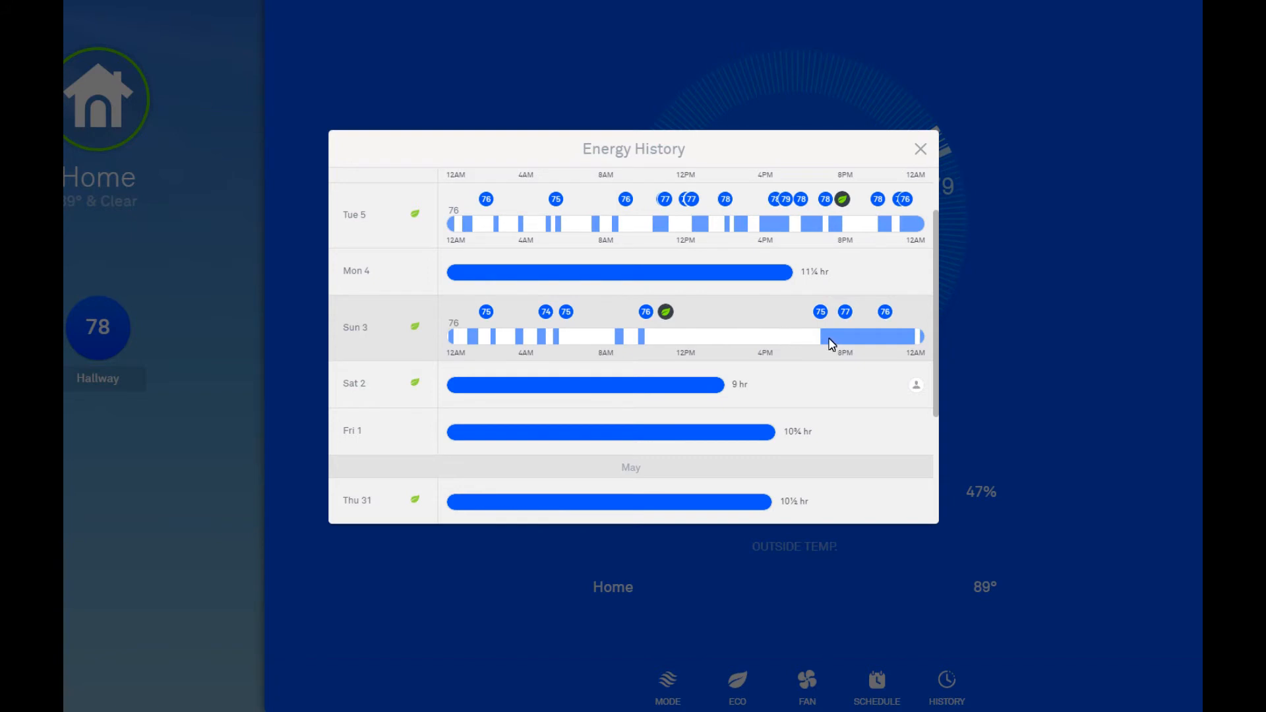
mouse_move(713, 316)
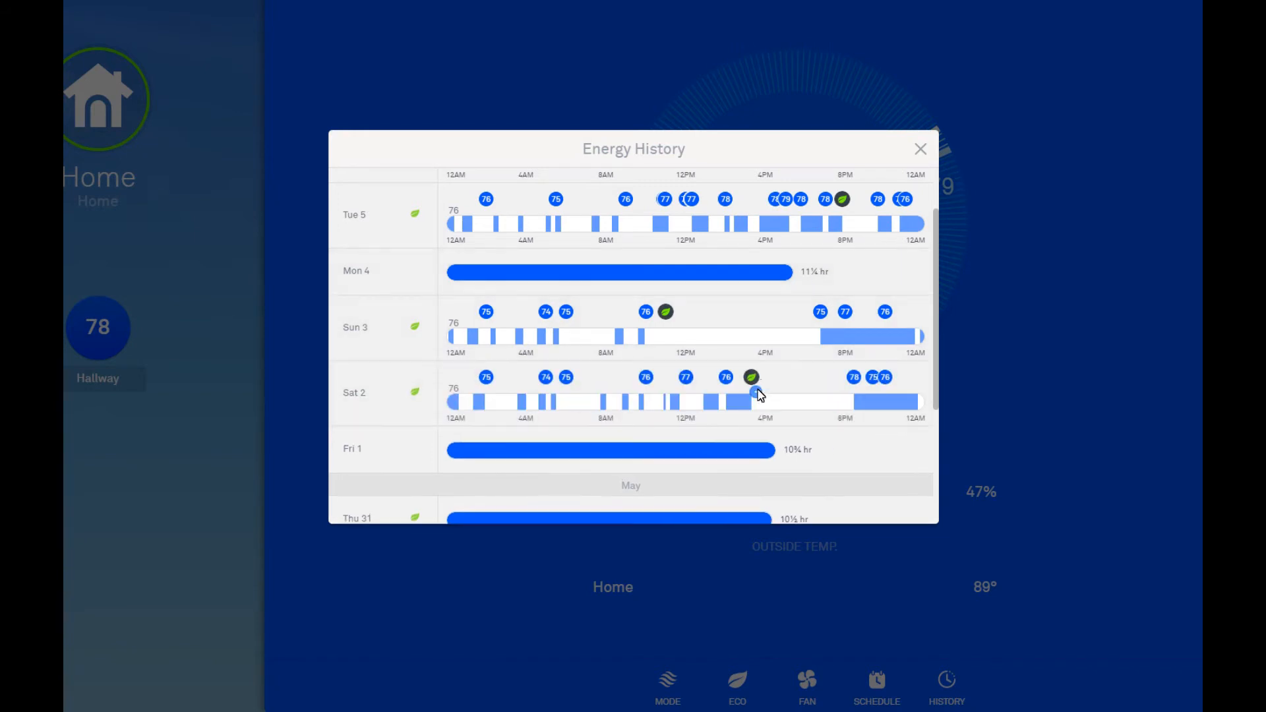
scroll(down, 3)
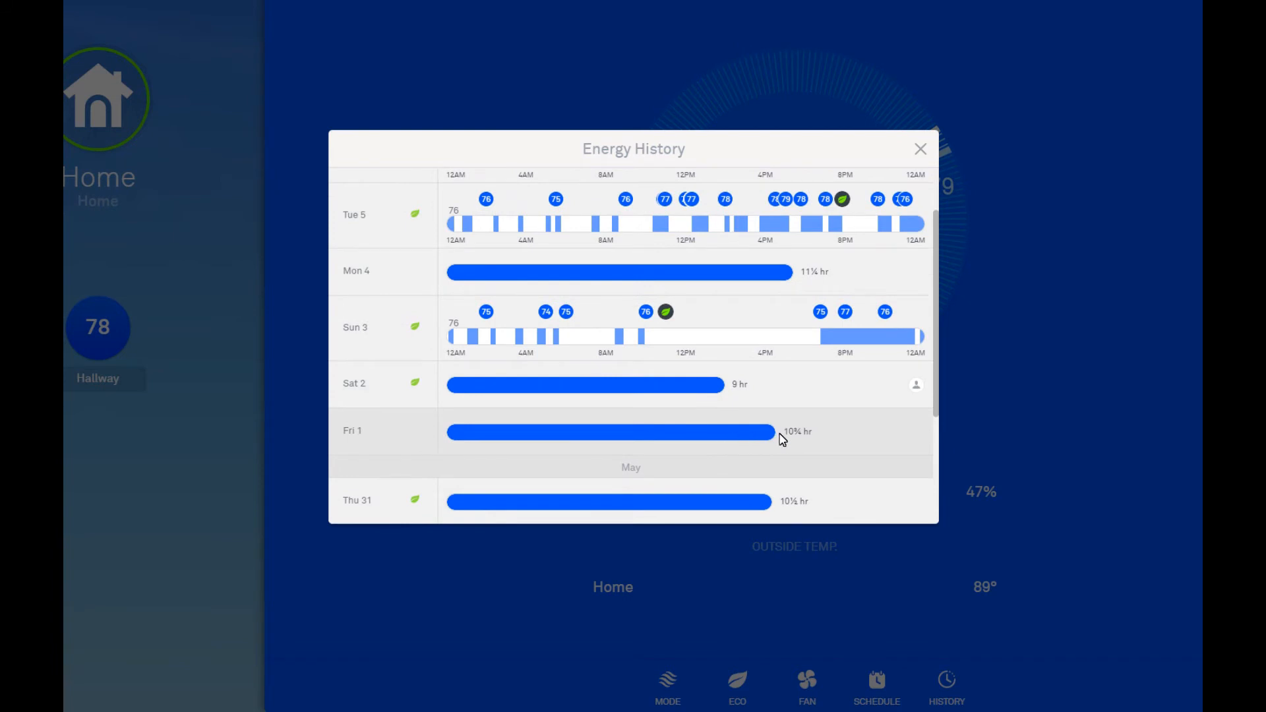
scroll(down, 3)
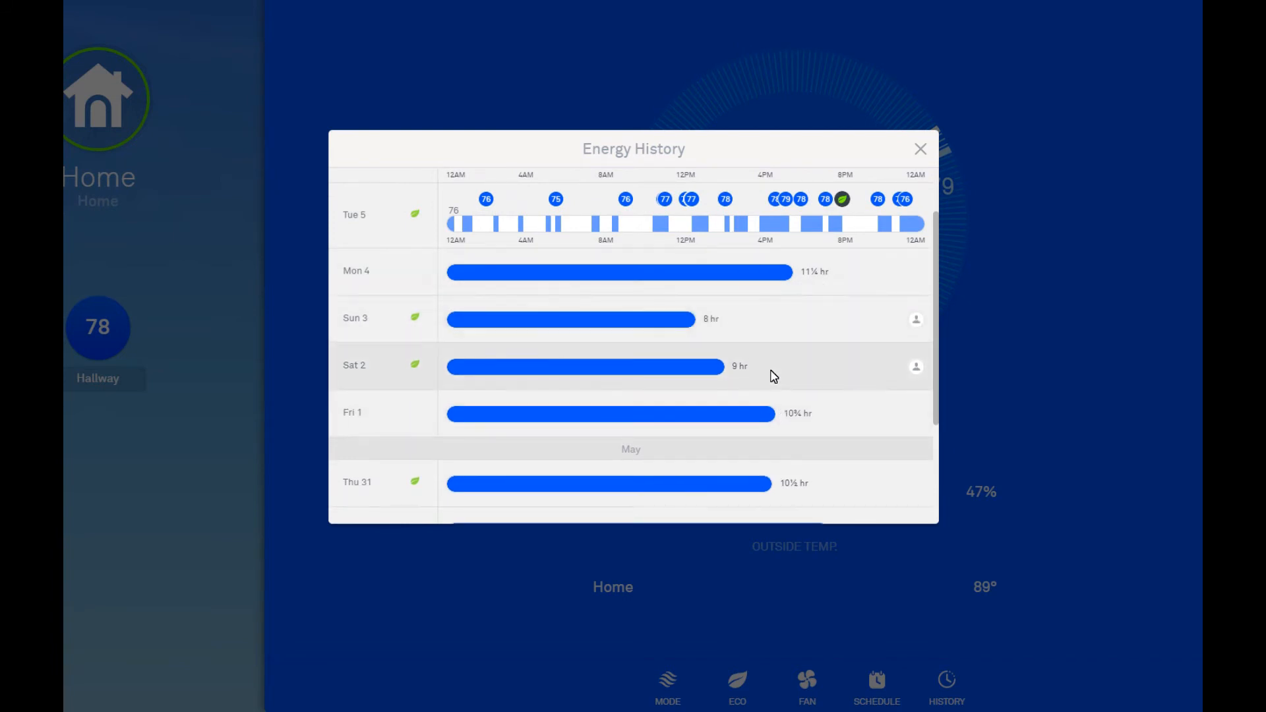
scroll(down, 3)
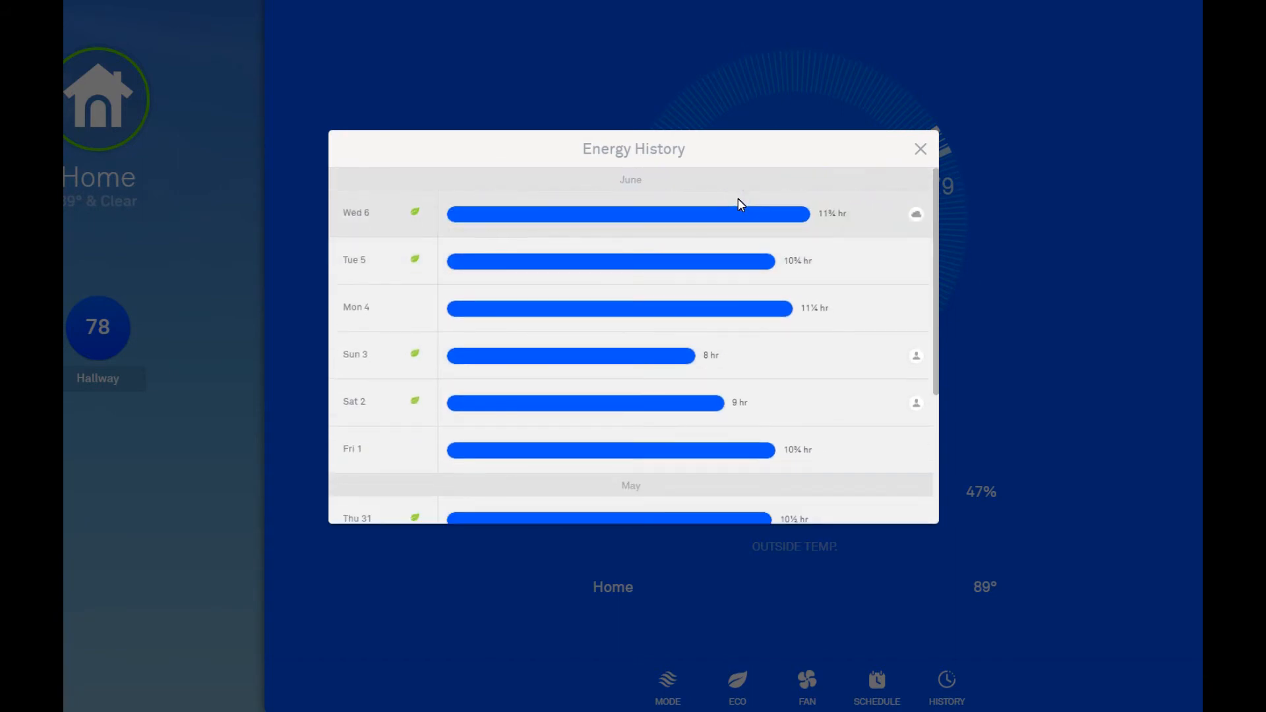
scroll(down, 3)
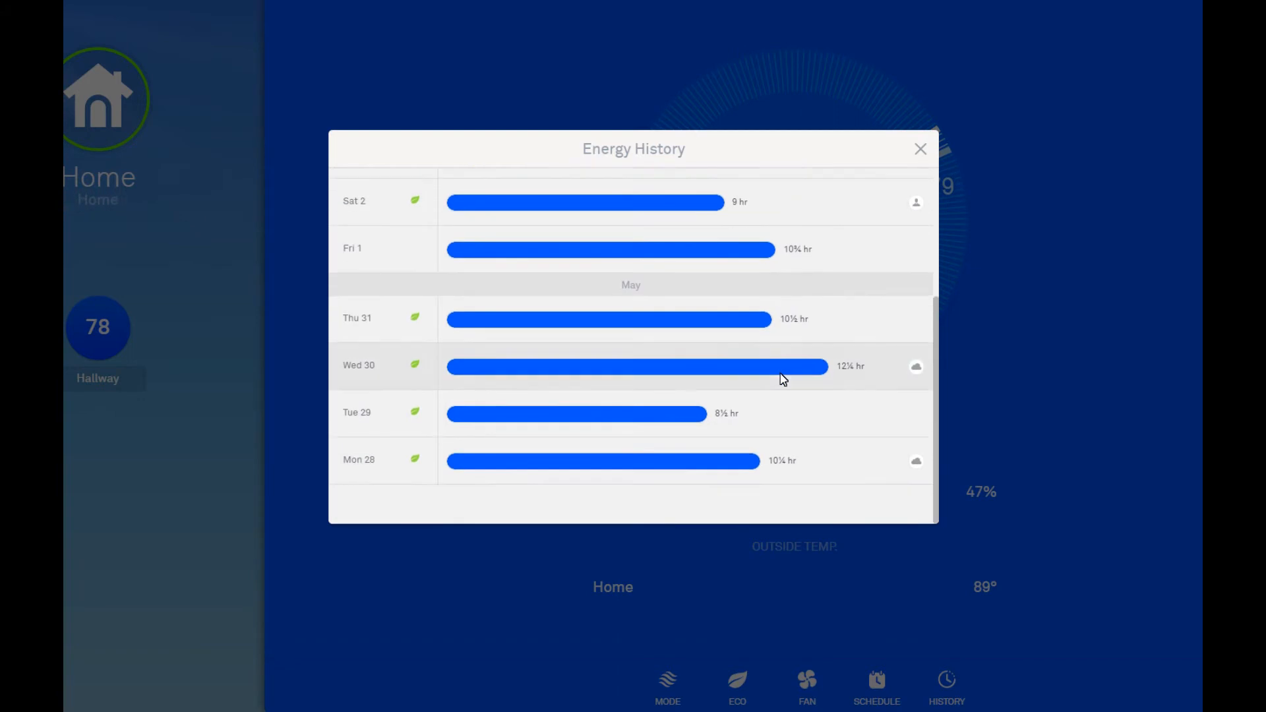
mouse_move(862, 358)
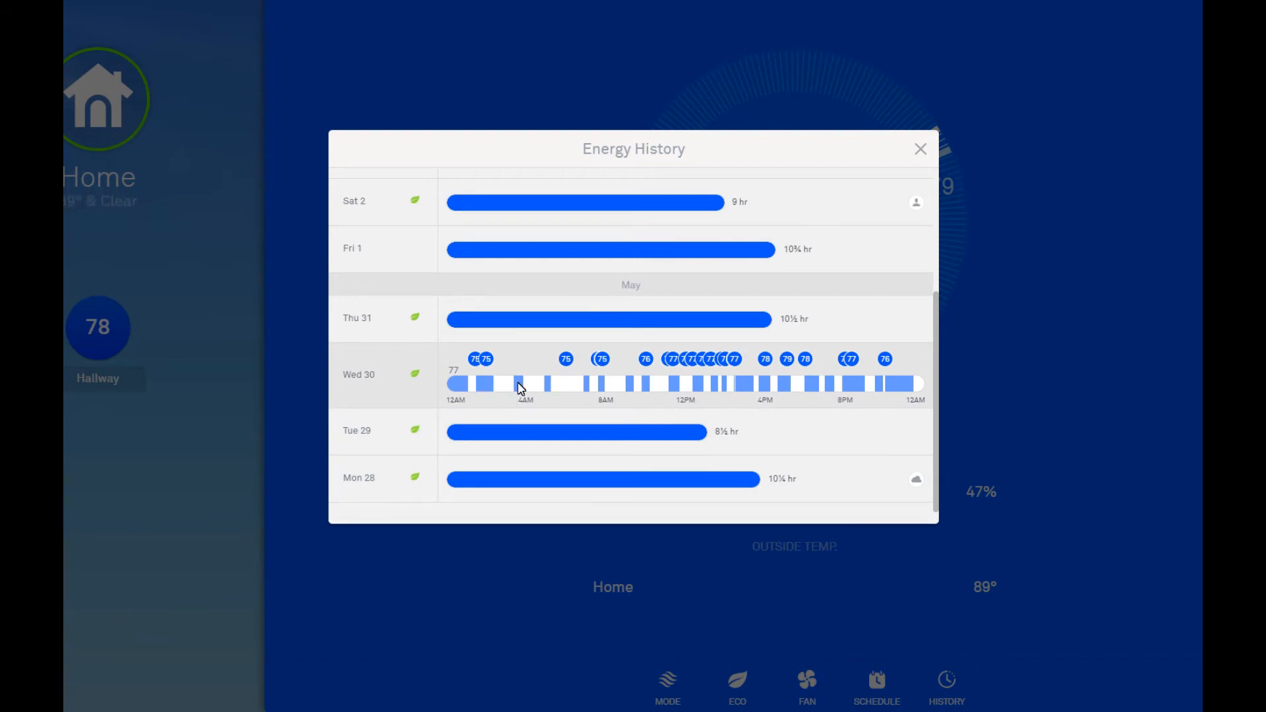
mouse_move(499, 406)
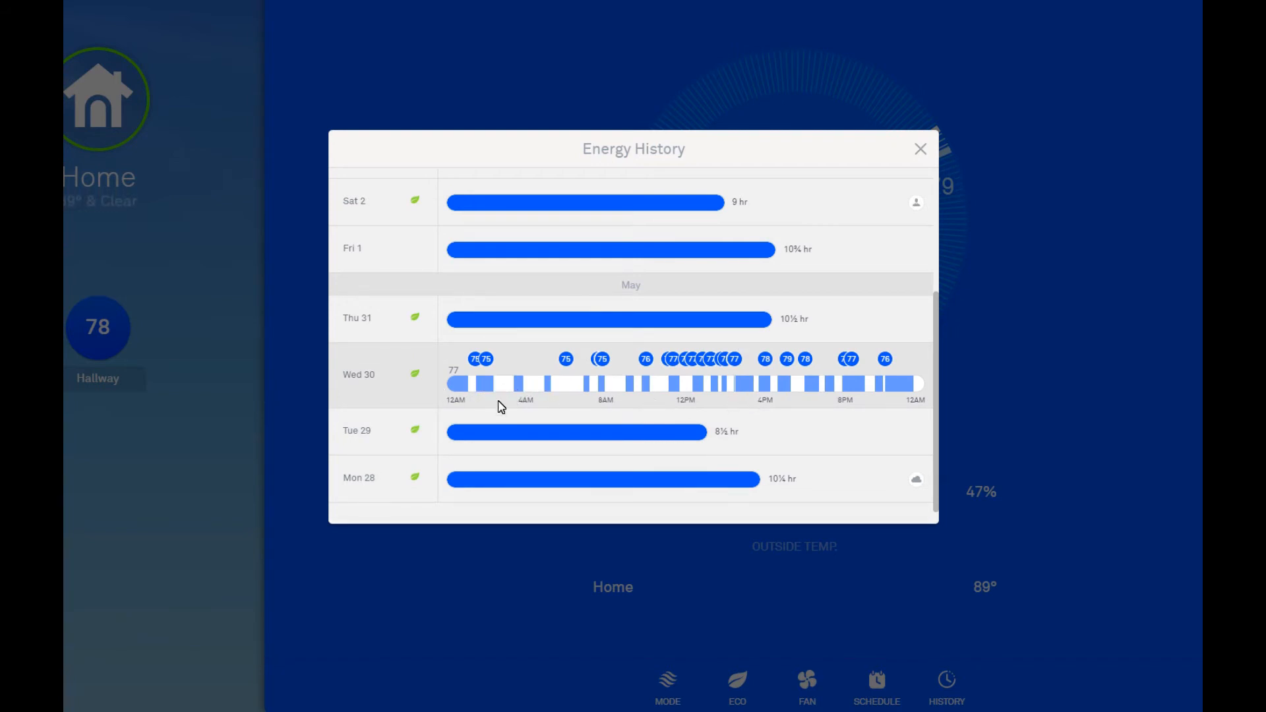
mouse_move(660, 382)
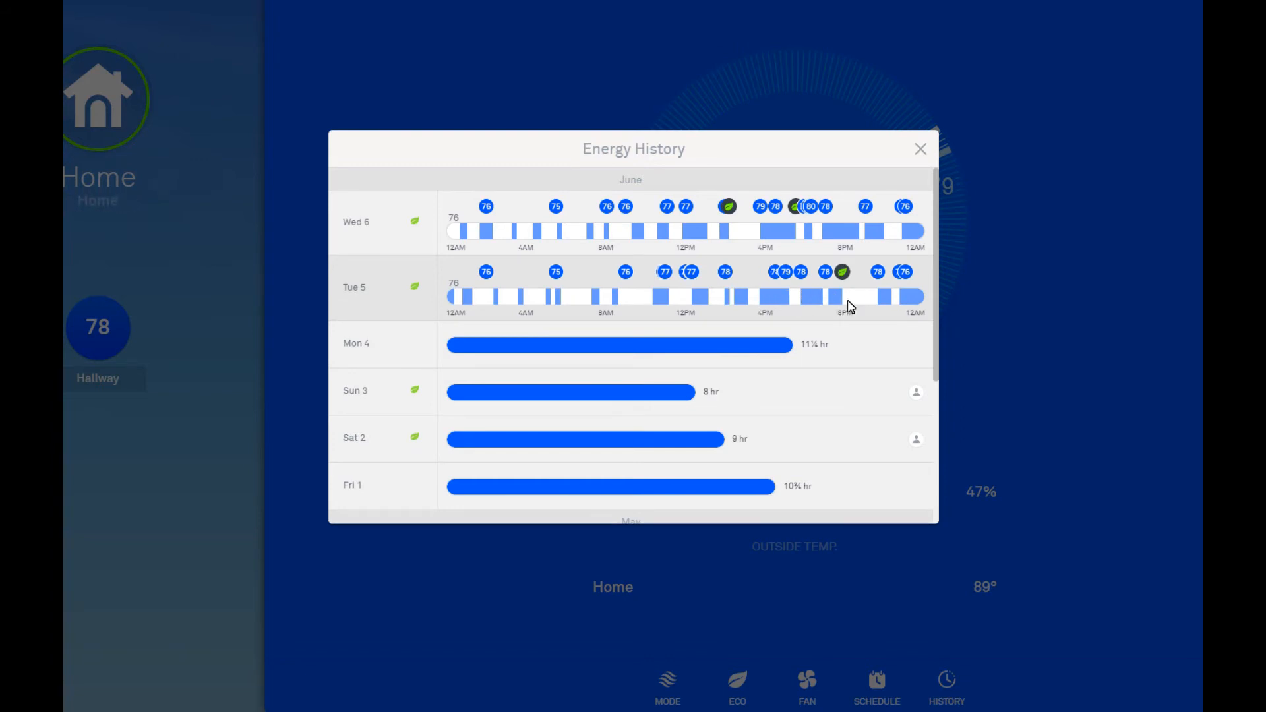
mouse_move(845, 338)
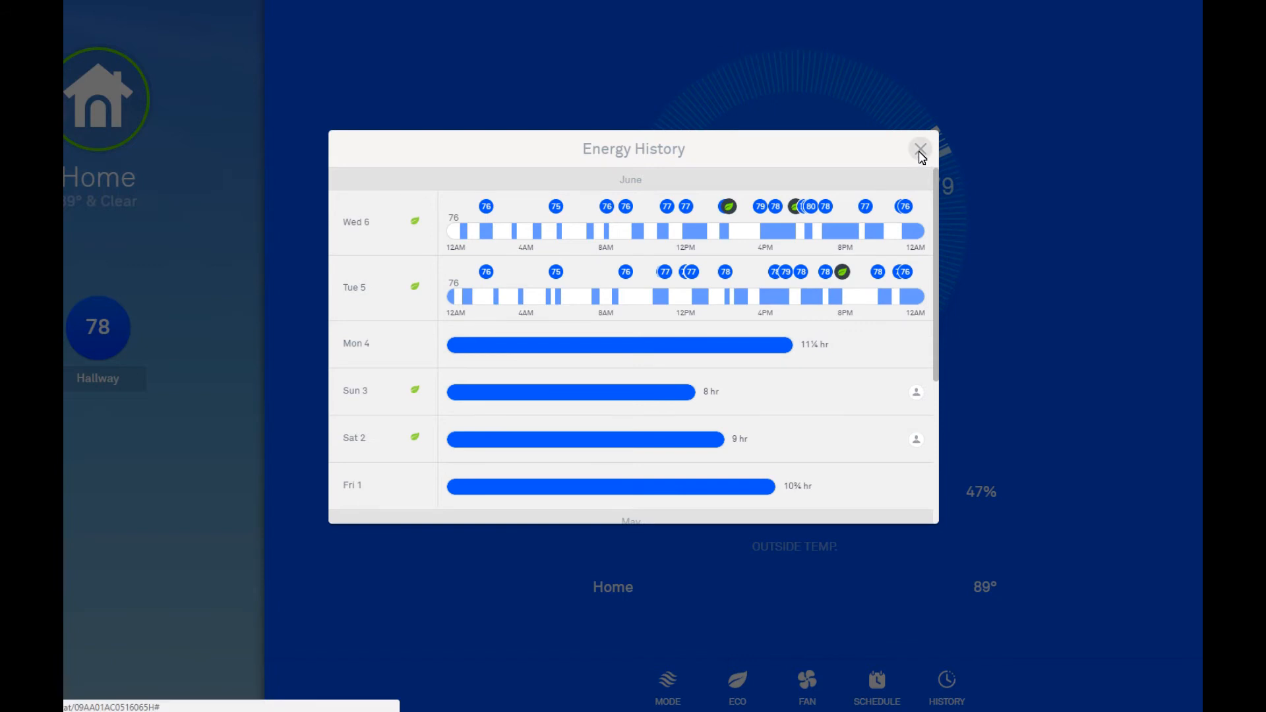
click(918, 150)
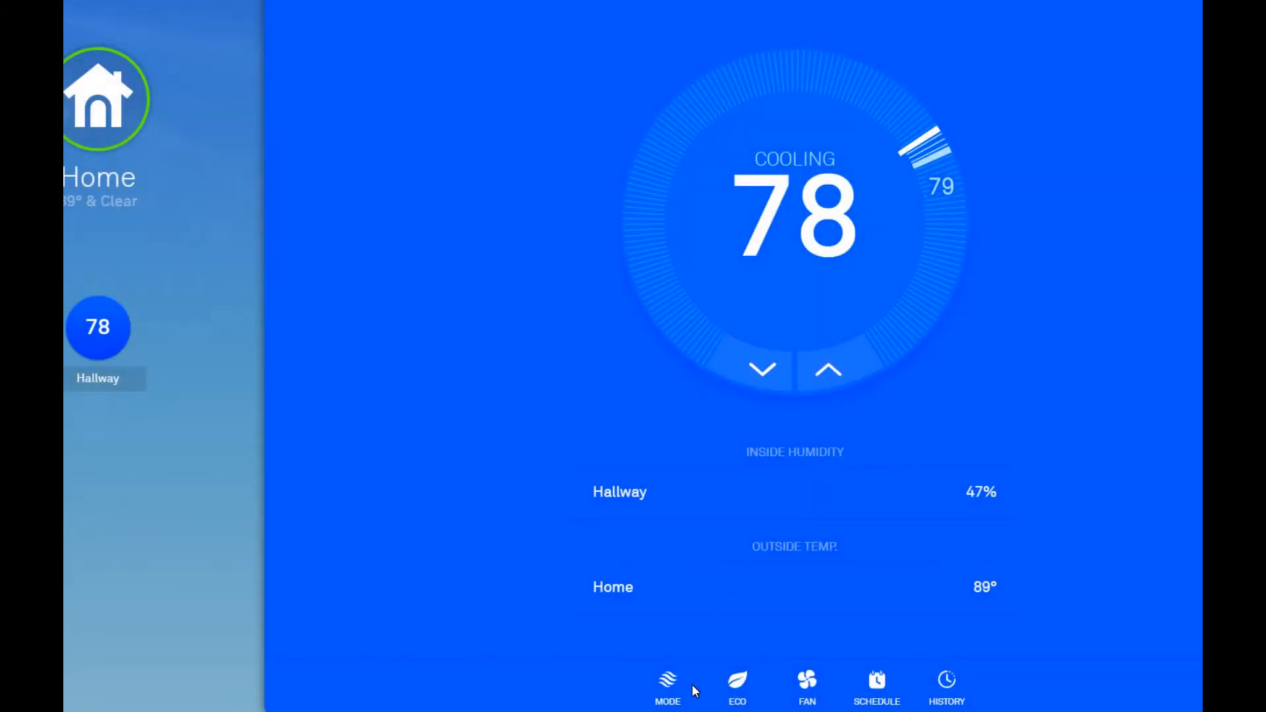
Open the Hallway thermostat's settings and scroll down to the Nest Sense features.
click(736, 686)
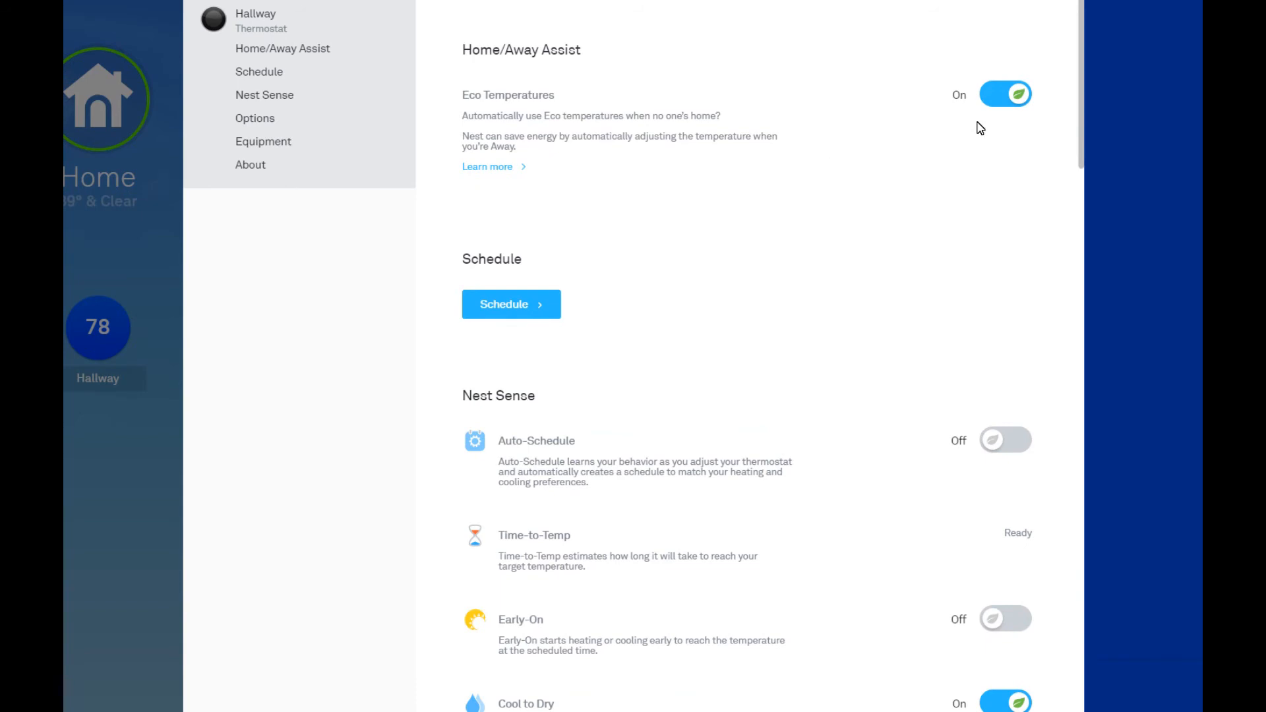
mouse_move(972, 151)
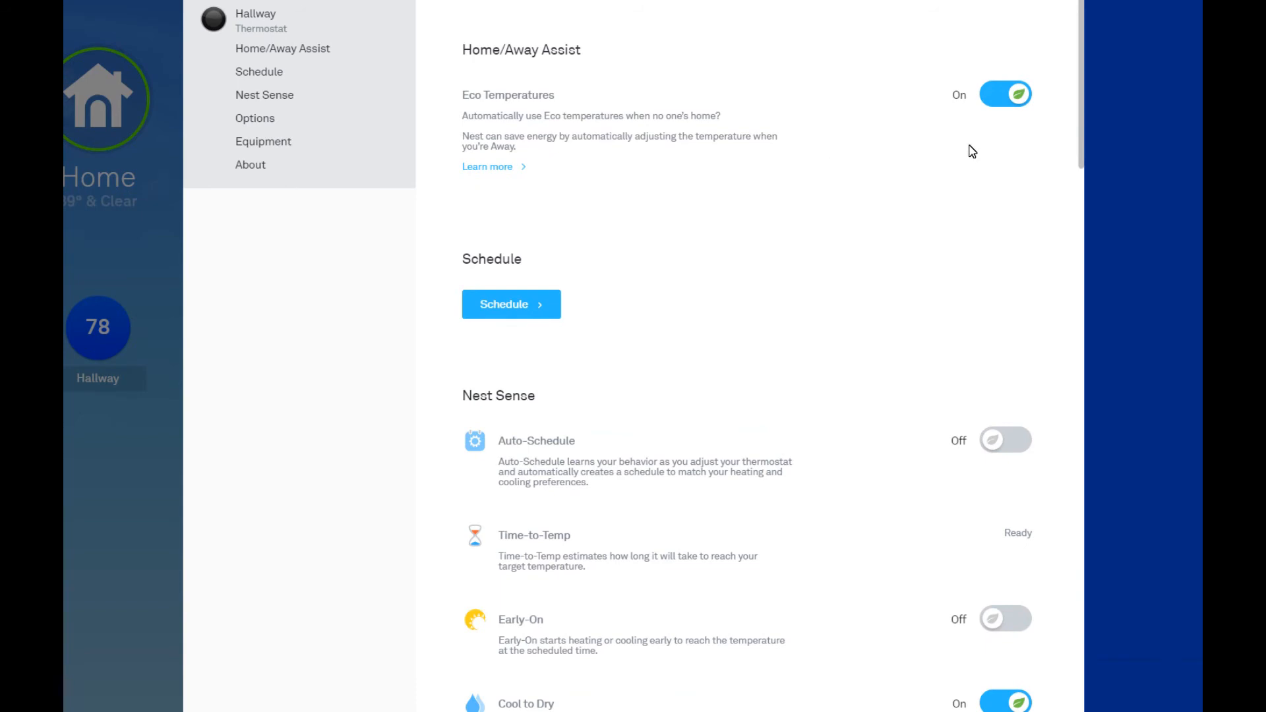
scroll(down, 3)
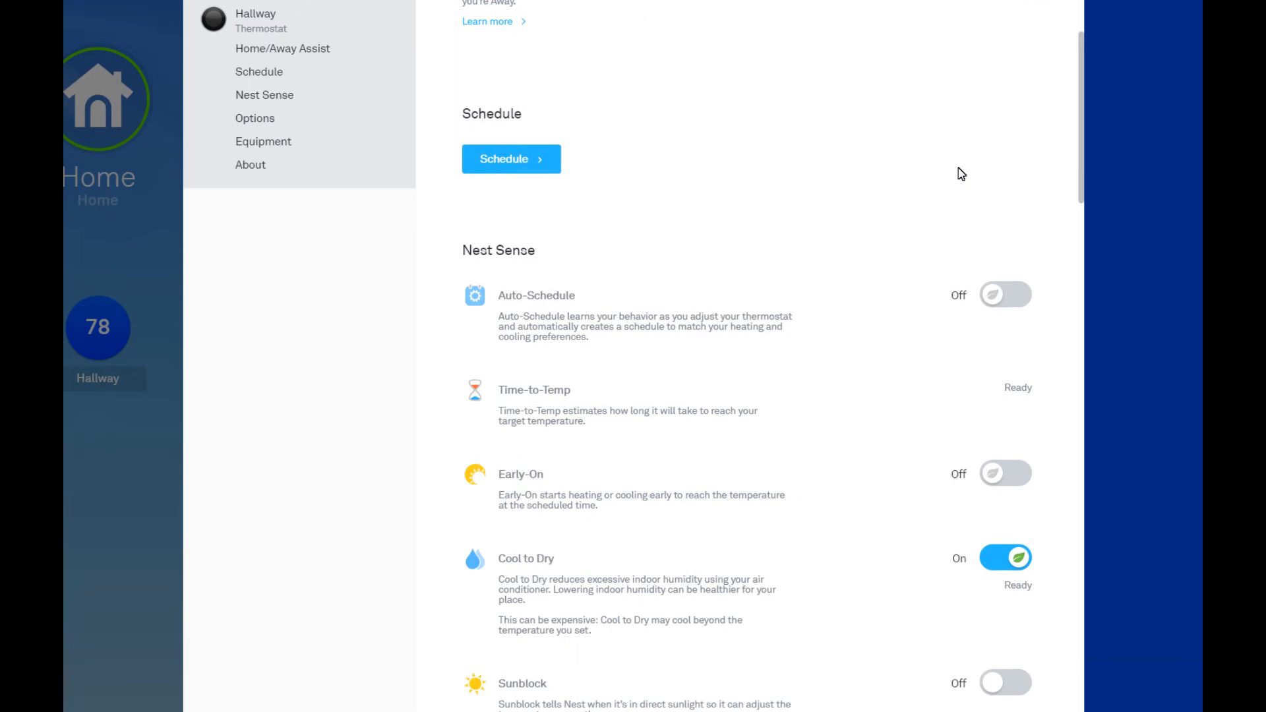
scroll(down, 3)
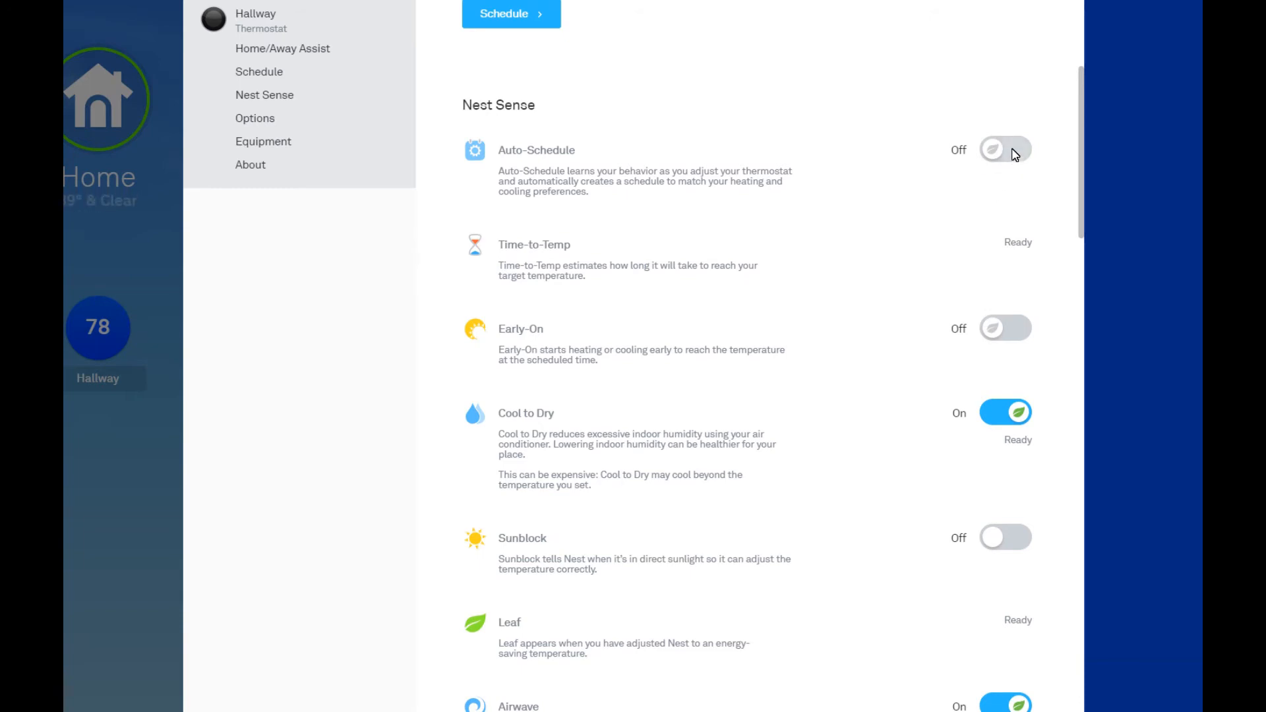
scroll(down, 3)
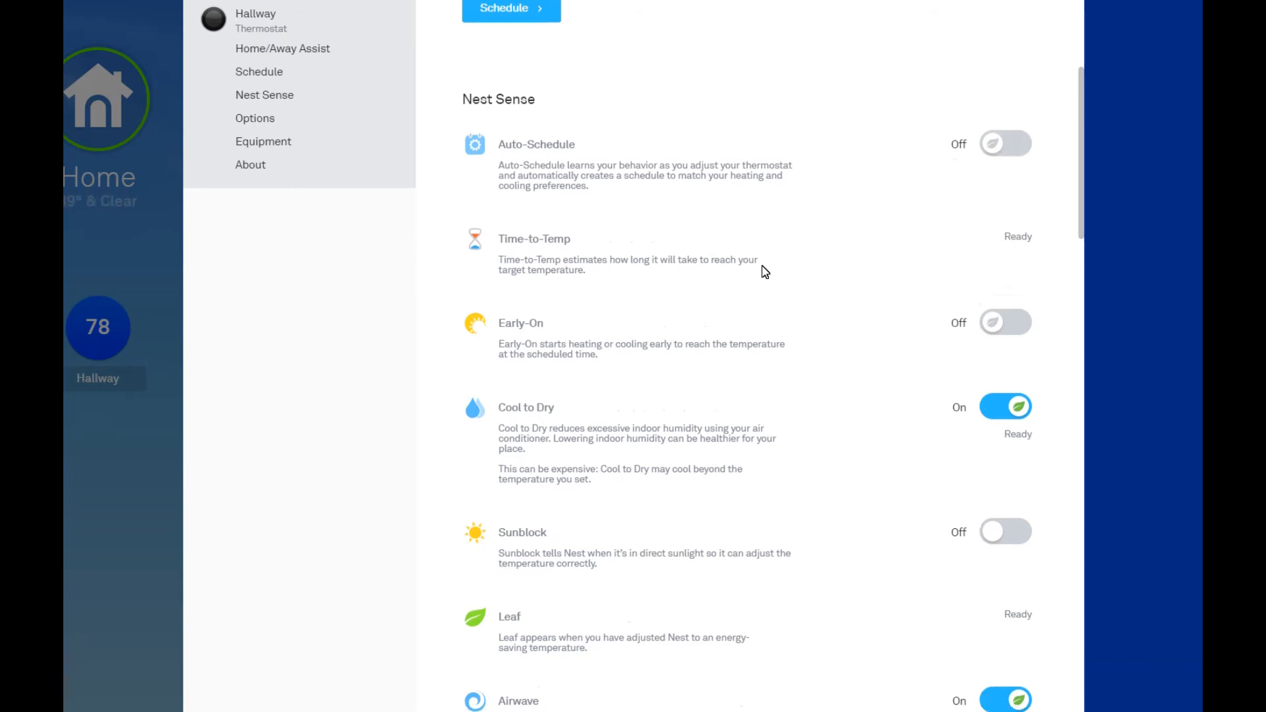
scroll(down, 3)
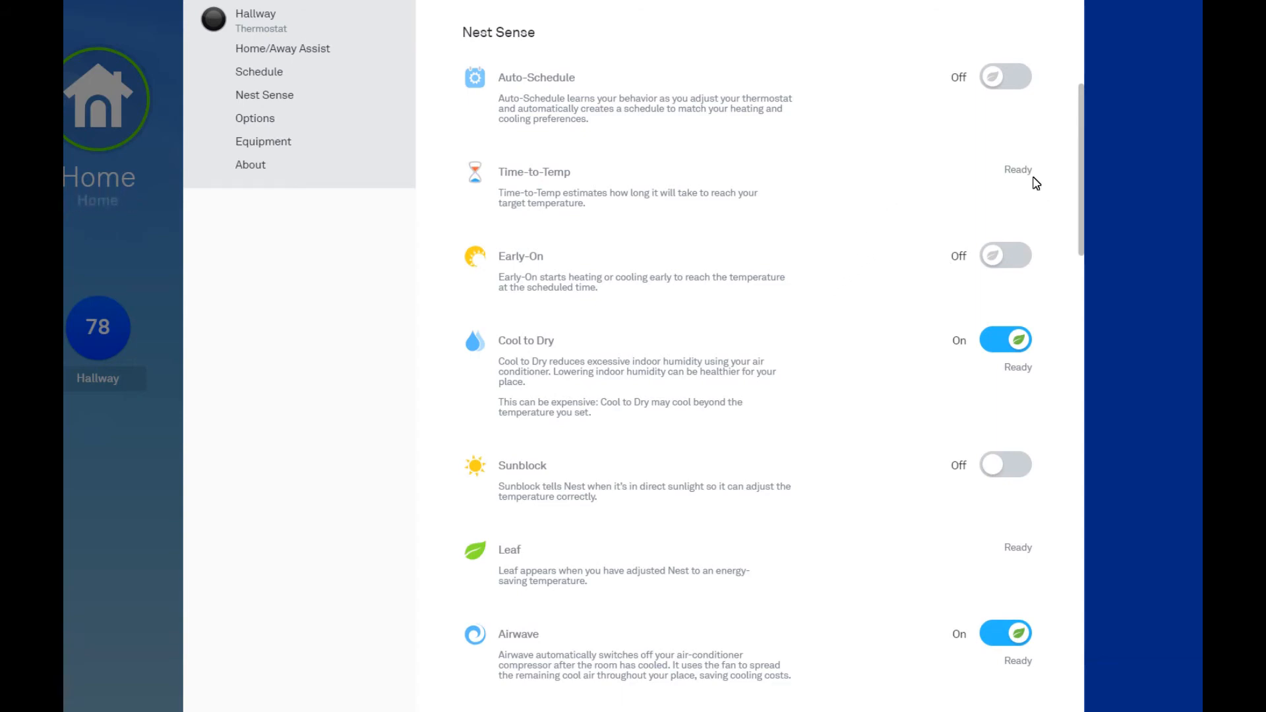
mouse_move(759, 287)
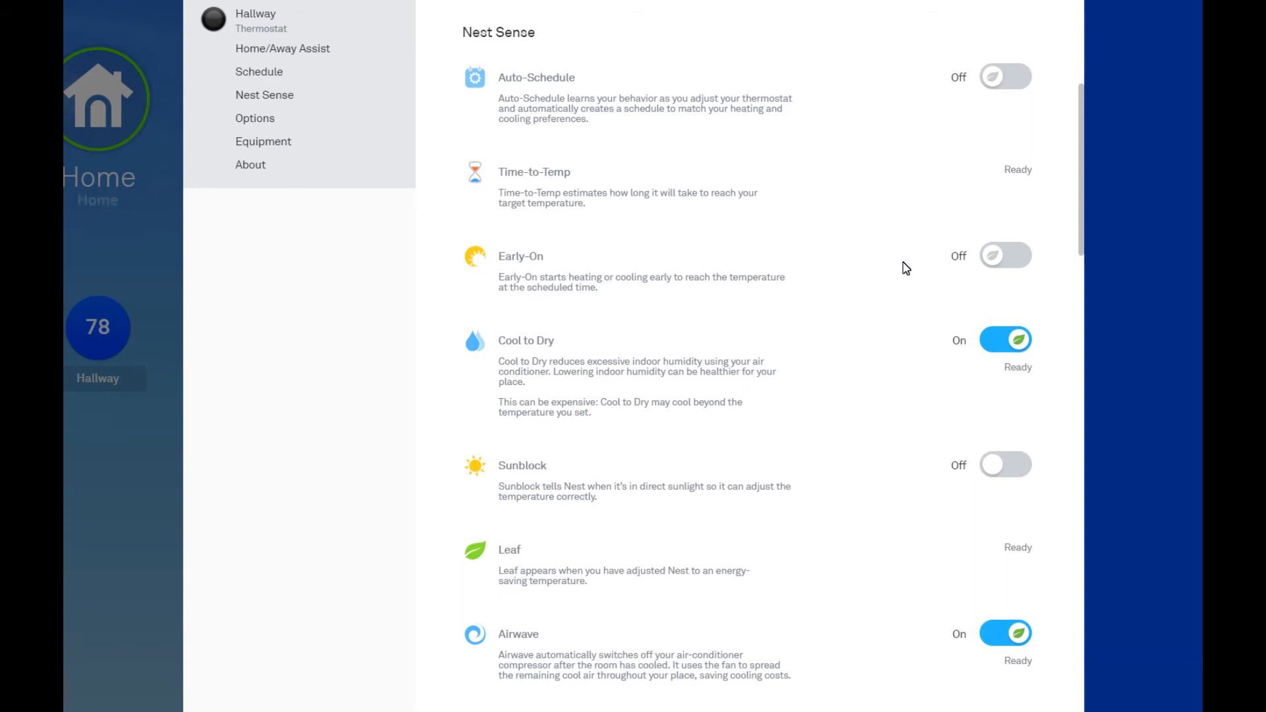
mouse_move(905, 277)
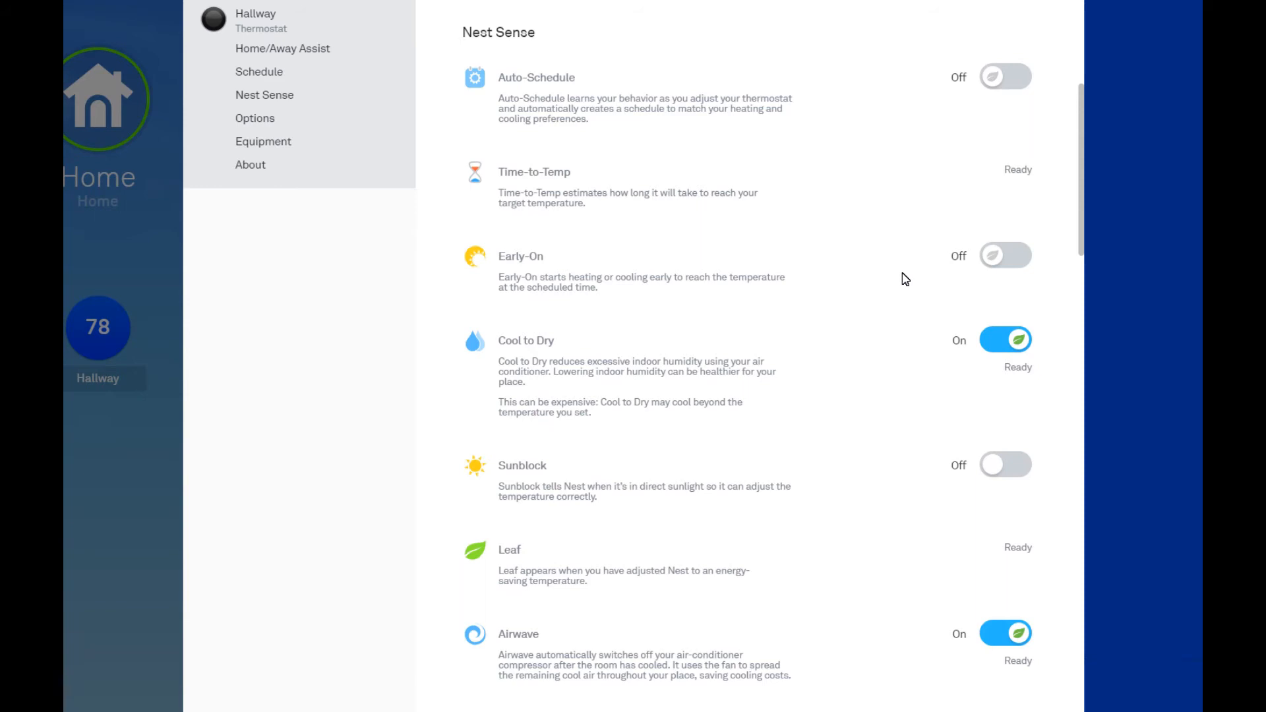
scroll(down, 3)
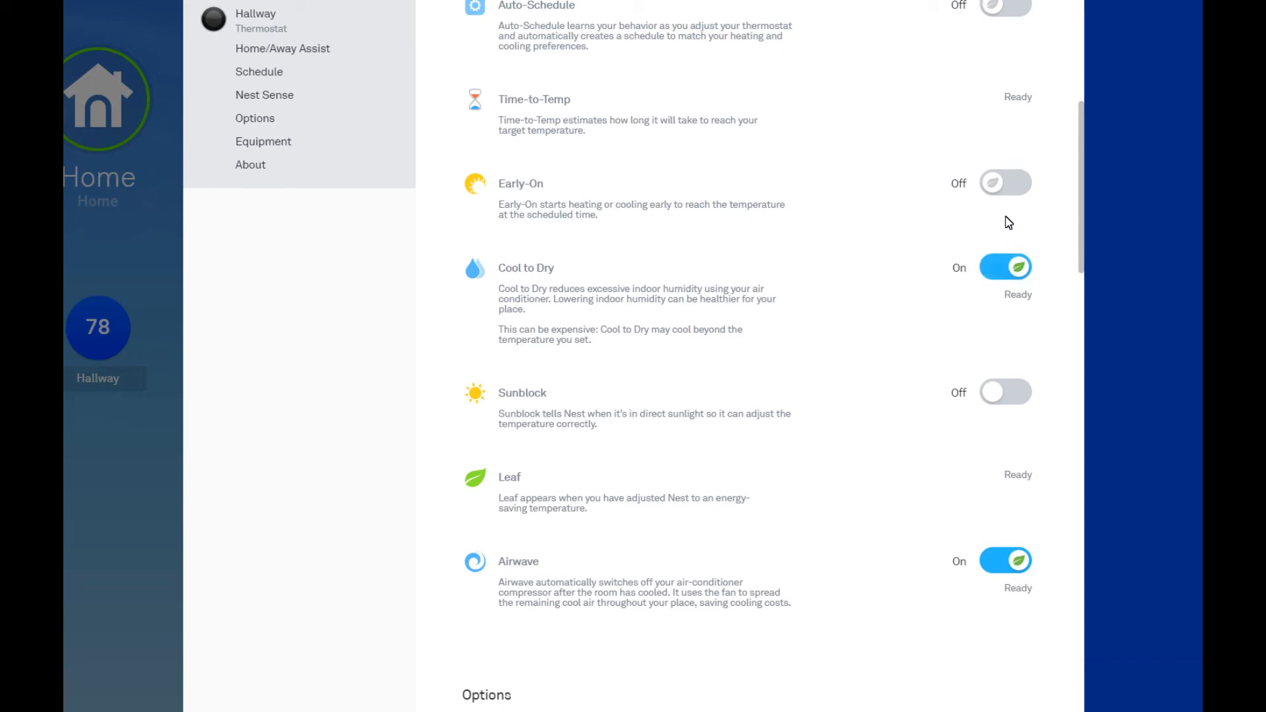
mouse_move(654, 342)
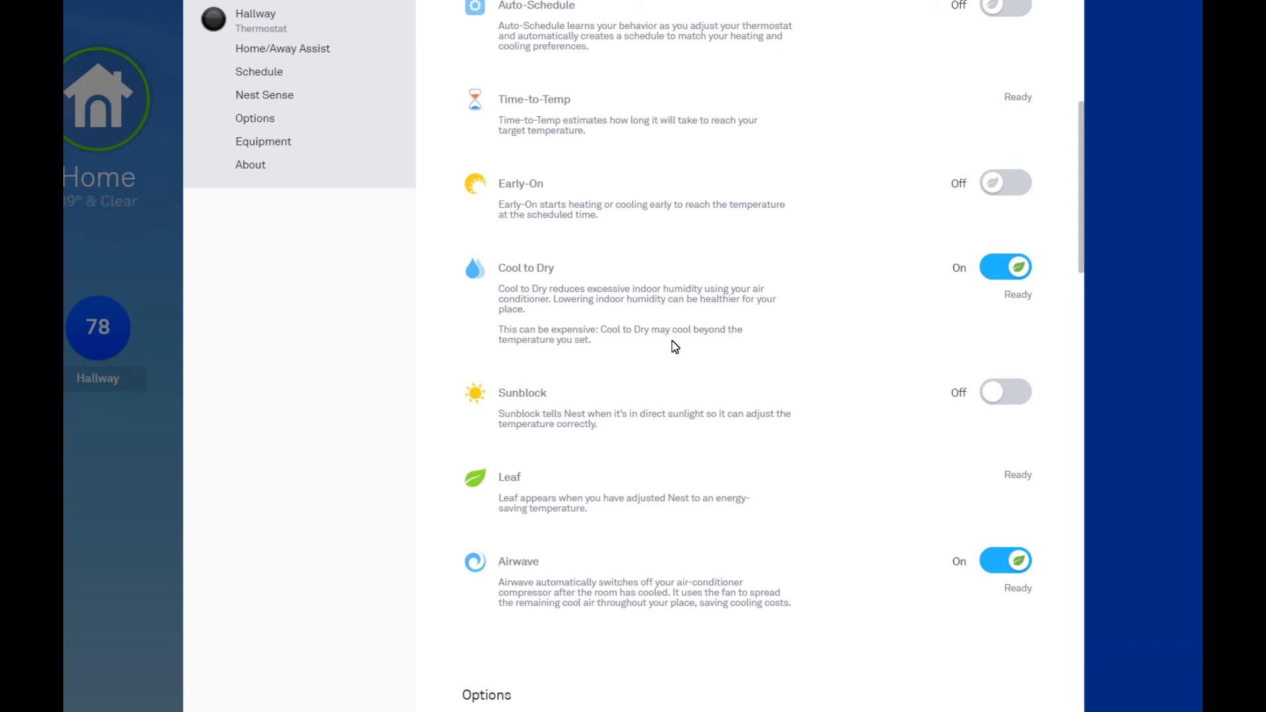
mouse_move(725, 261)
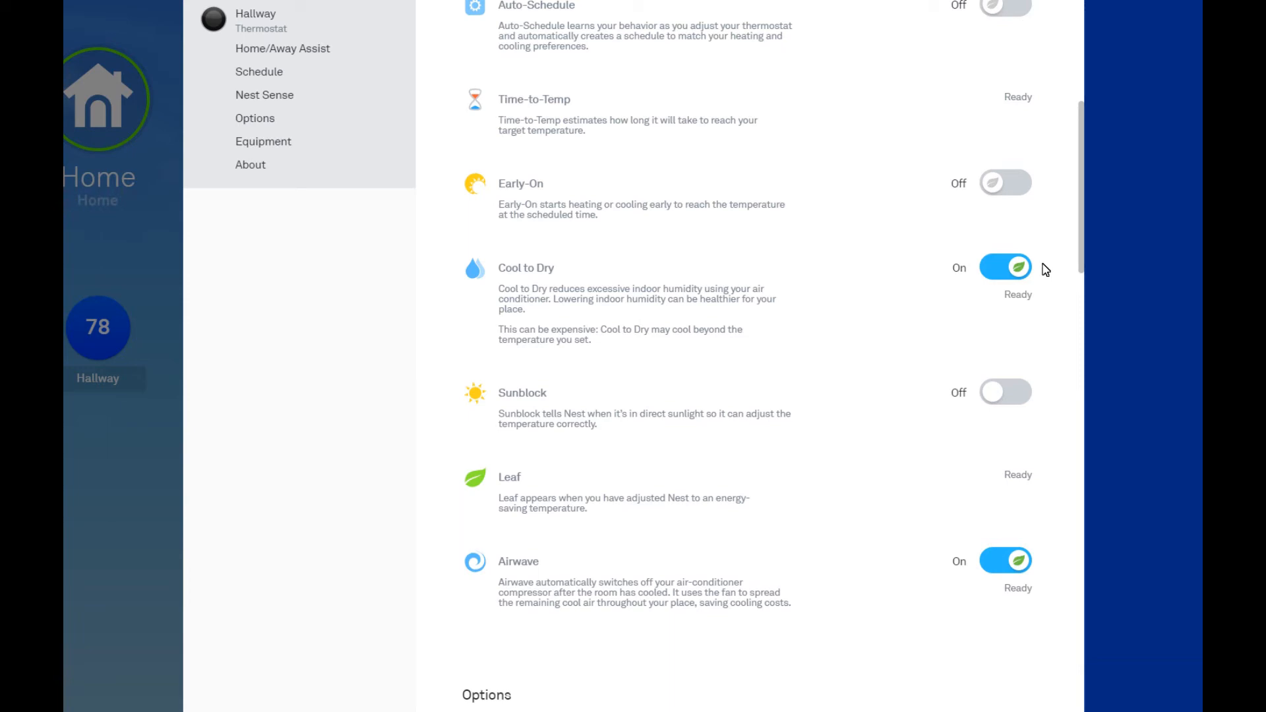
mouse_move(657, 317)
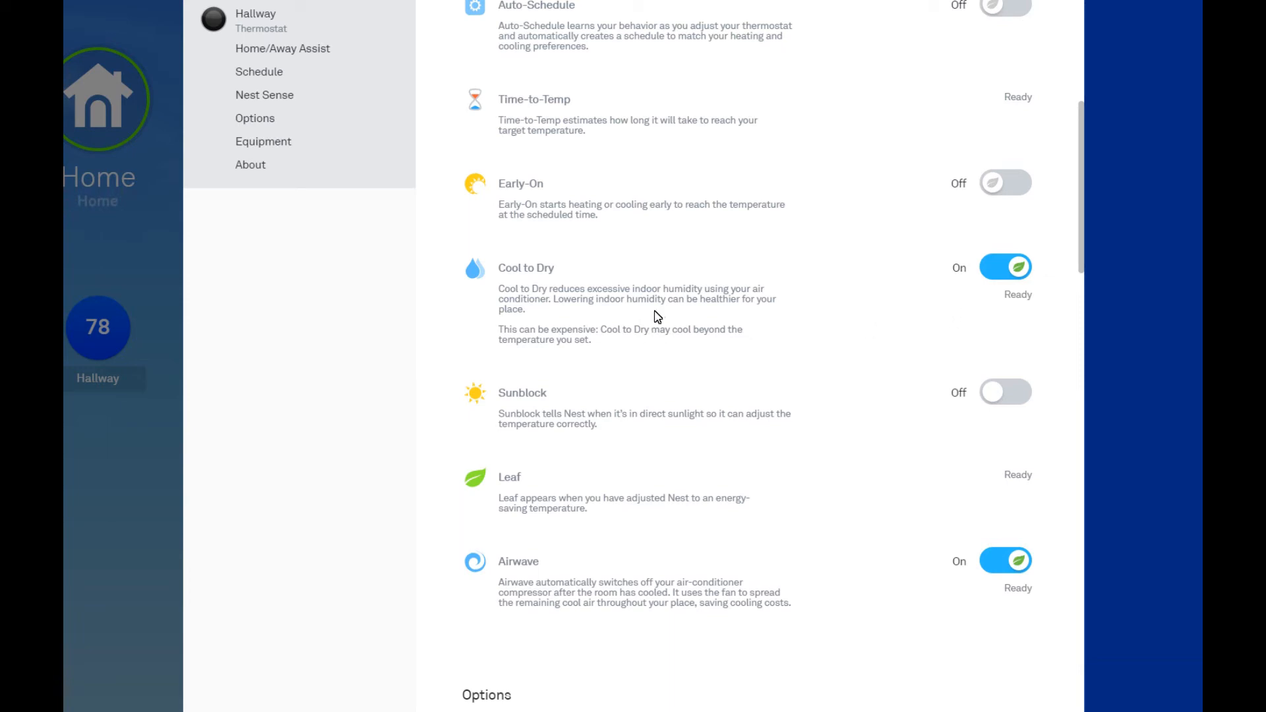
mouse_move(538, 301)
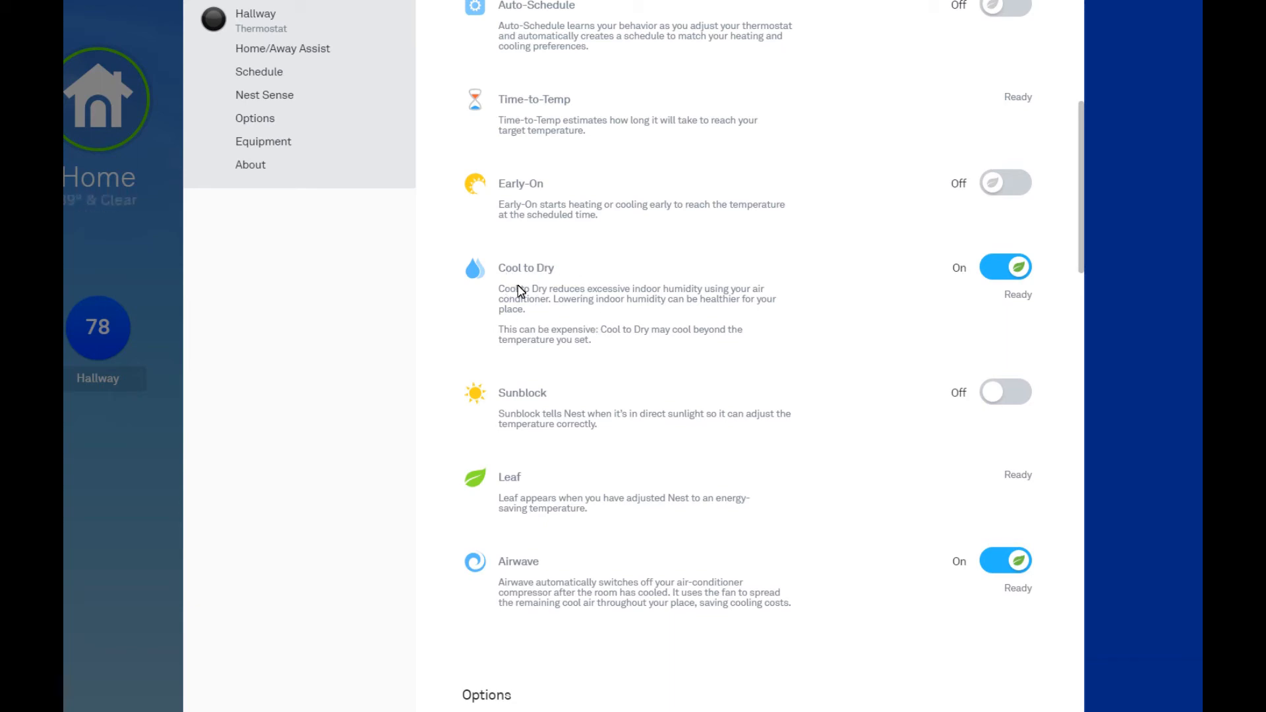
mouse_move(614, 304)
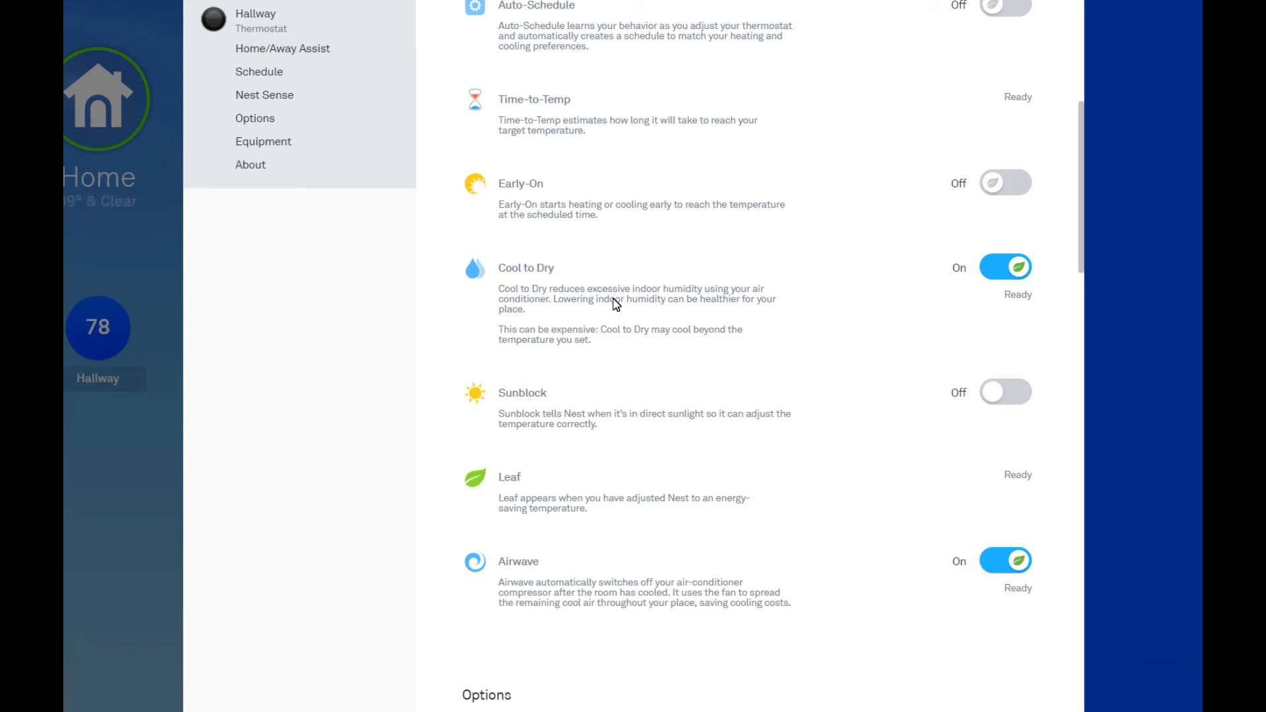
mouse_move(652, 313)
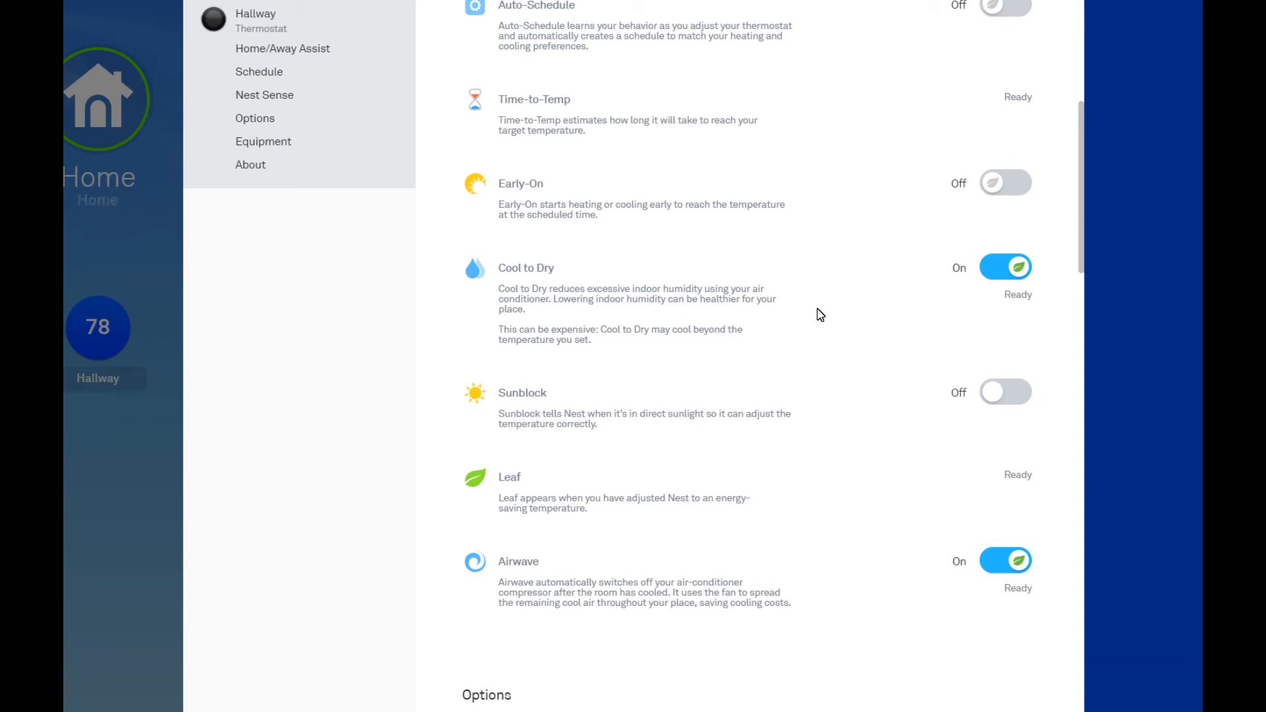
scroll(down, 3)
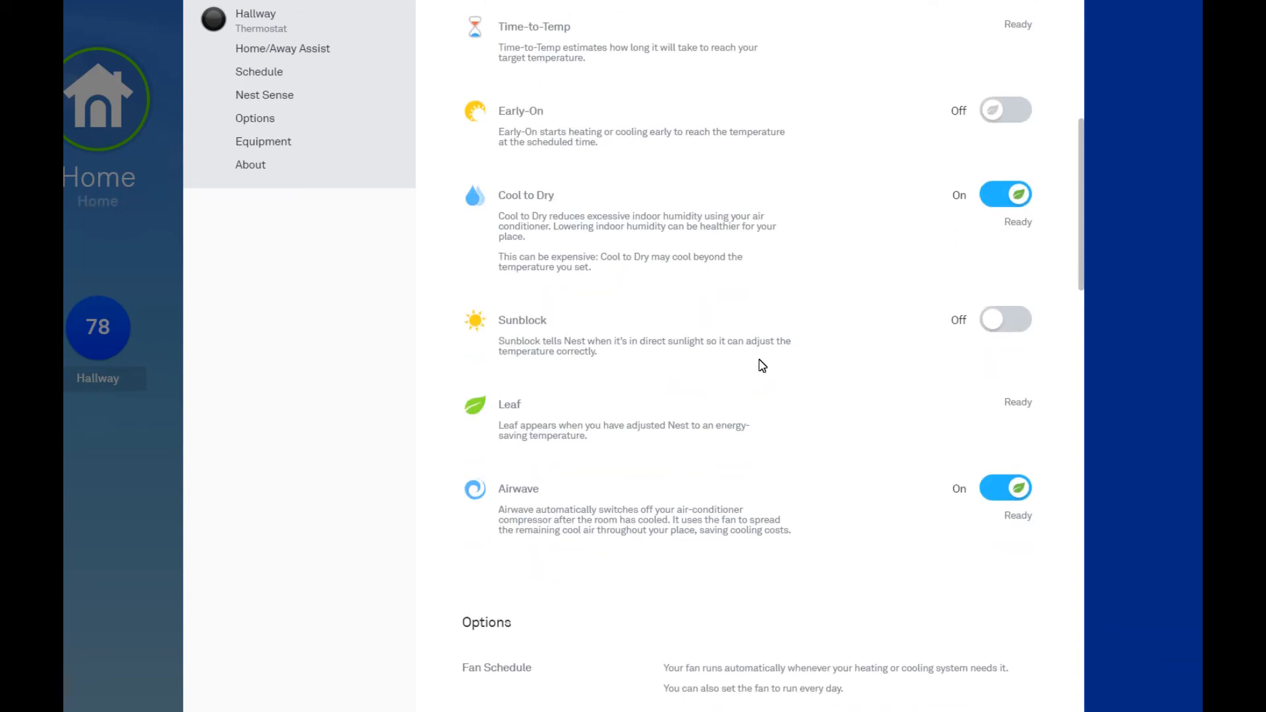
mouse_move(765, 324)
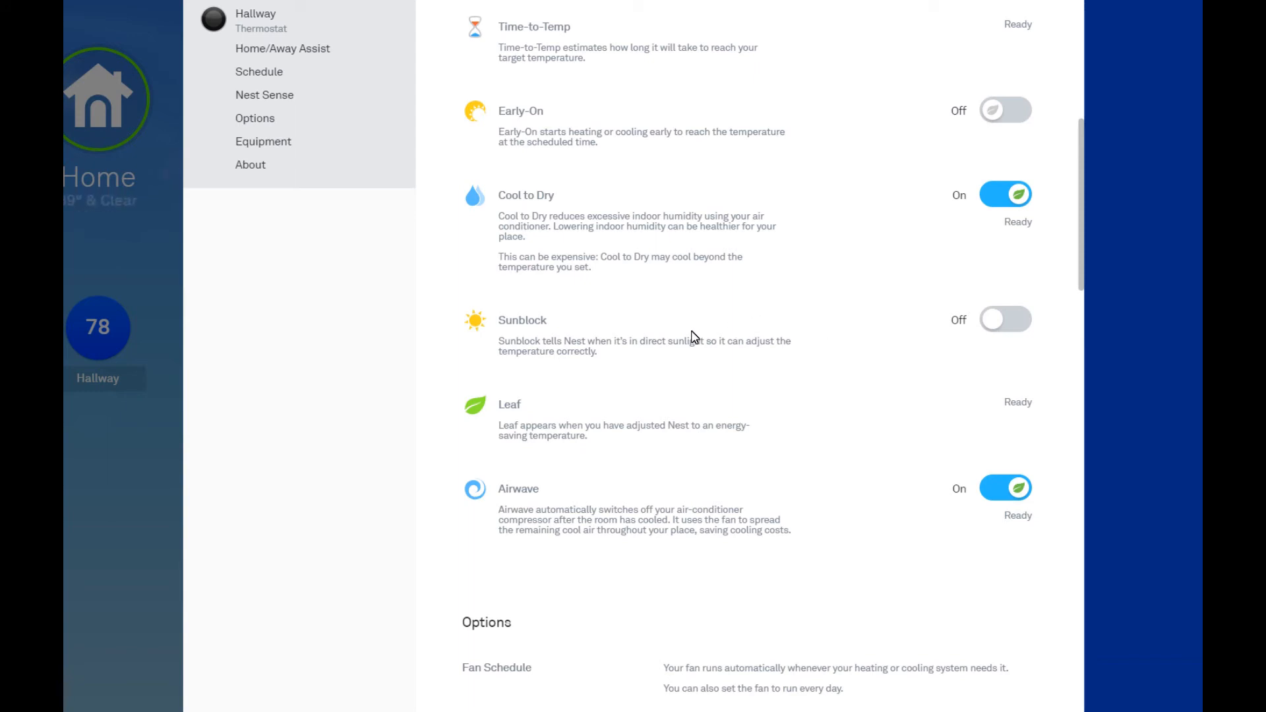
mouse_move(709, 362)
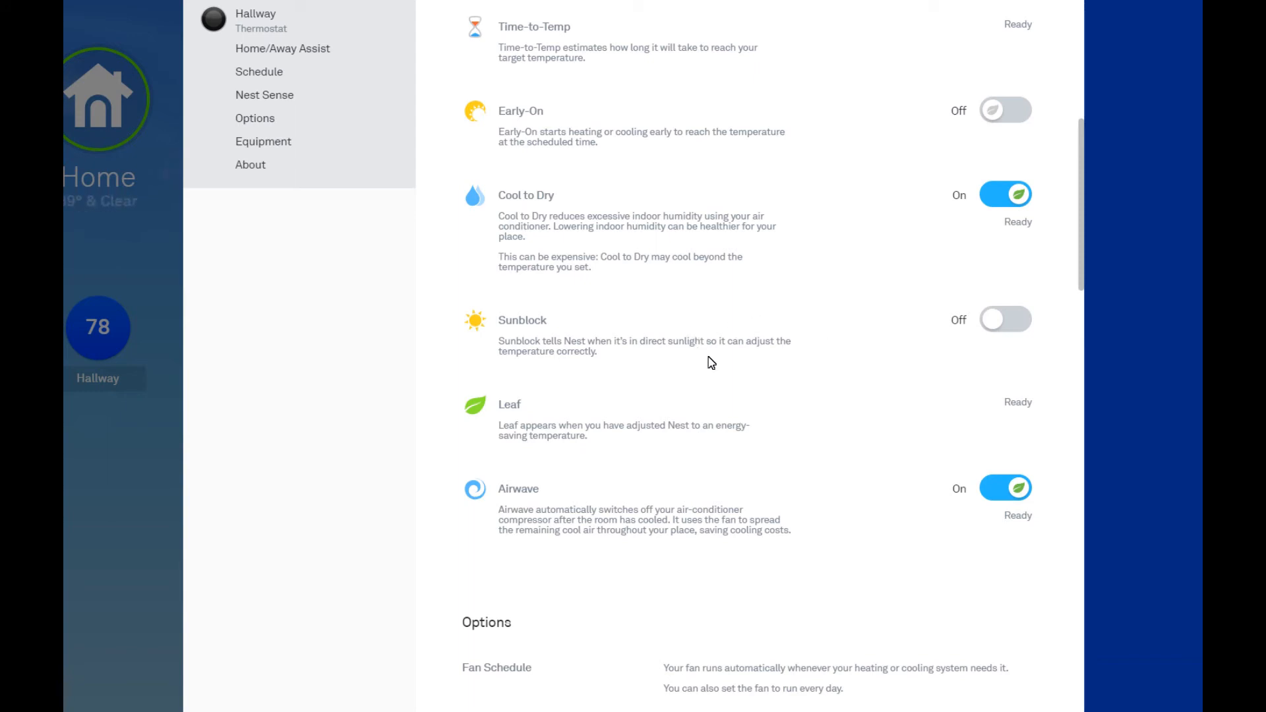
scroll(down, 3)
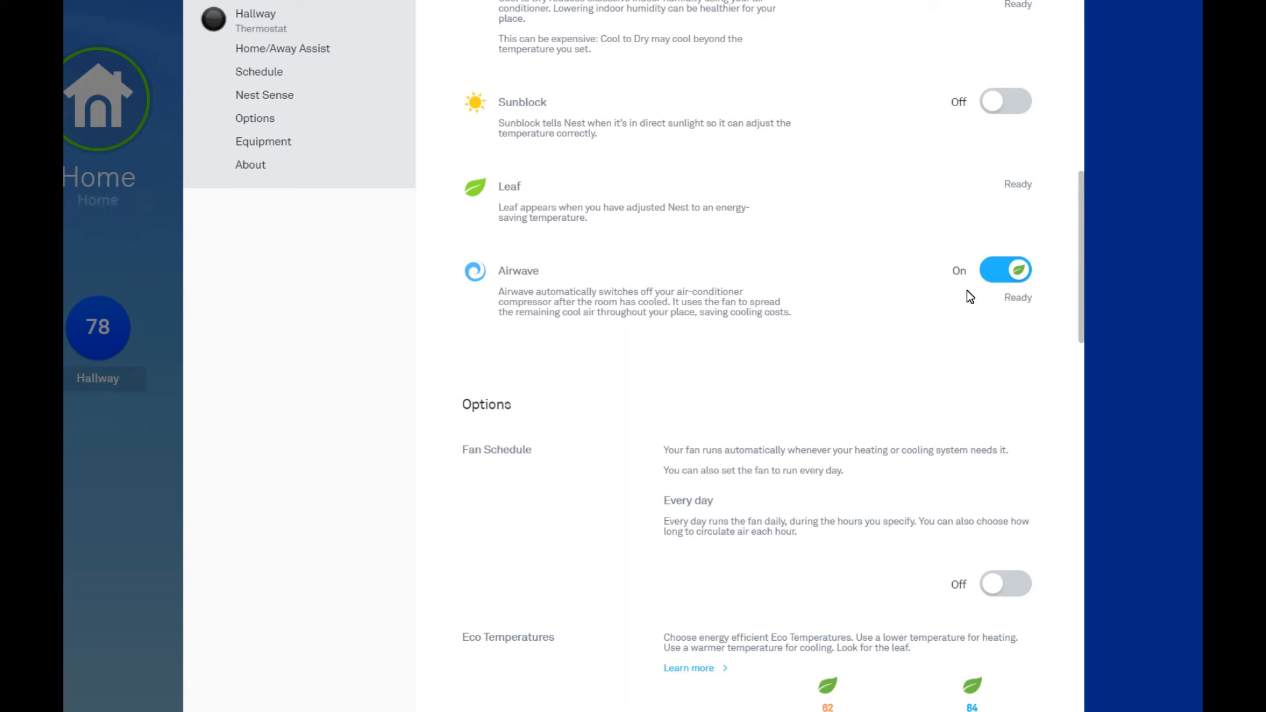
mouse_move(956, 302)
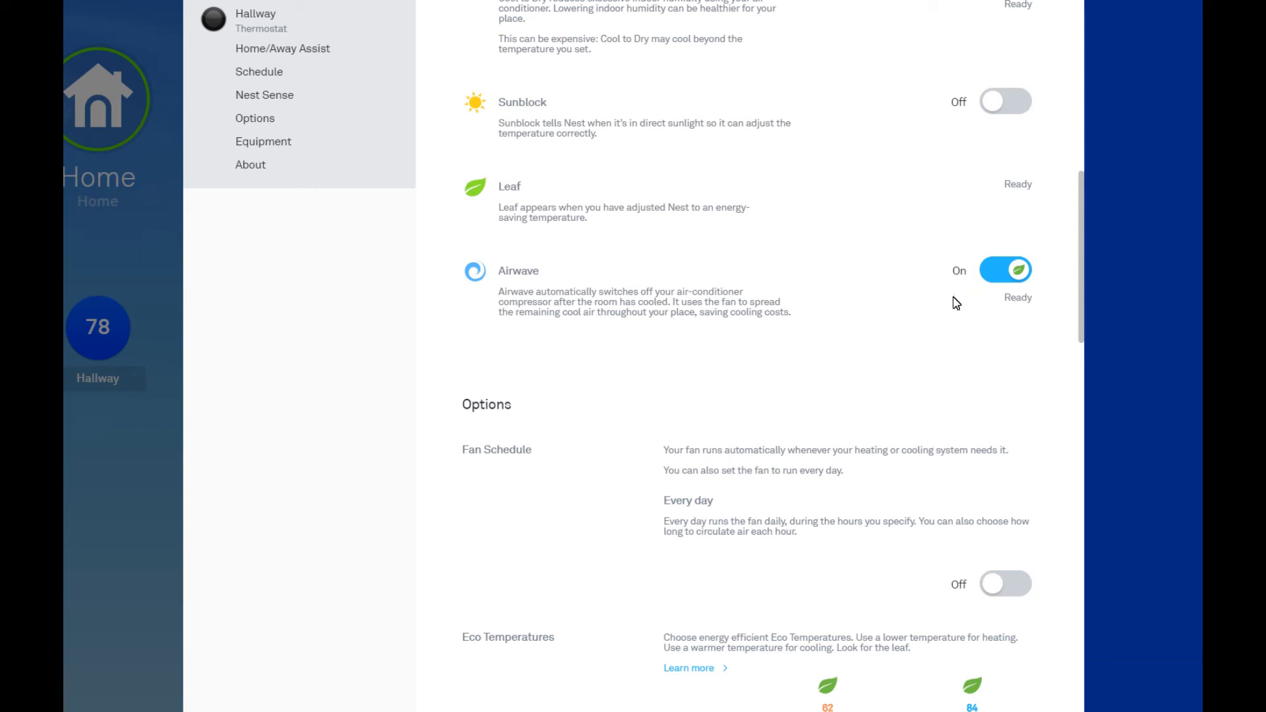
mouse_move(1054, 280)
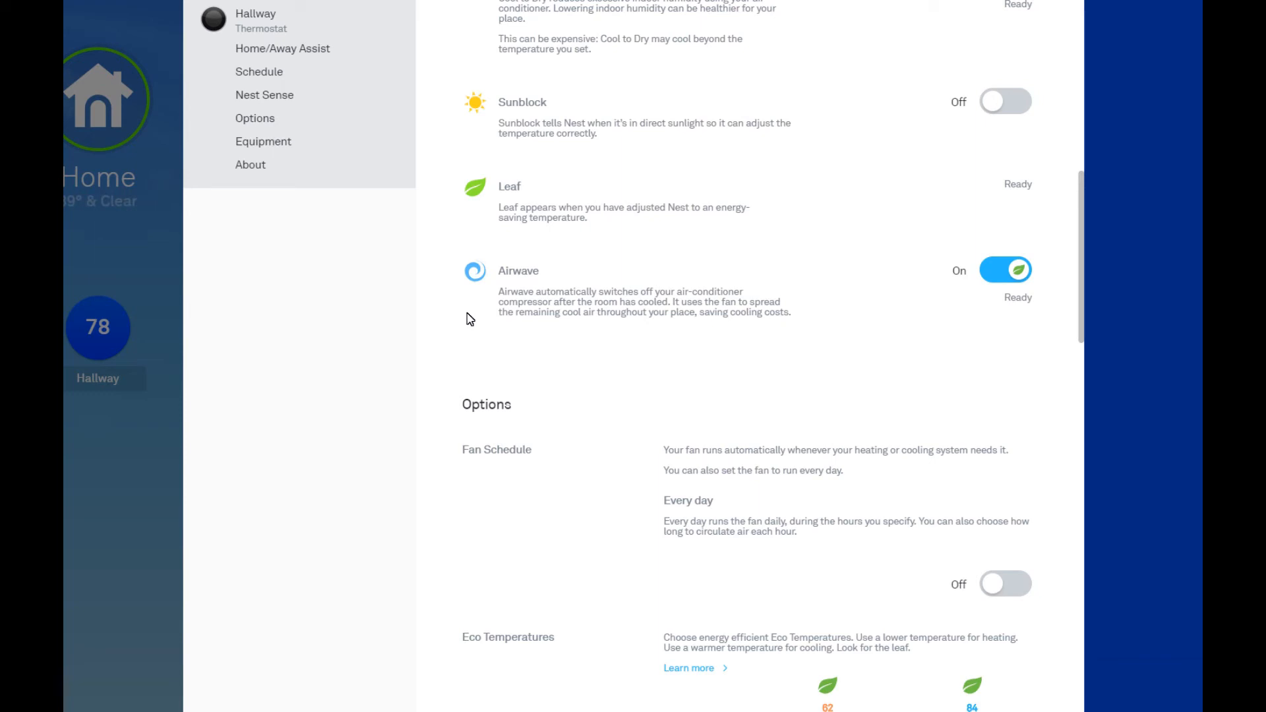
mouse_move(472, 317)
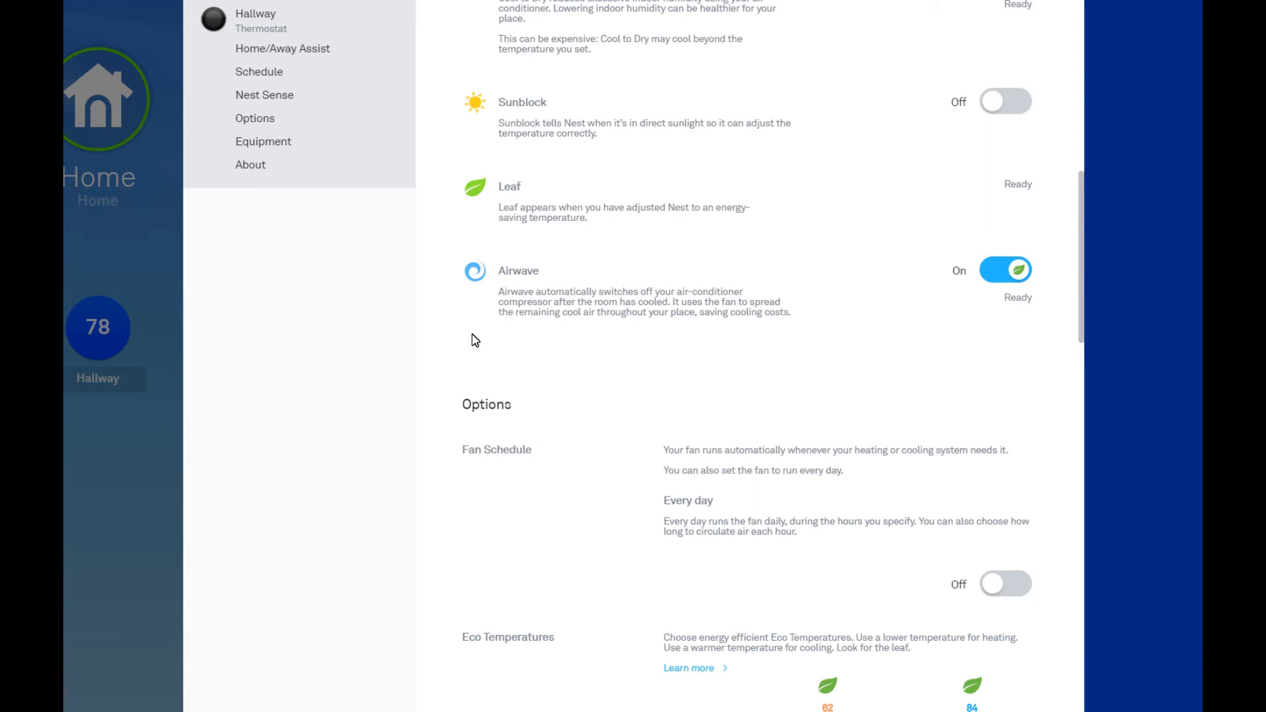
mouse_move(476, 335)
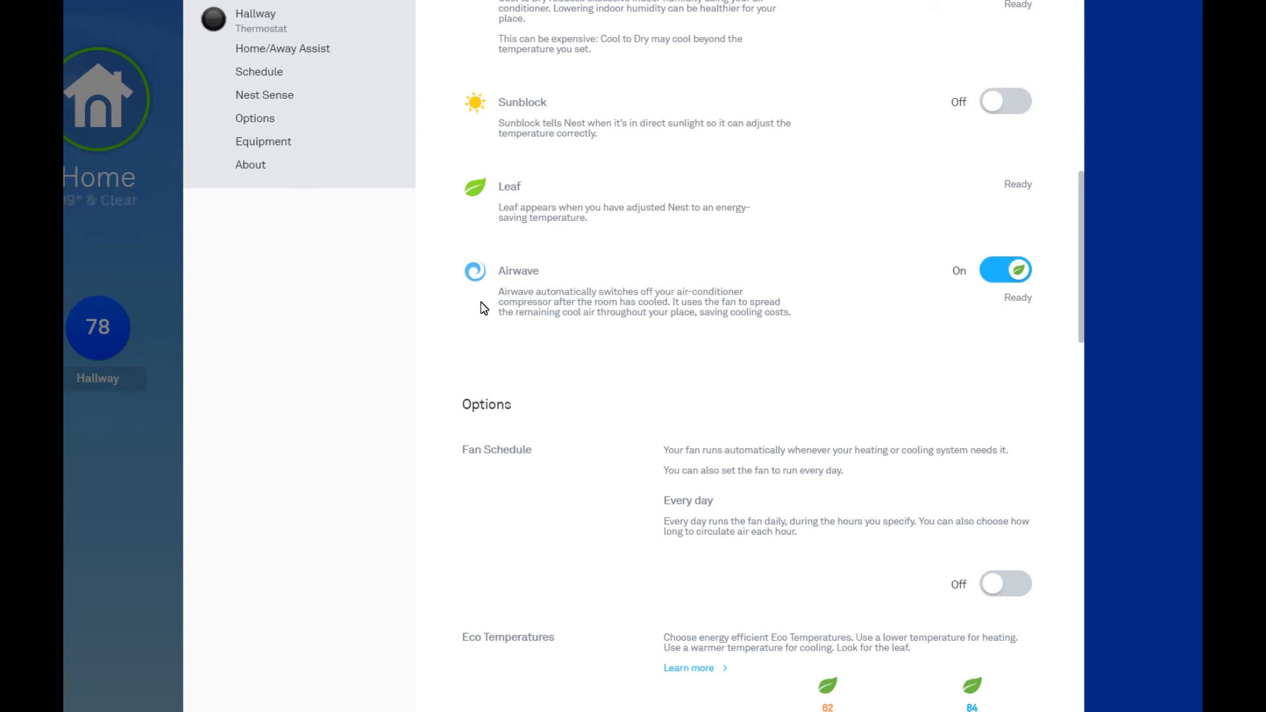
mouse_move(485, 327)
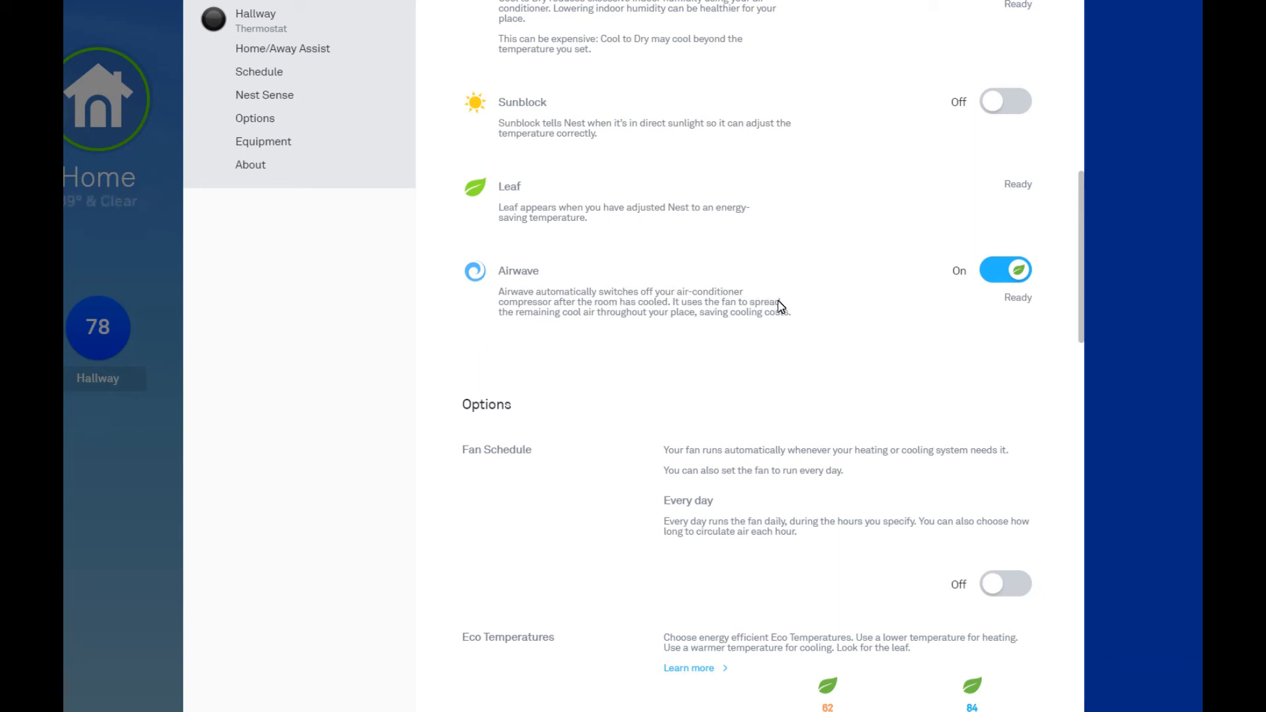
mouse_move(832, 302)
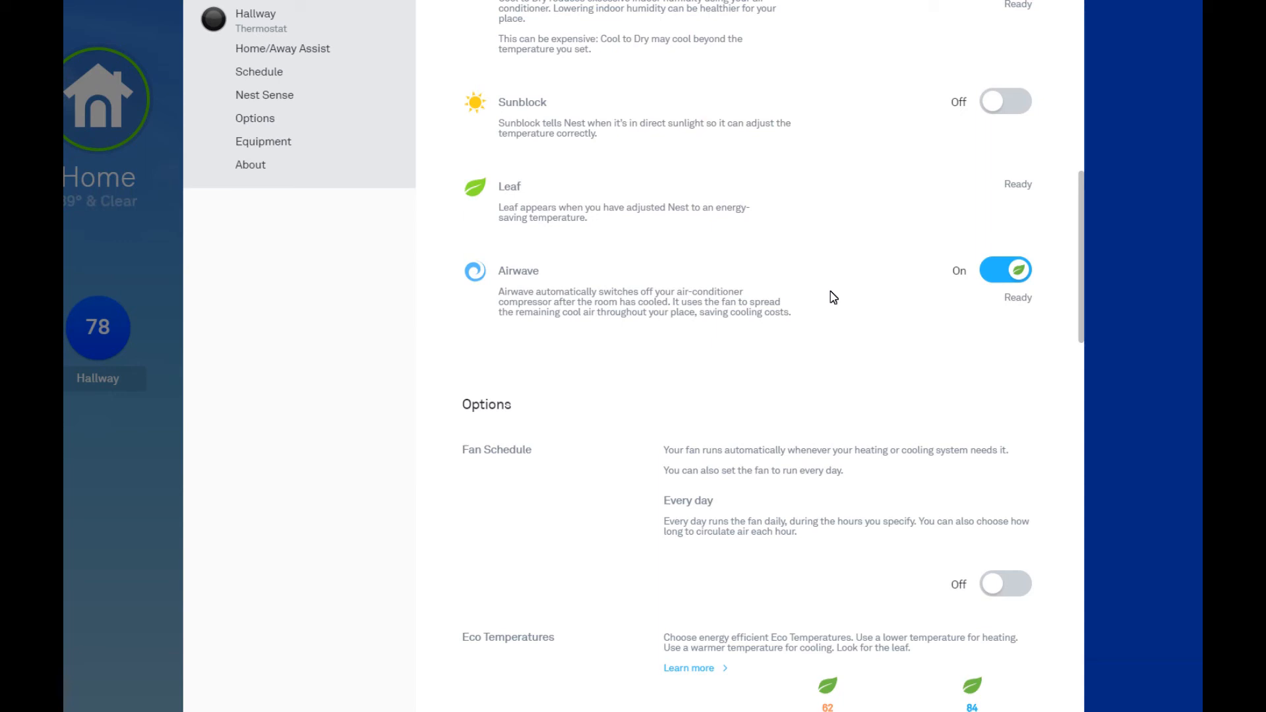
mouse_move(919, 302)
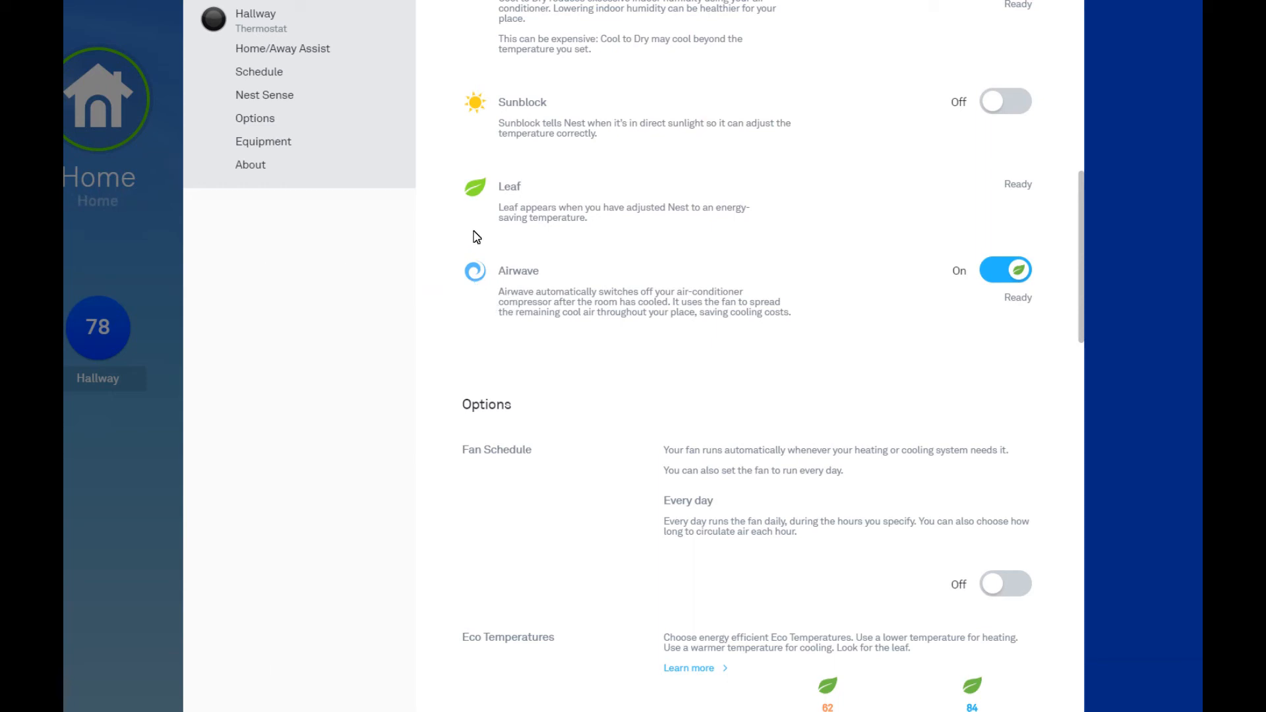
mouse_move(822, 318)
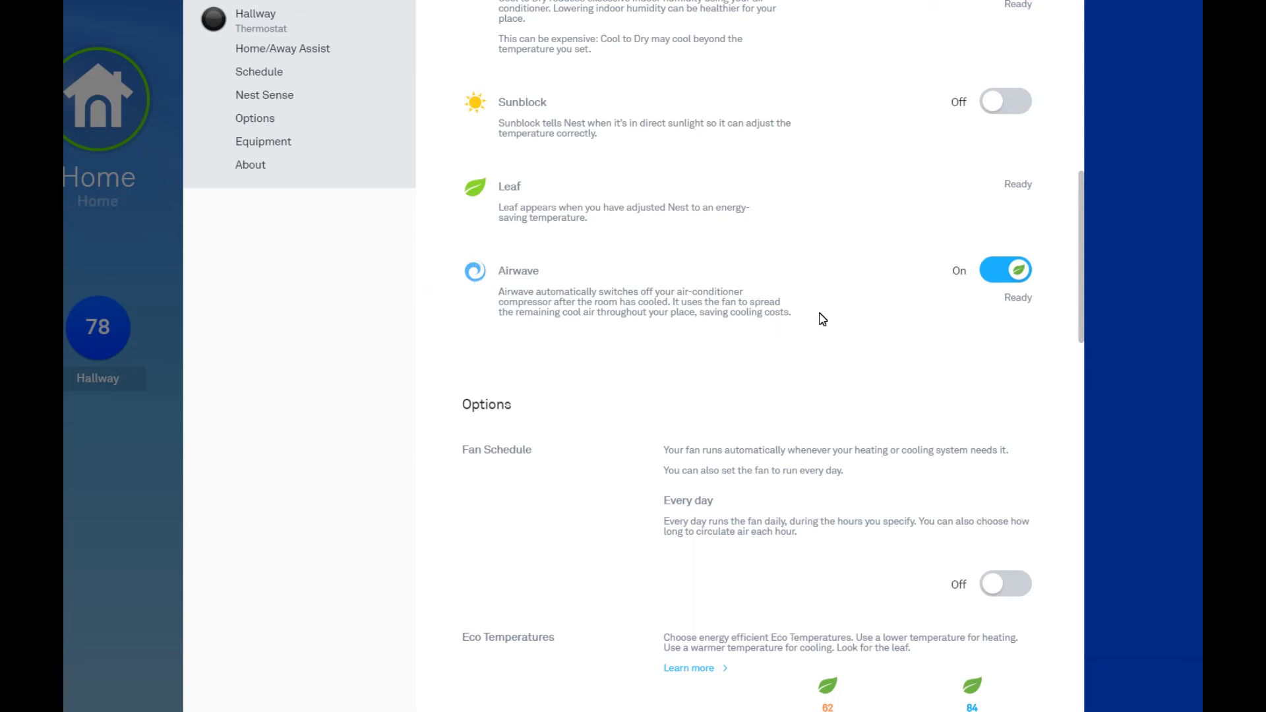
Scroll past Equipment, Air filter reminder and Safety Temperatures, then return to Options.
scroll(down, 3)
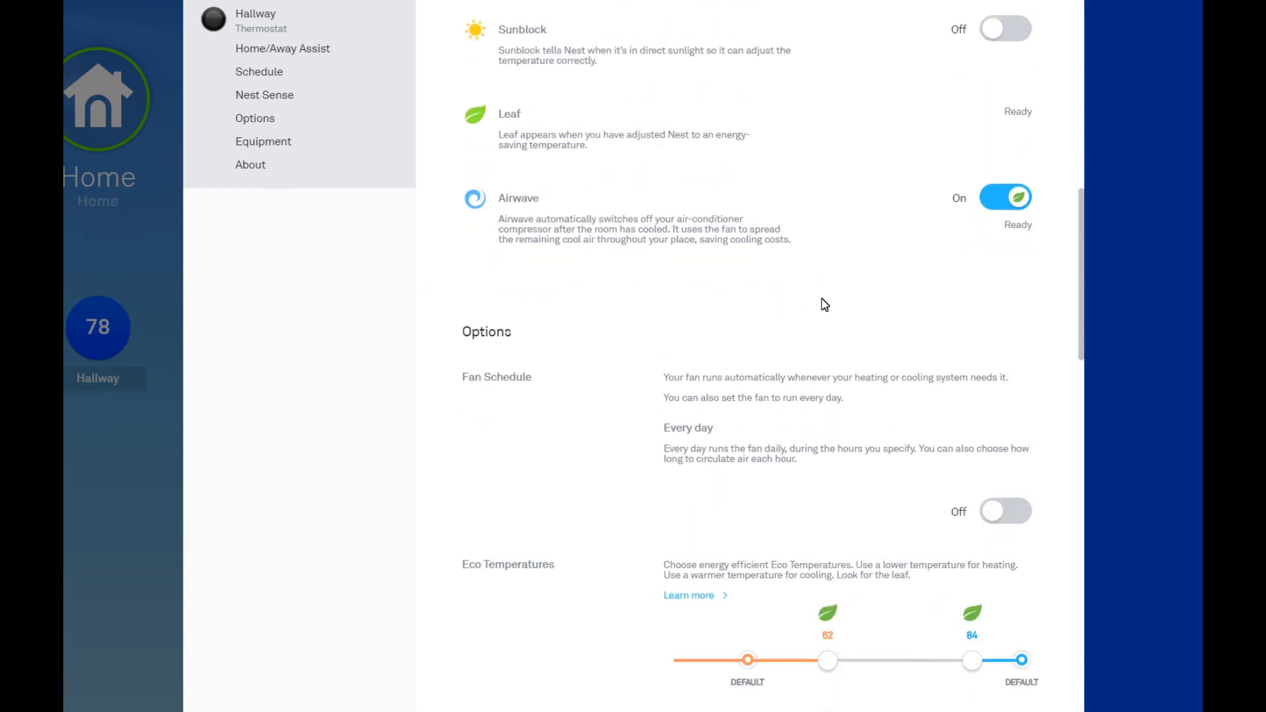
scroll(down, 3)
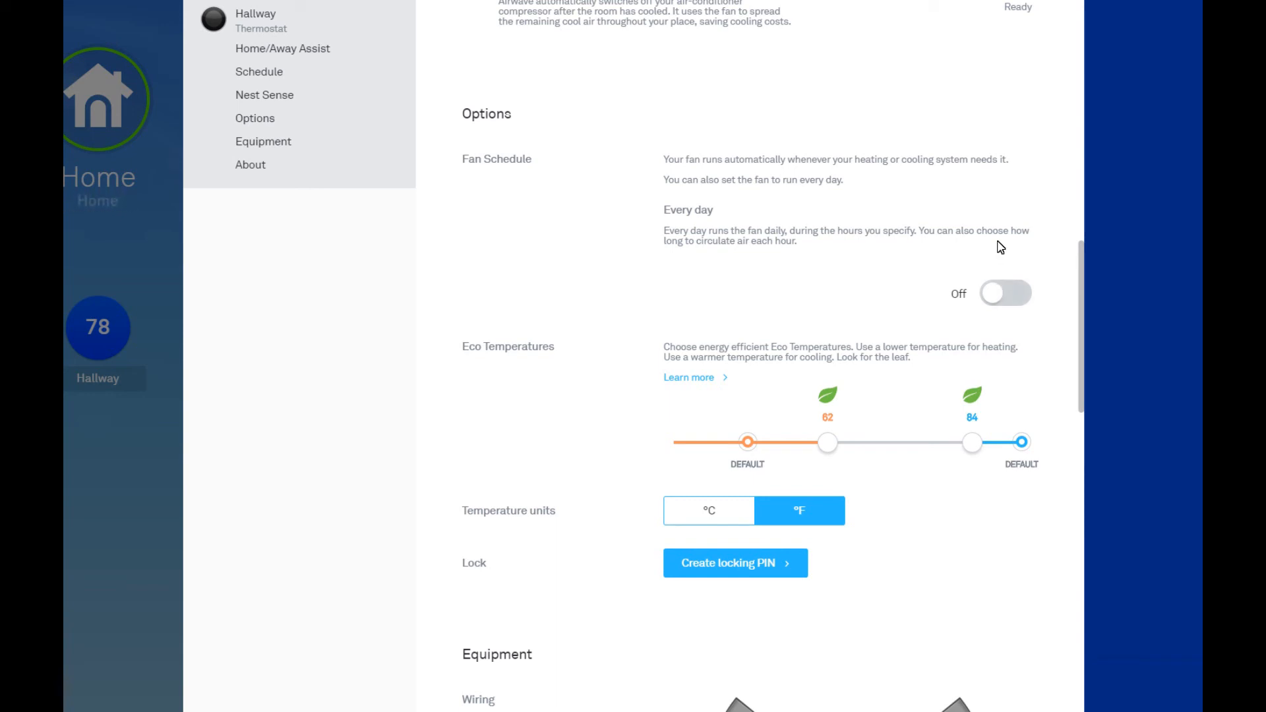
mouse_move(950, 311)
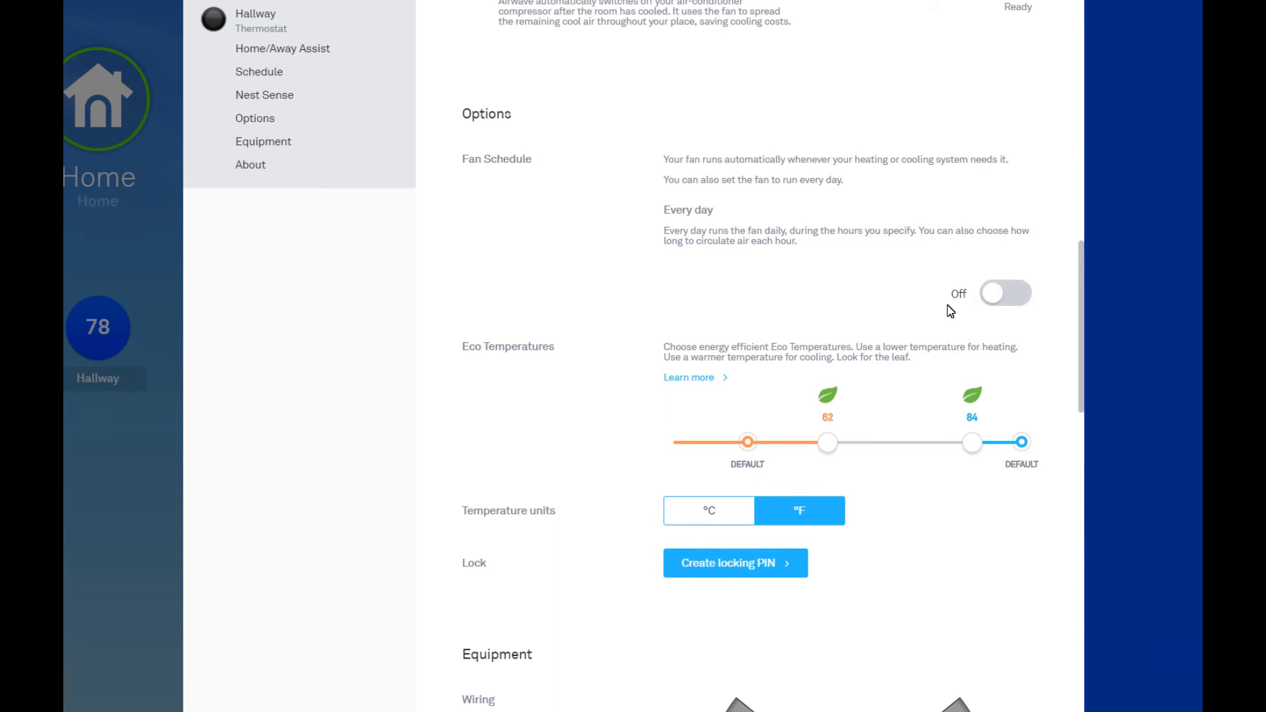
scroll(down, 3)
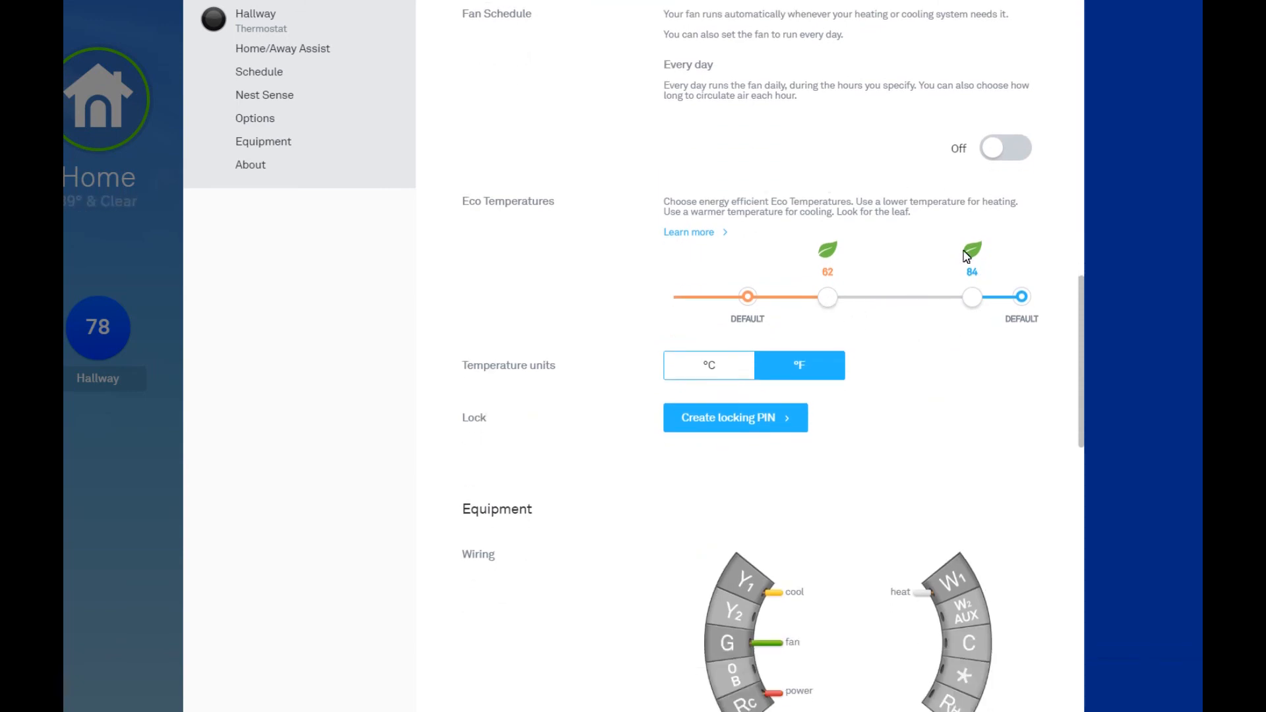
scroll(down, 3)
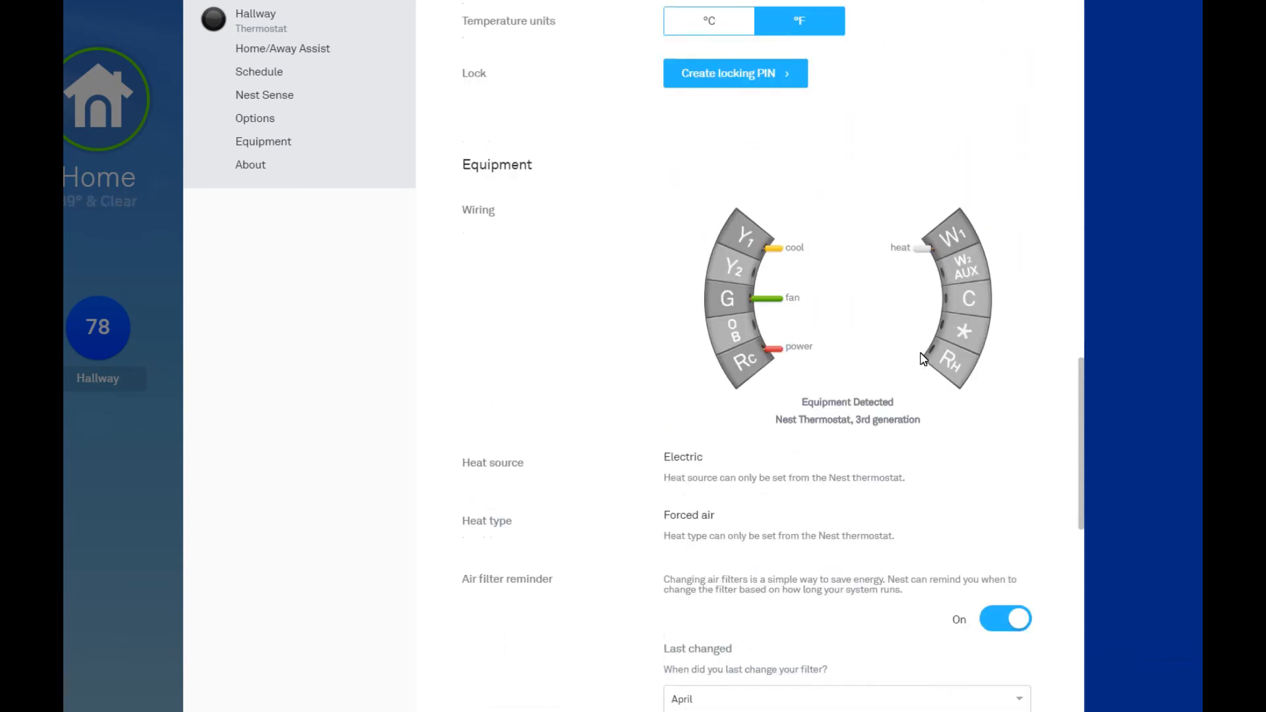
scroll(down, 3)
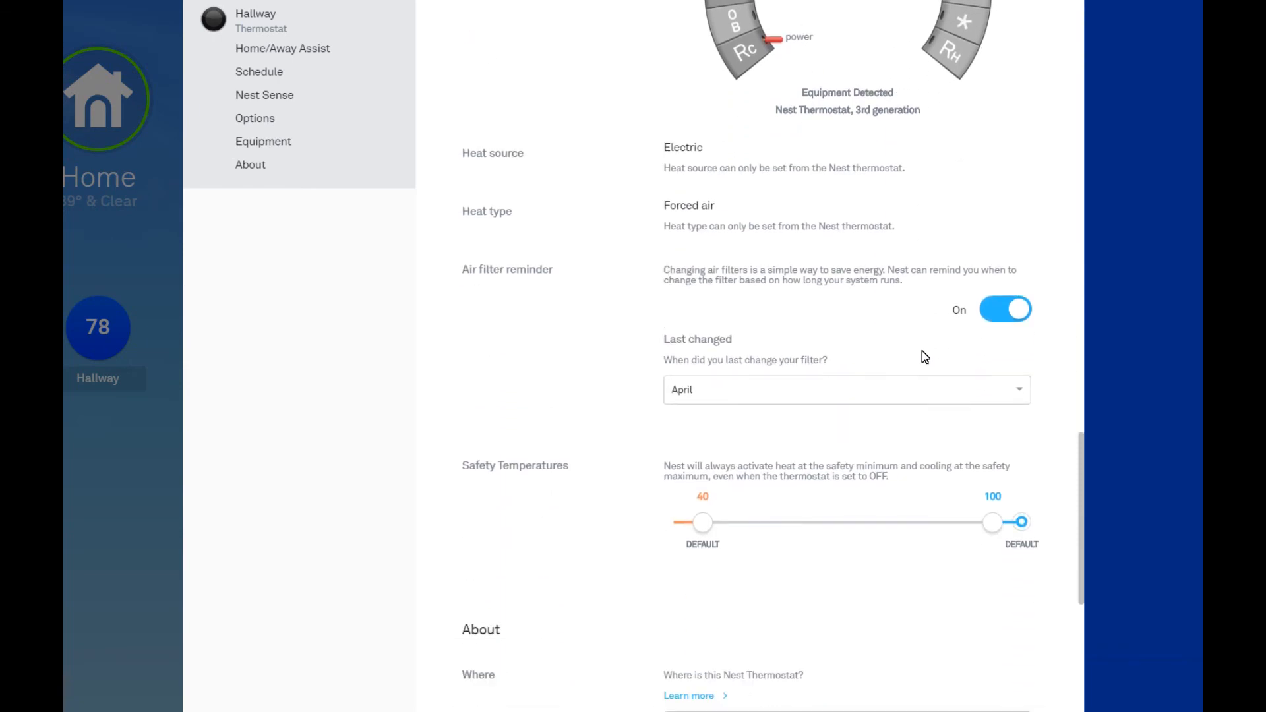
scroll(down, 3)
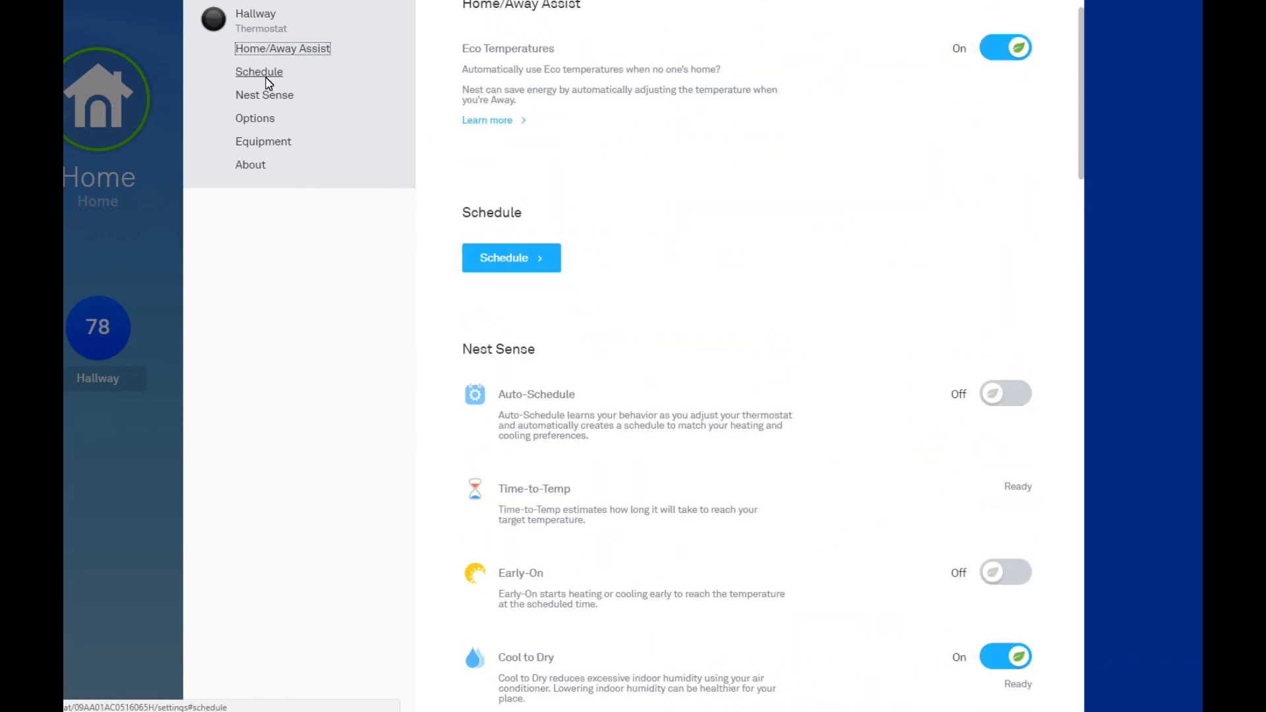
click(255, 118)
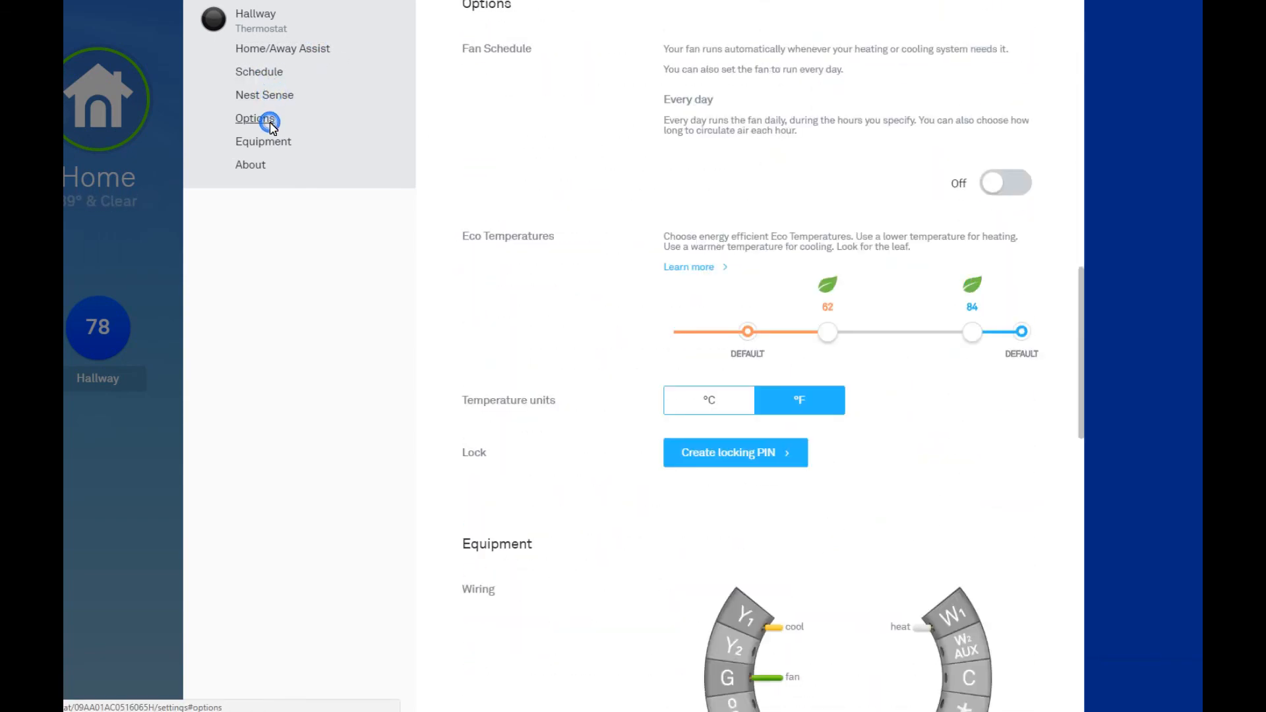